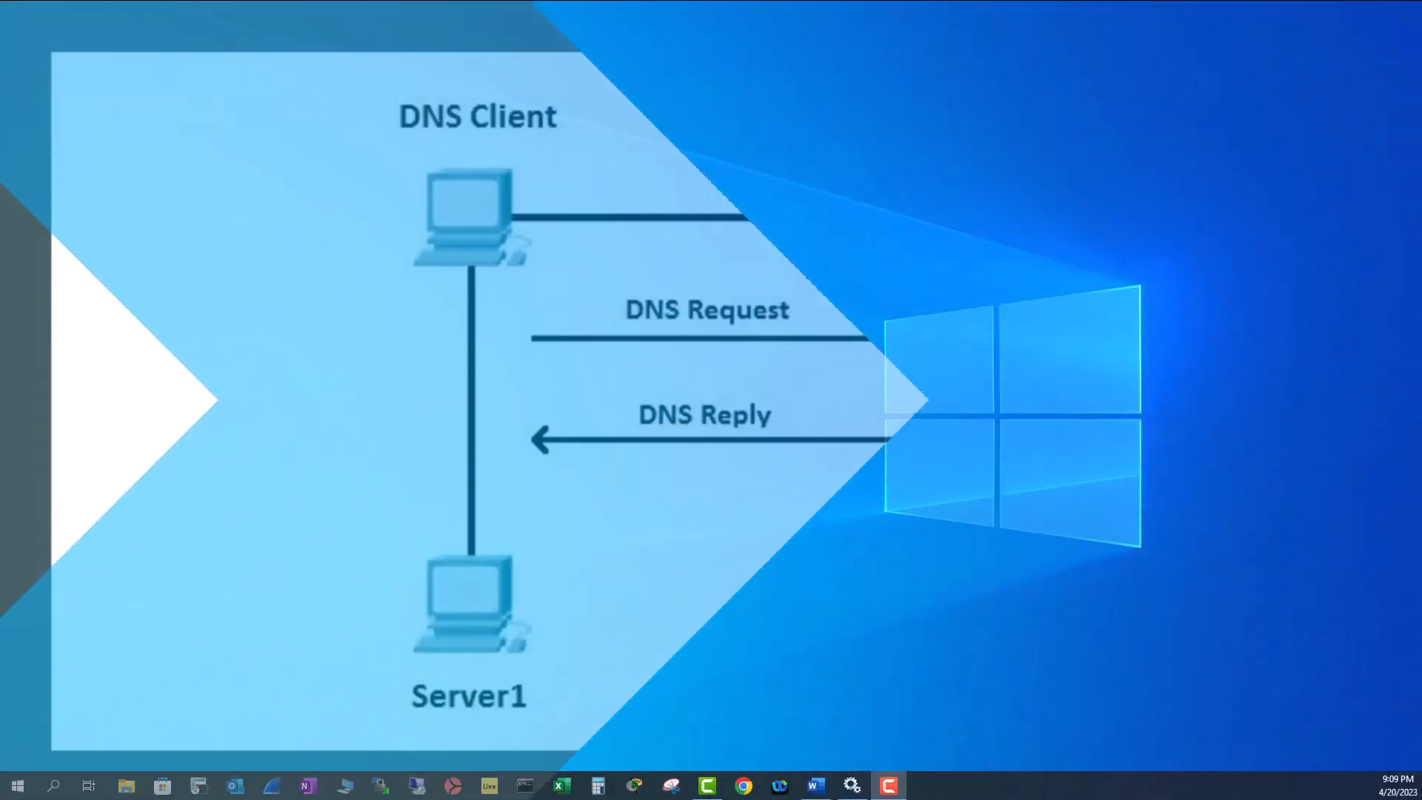
# - Bring up the Windows search panel showing recent apps like Services and Notepad
pyautogui.click(54, 785)
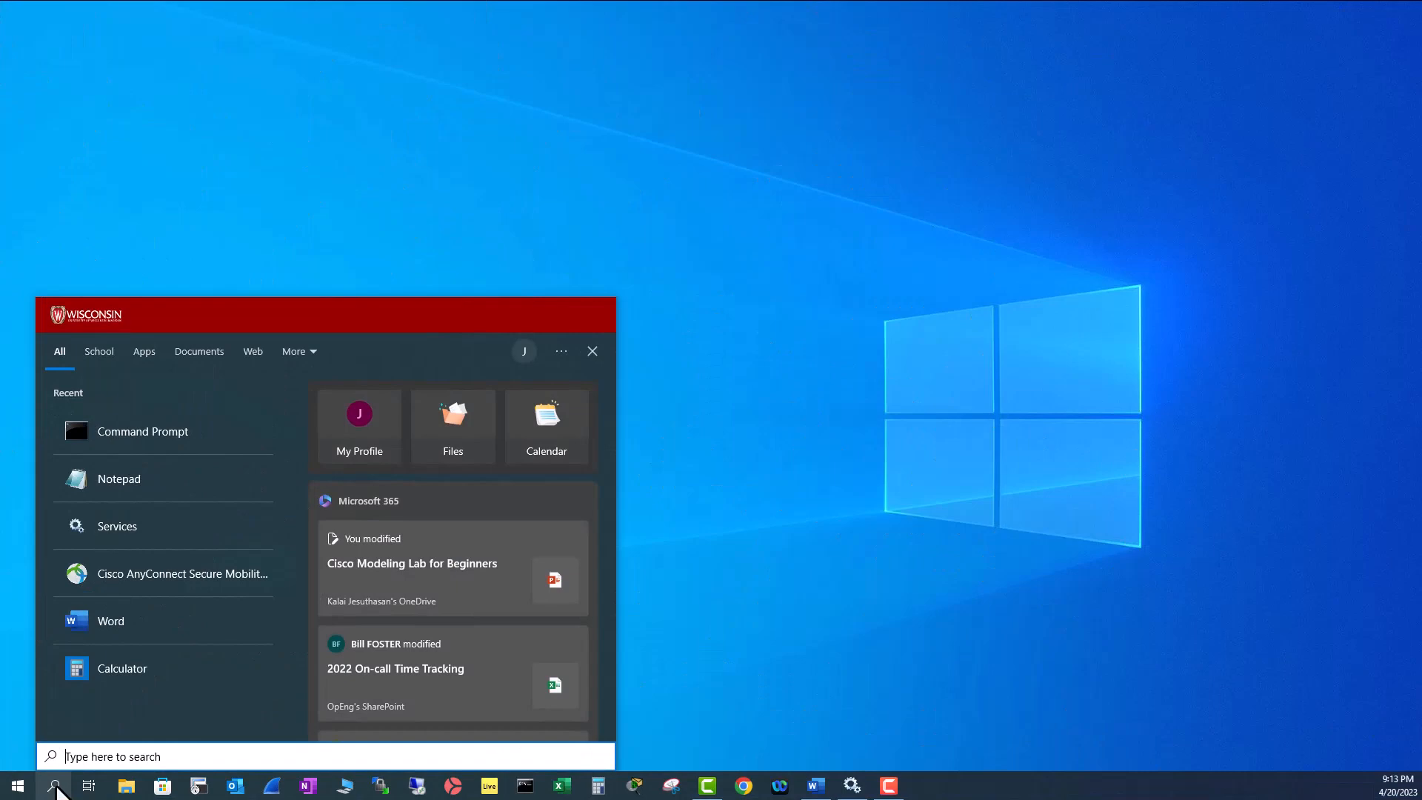
# - Launch the Services console and select DNS Client to show its description
pyautogui.click(115, 525)
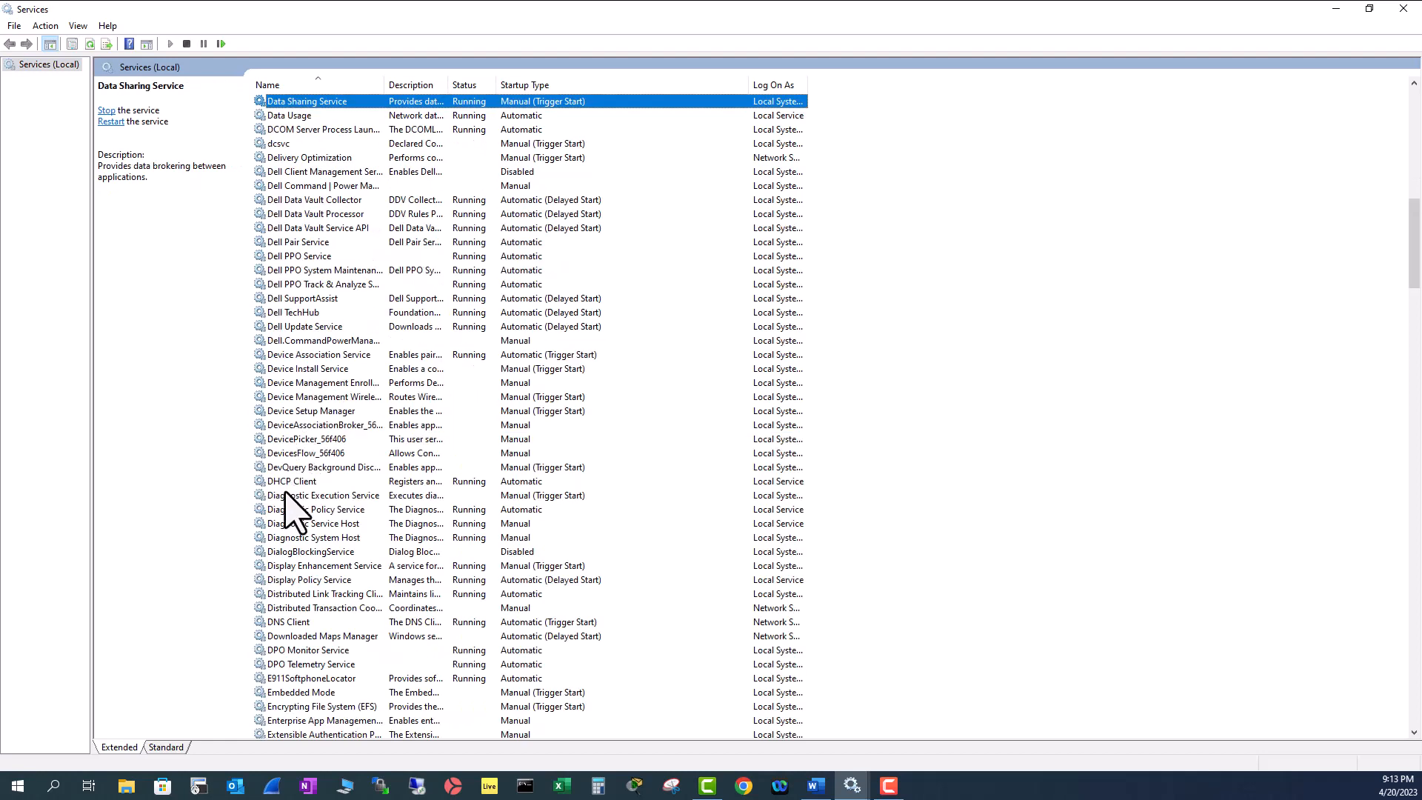
pyautogui.click(285, 621)
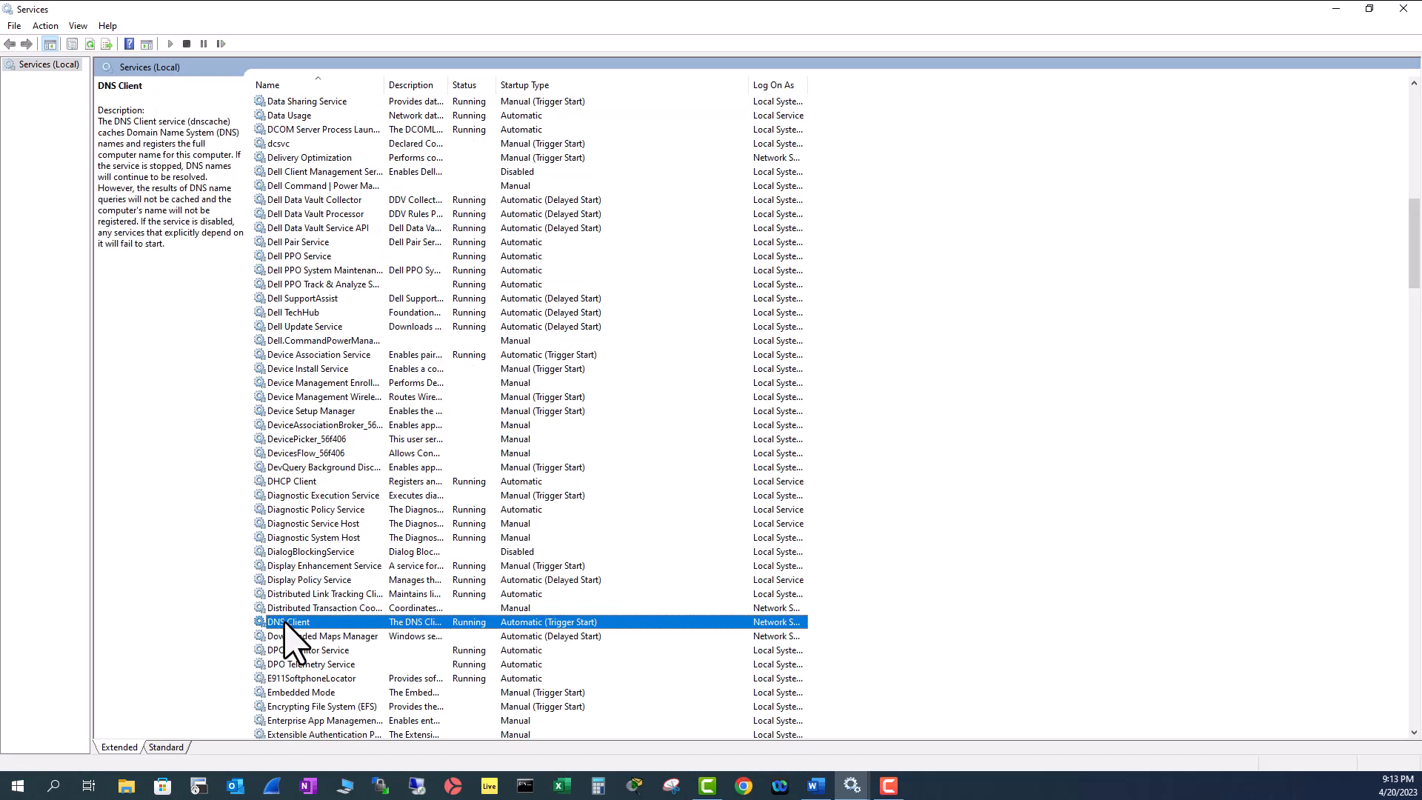
pyautogui.moveTo(544, 644)
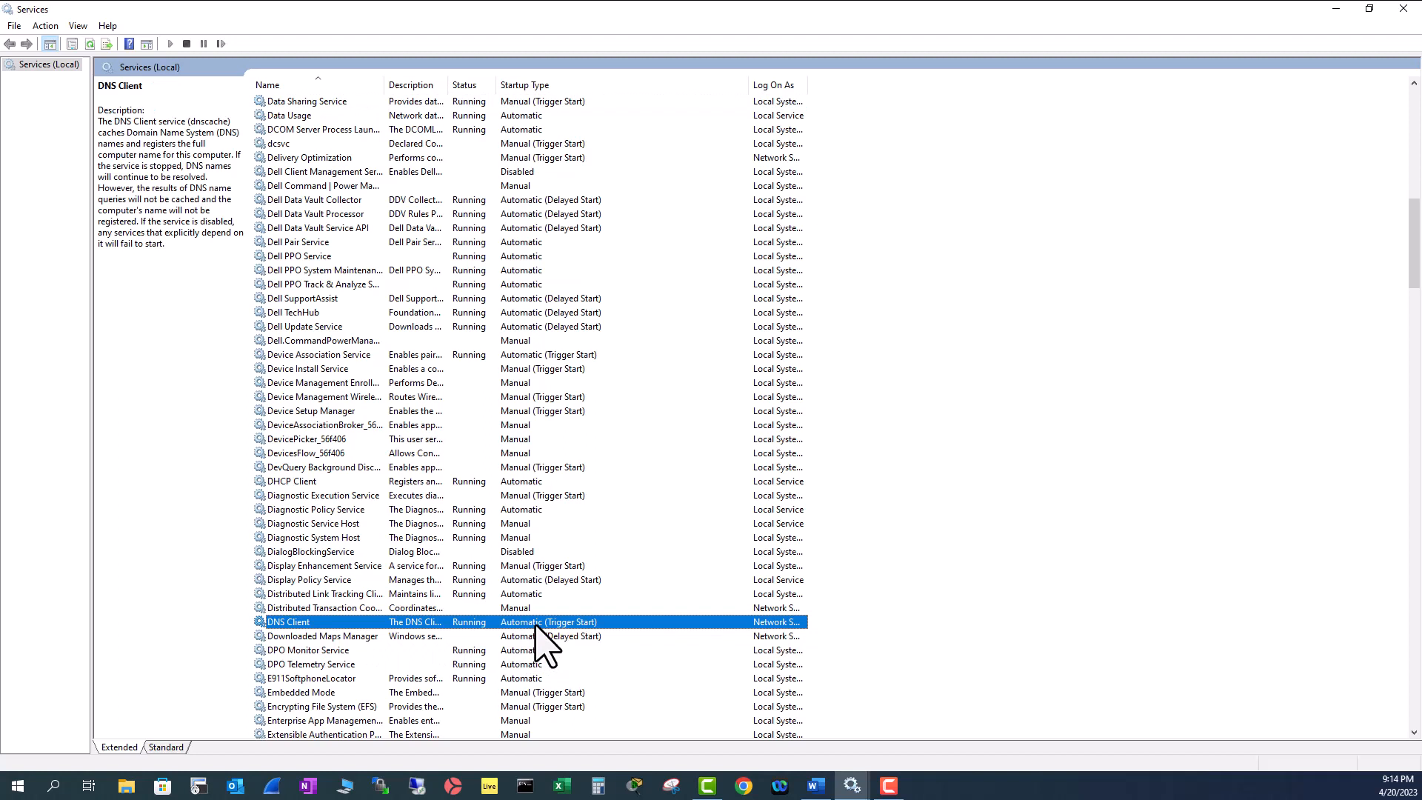
pyautogui.moveTo(598, 653)
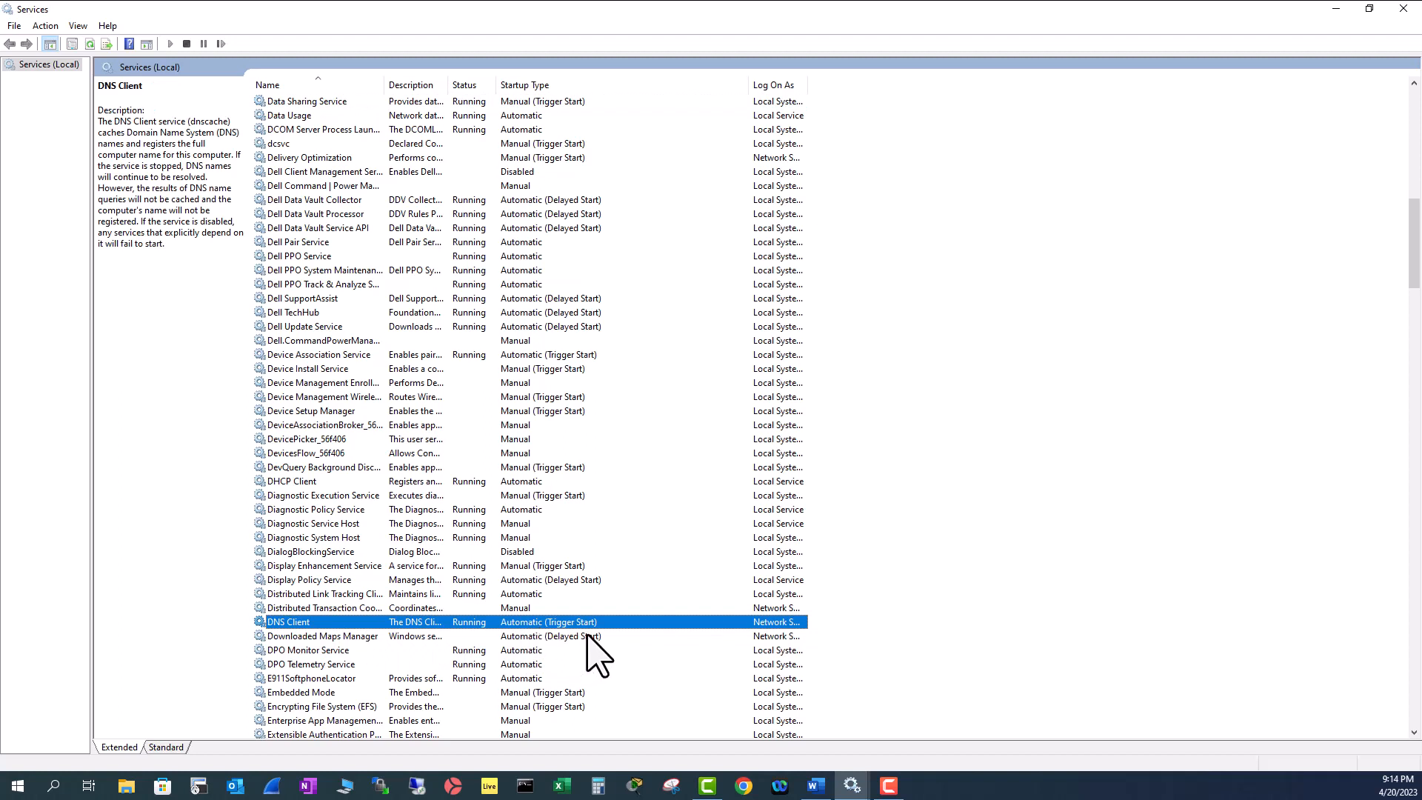
pyautogui.moveTo(580, 648)
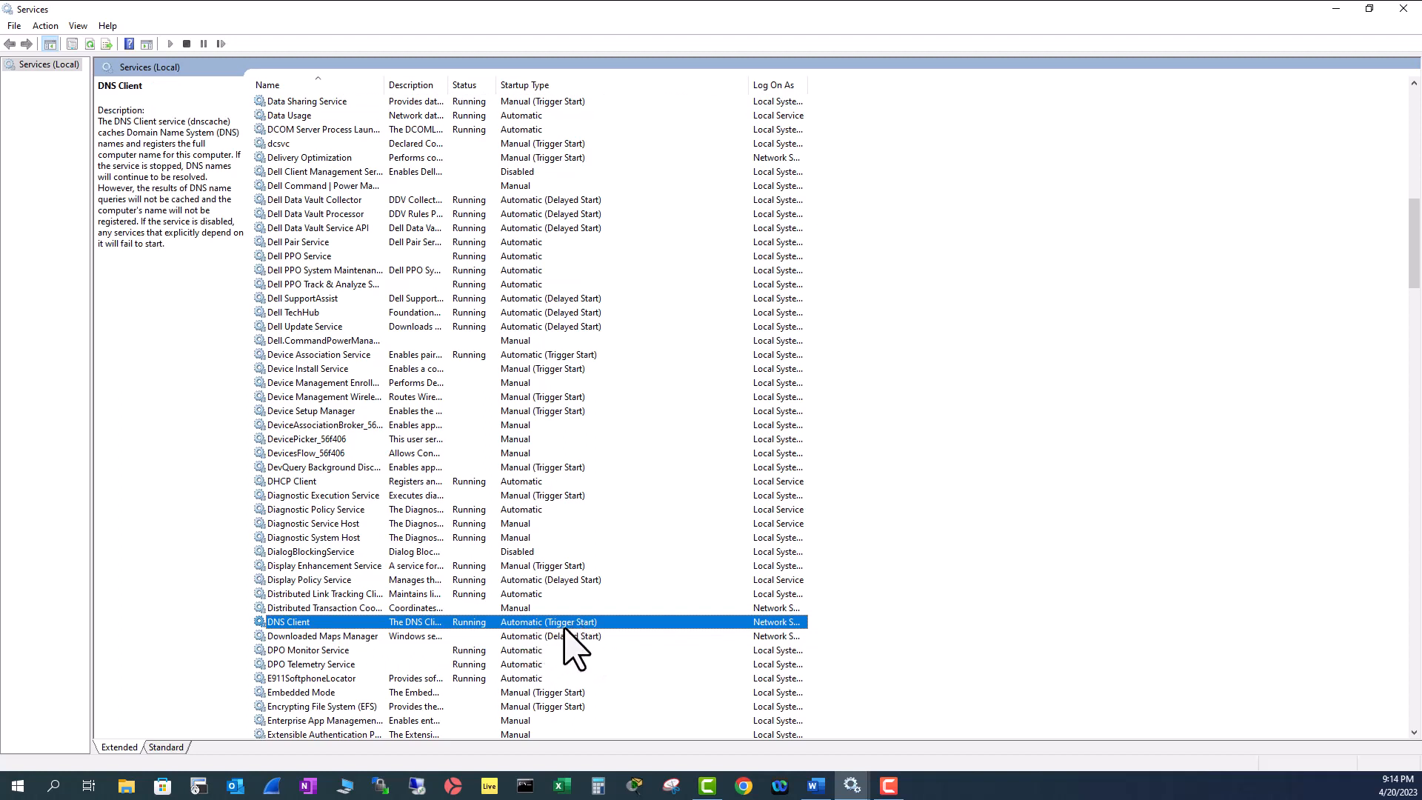
pyautogui.moveTo(600, 646)
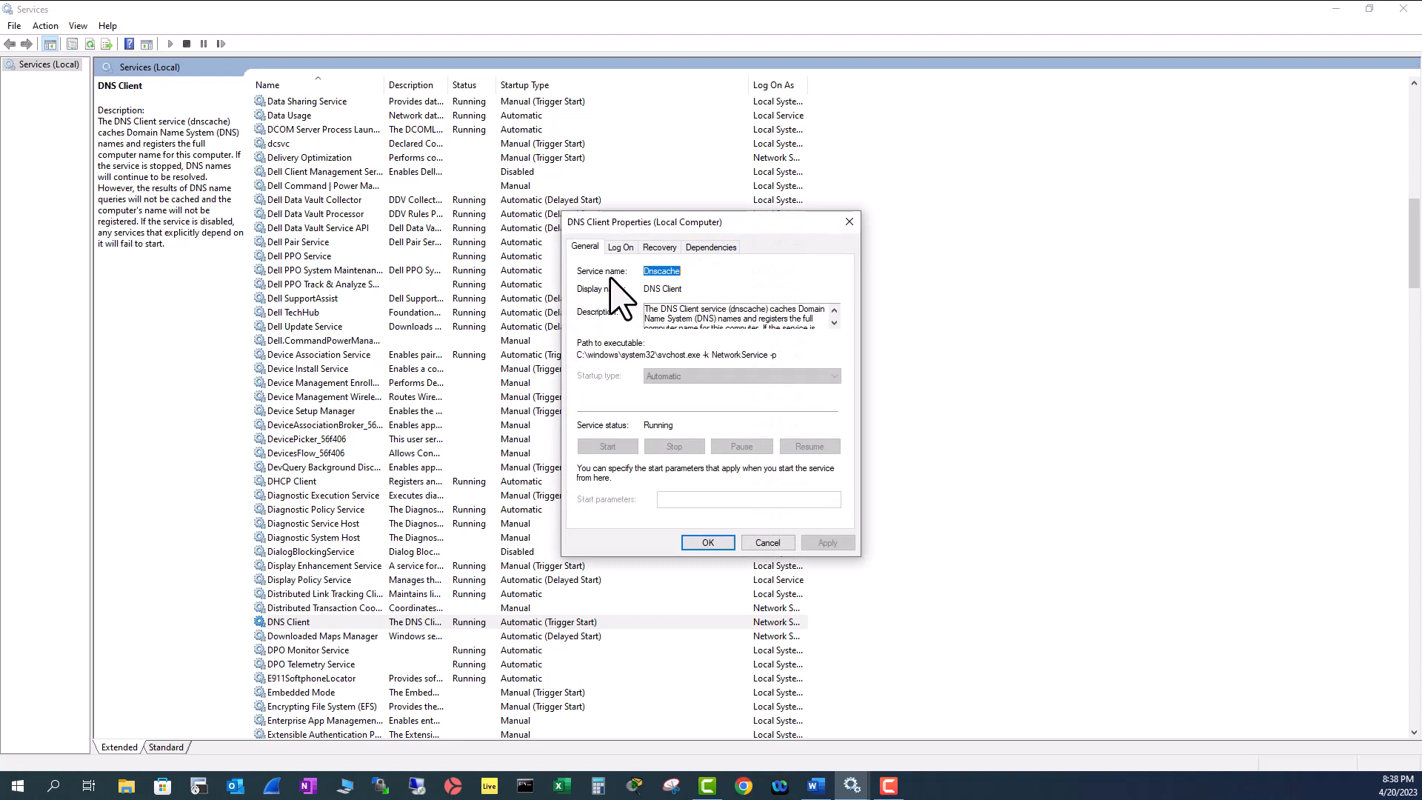
pyautogui.moveTo(673, 322)
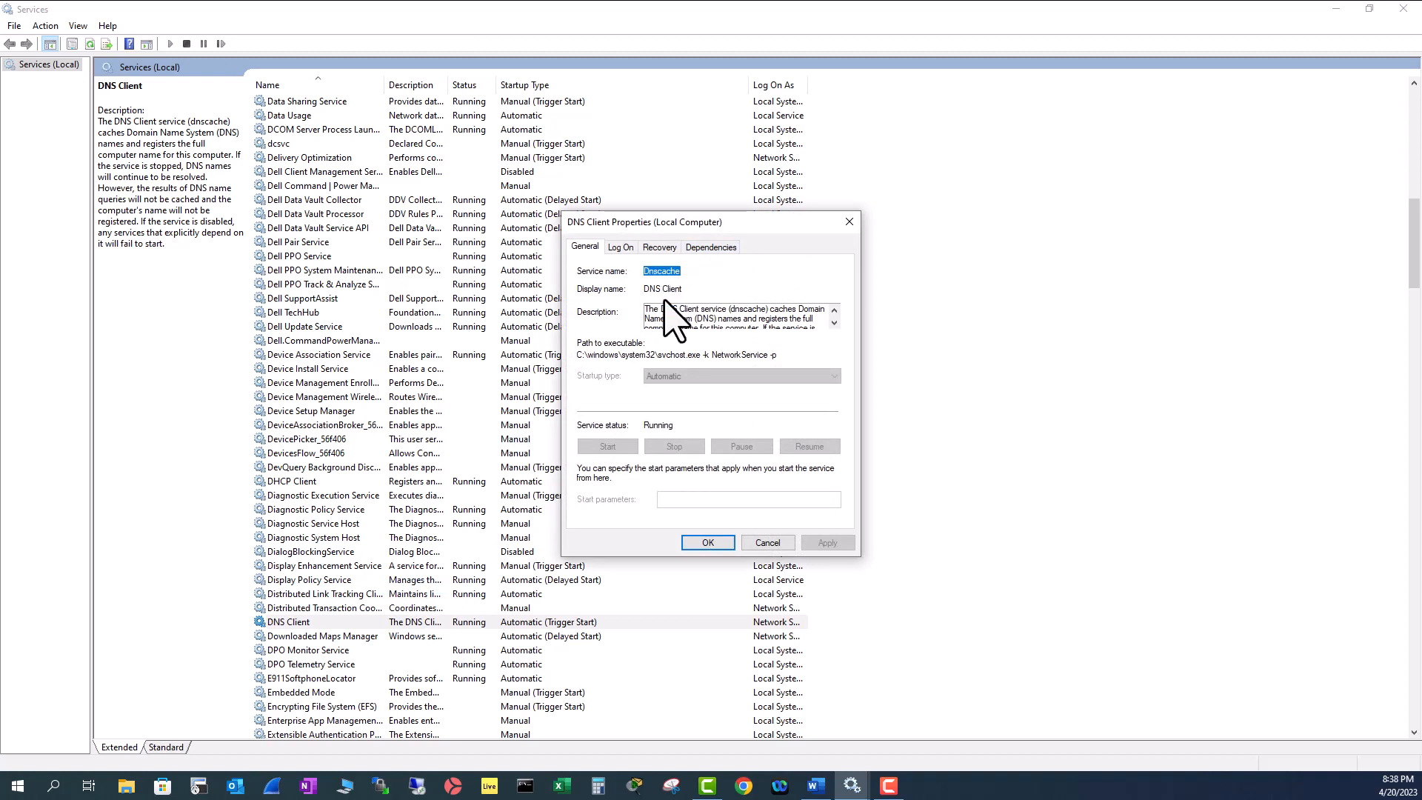
pyautogui.moveTo(624, 352)
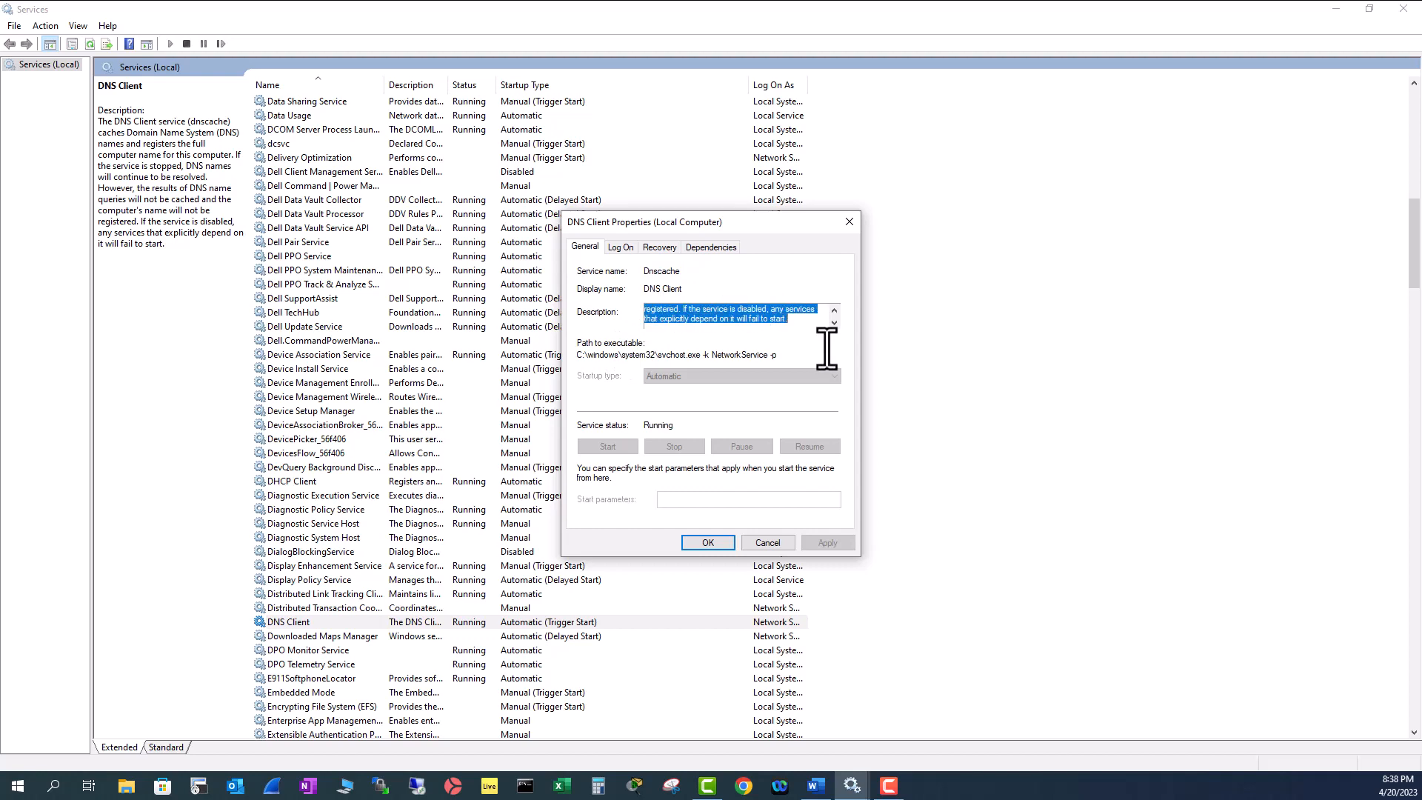
pyautogui.moveTo(58, 785)
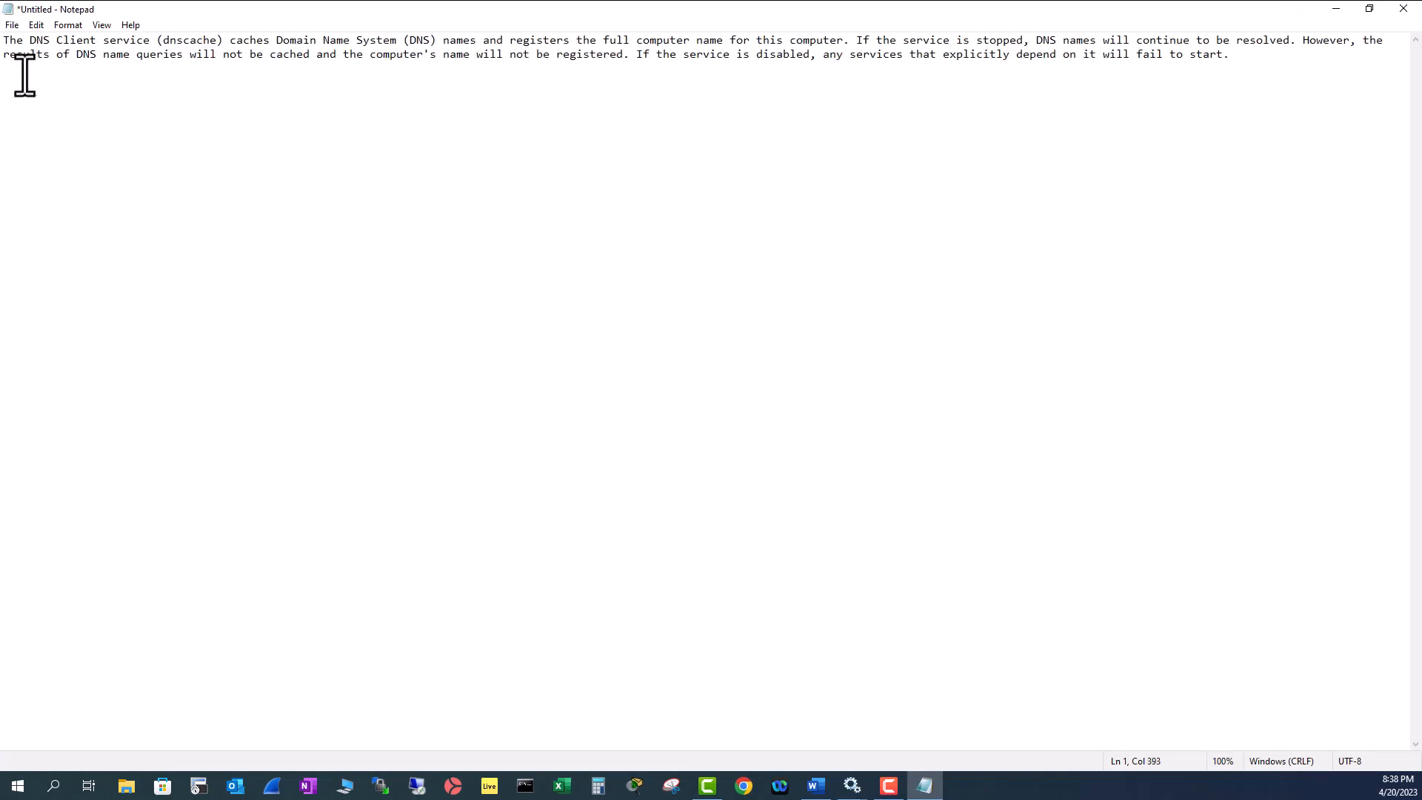
pyautogui.moveTo(136, 53)
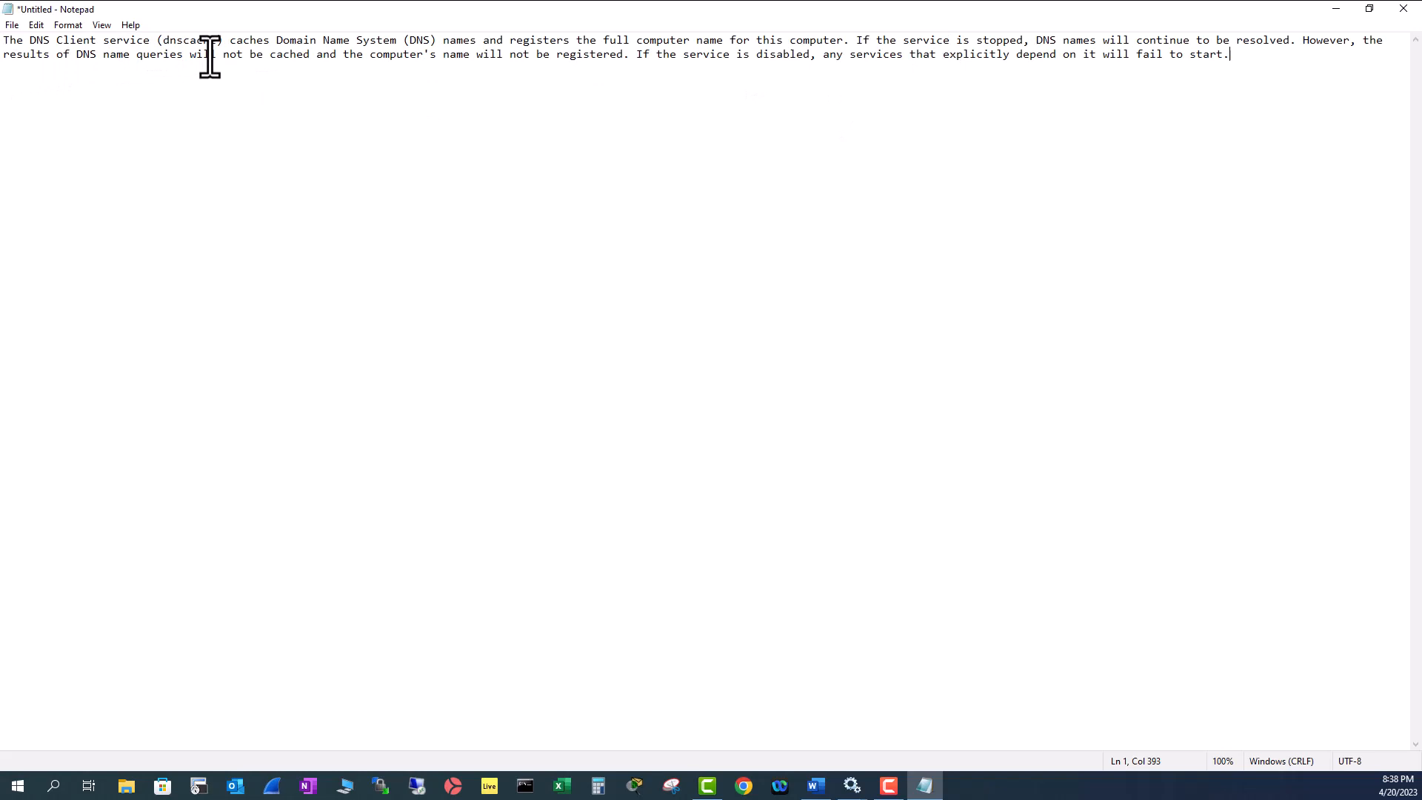
pyautogui.moveTo(382, 50)
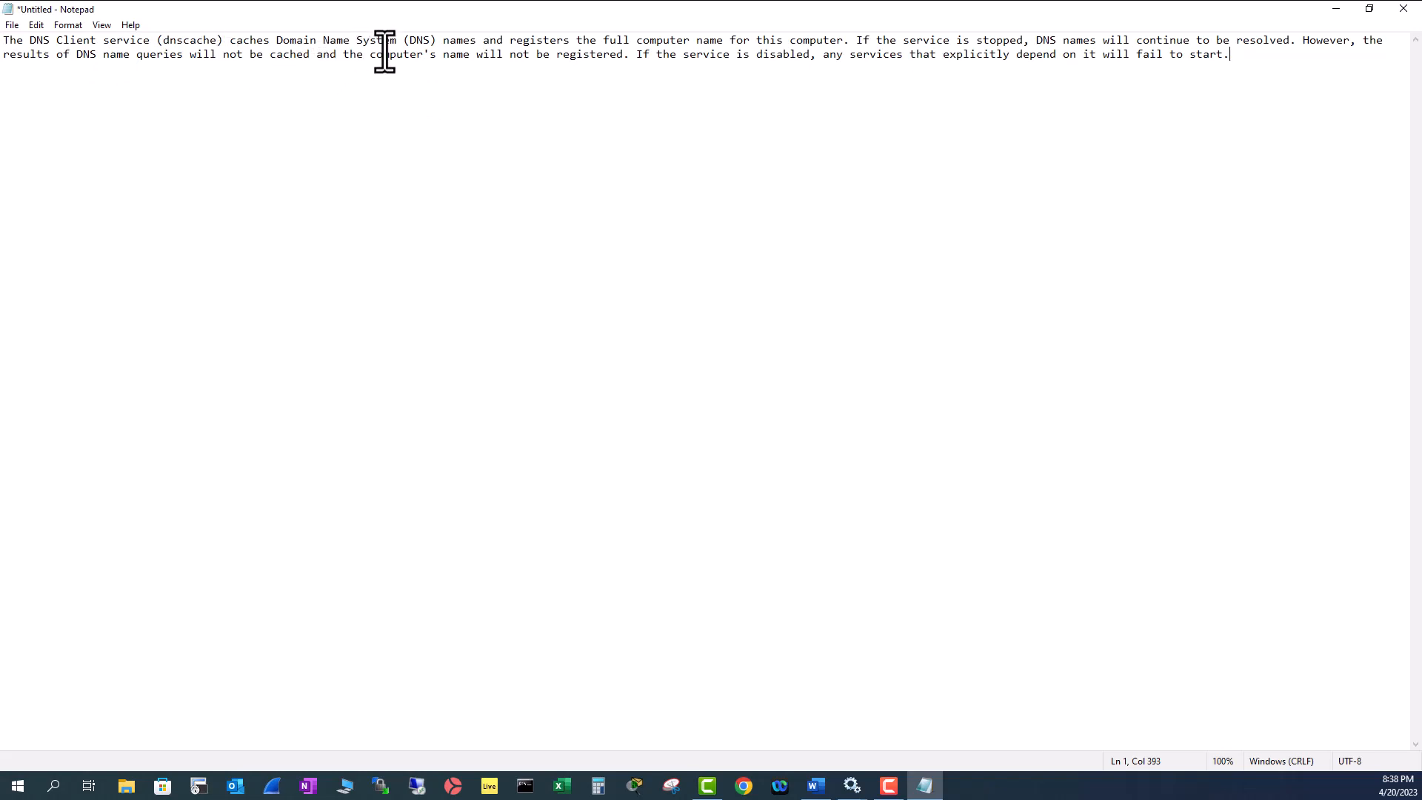
pyautogui.moveTo(497, 59)
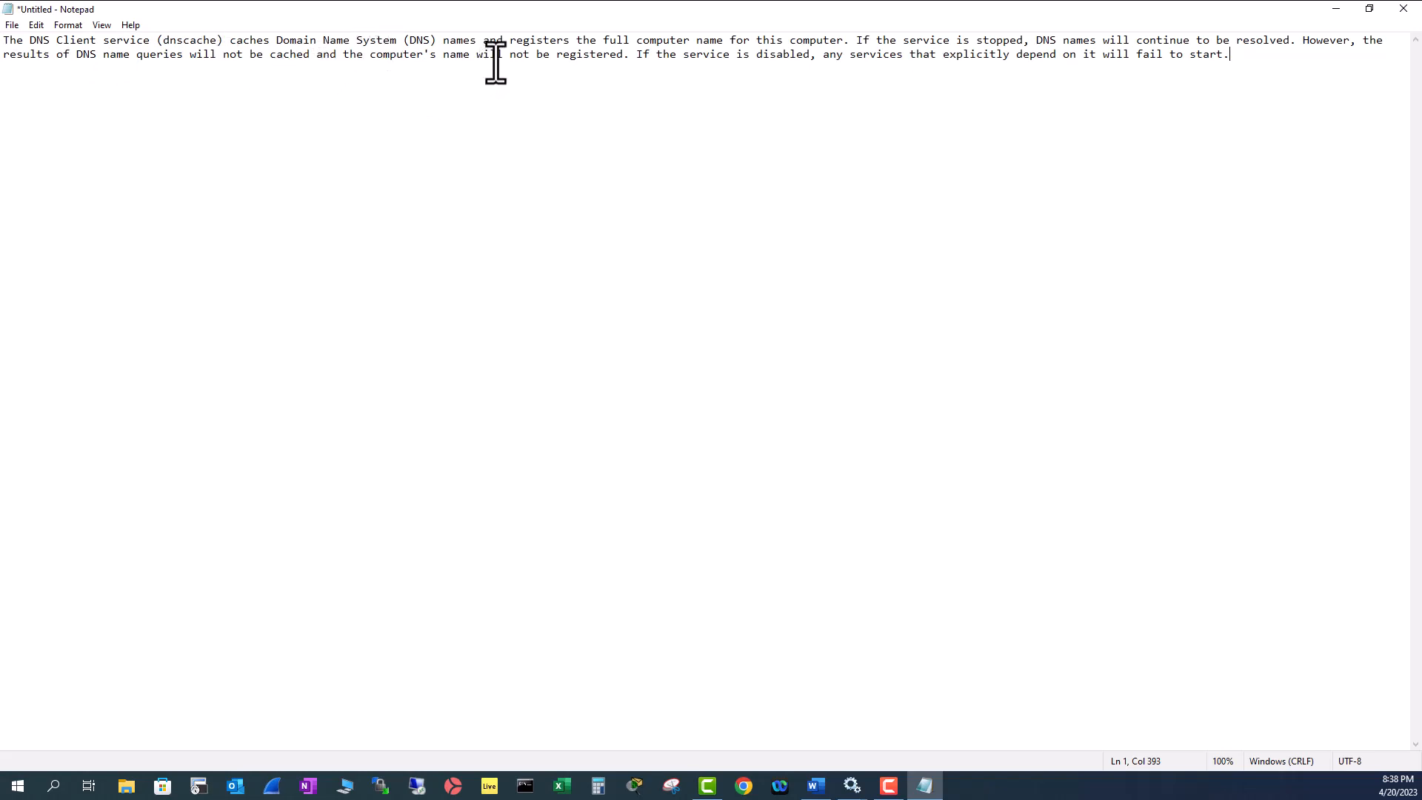
pyautogui.moveTo(726, 59)
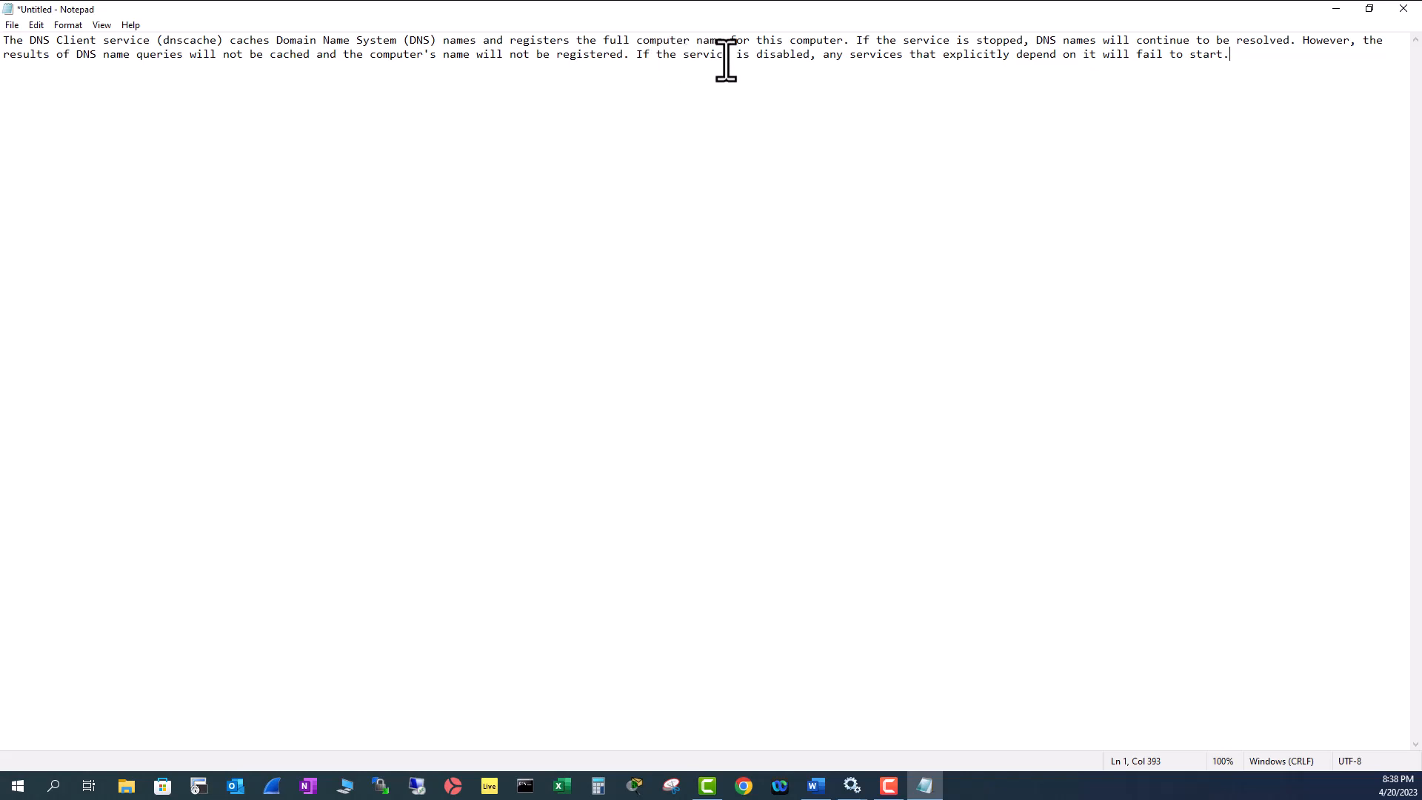
pyautogui.moveTo(388, 53)
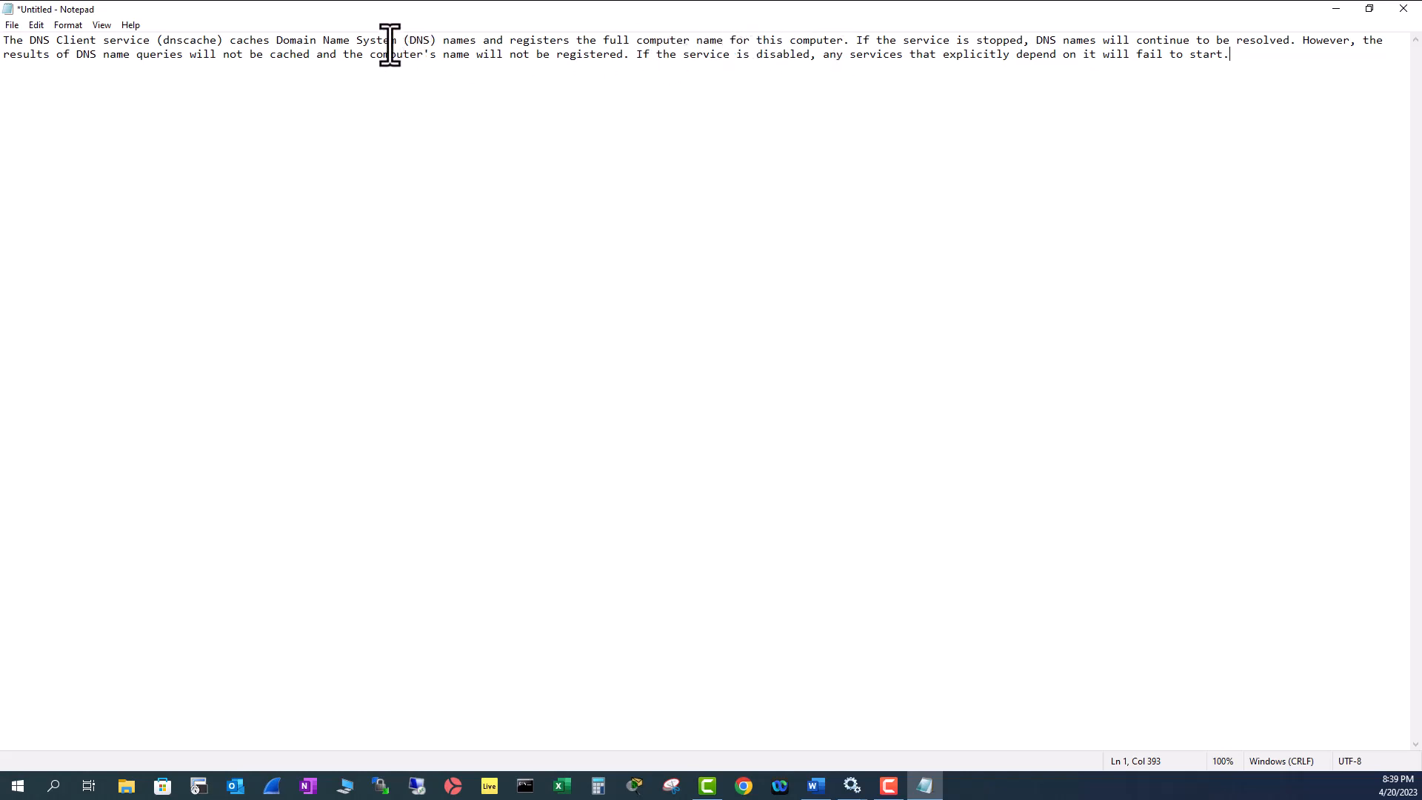
pyautogui.moveTo(1029, 58)
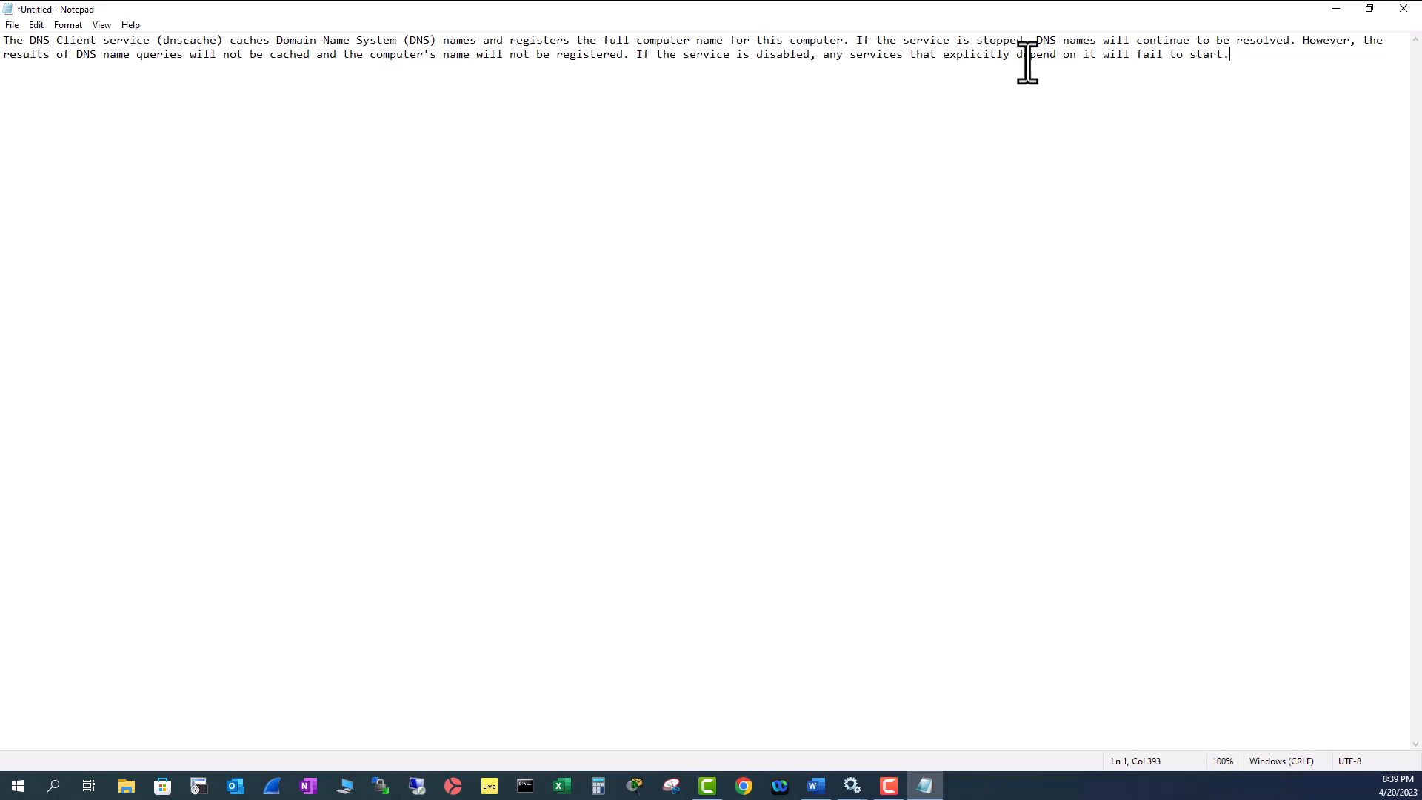
pyautogui.moveTo(1152, 75)
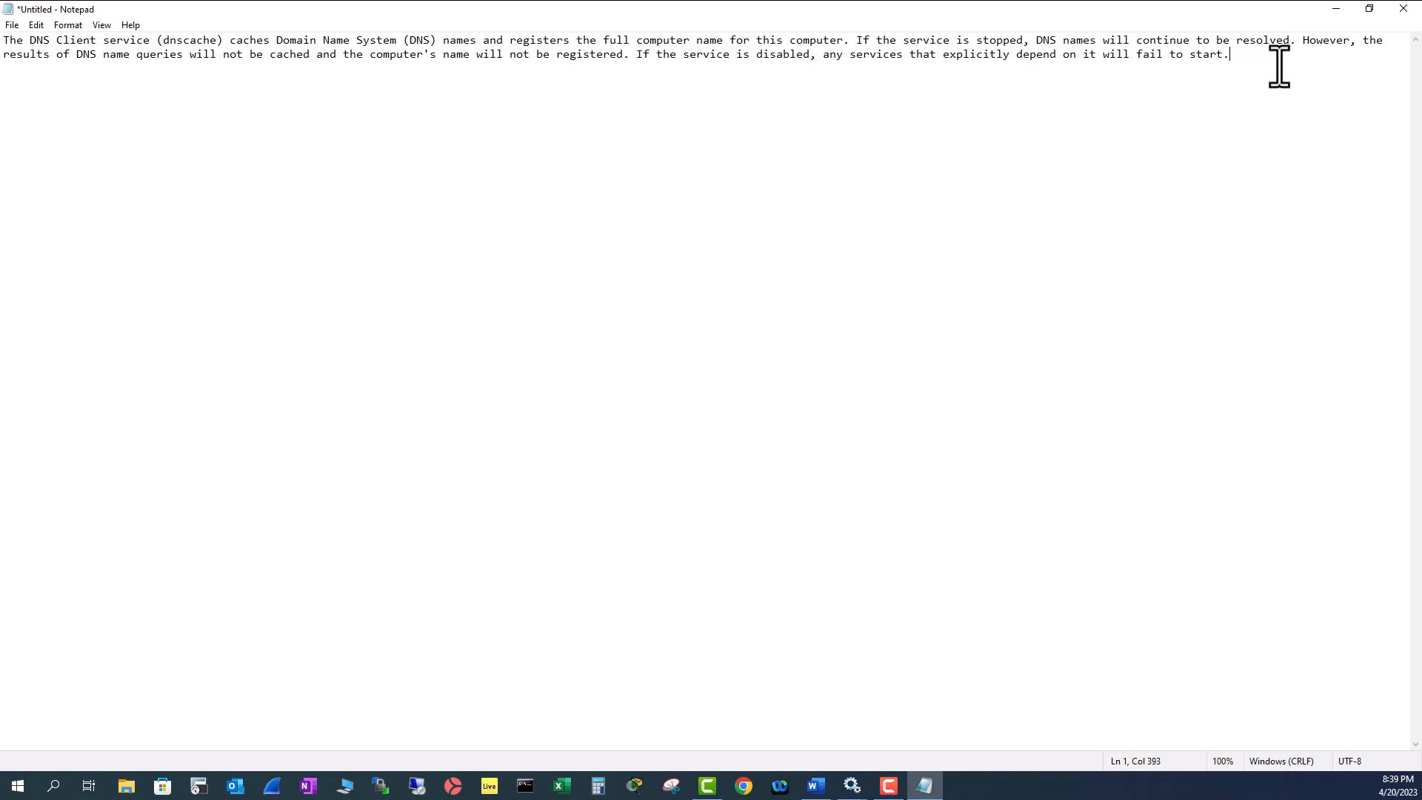
pyautogui.moveTo(204, 59)
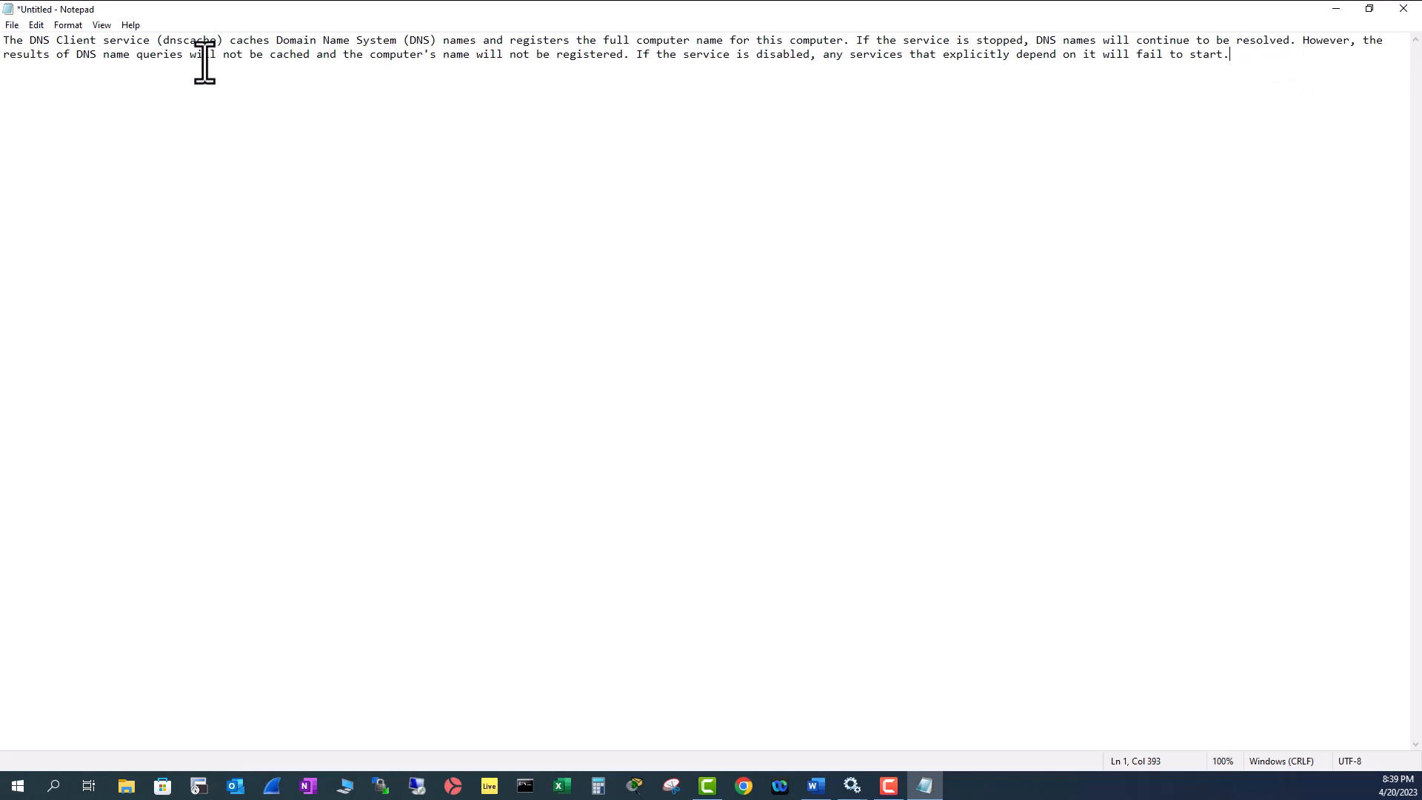
pyautogui.moveTo(188, 72)
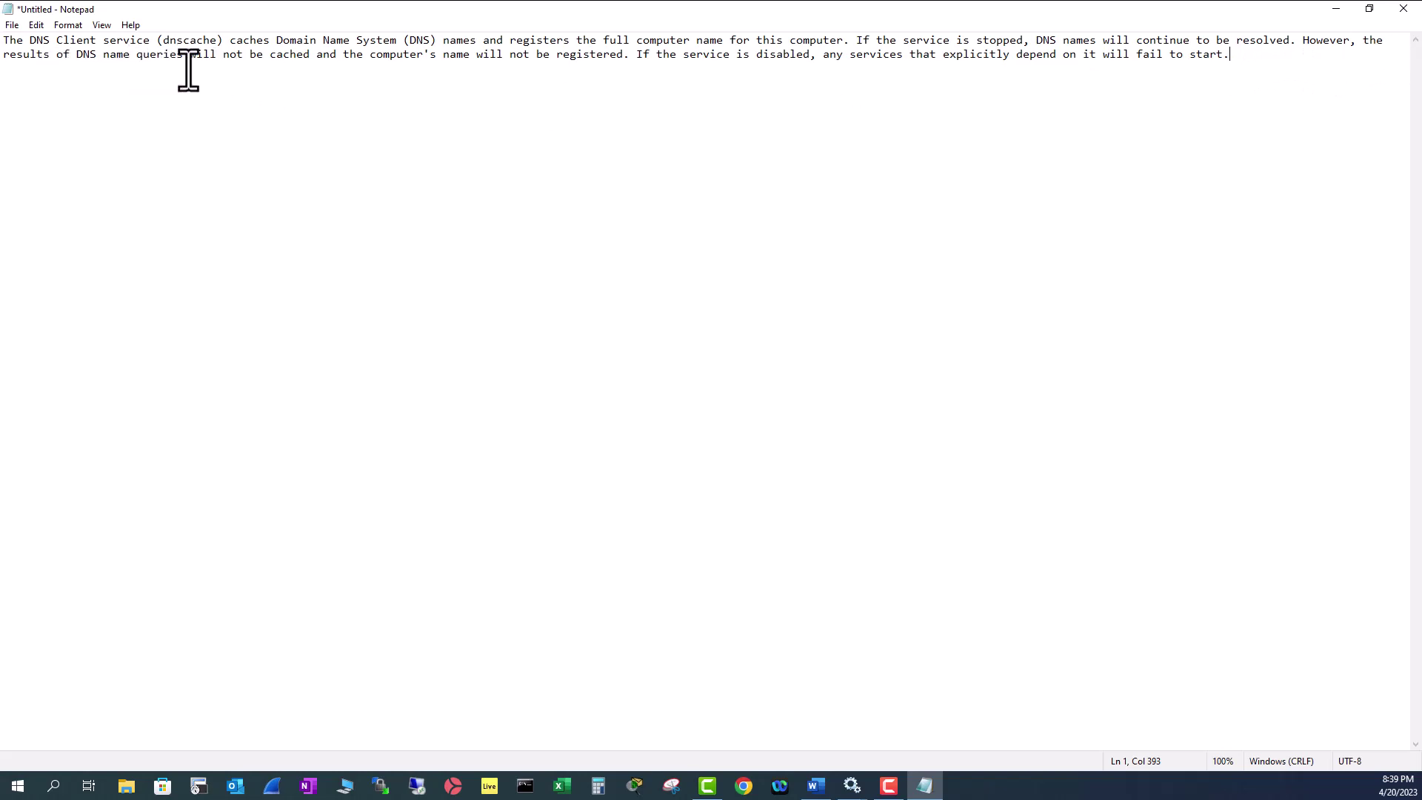
pyautogui.moveTo(310, 76)
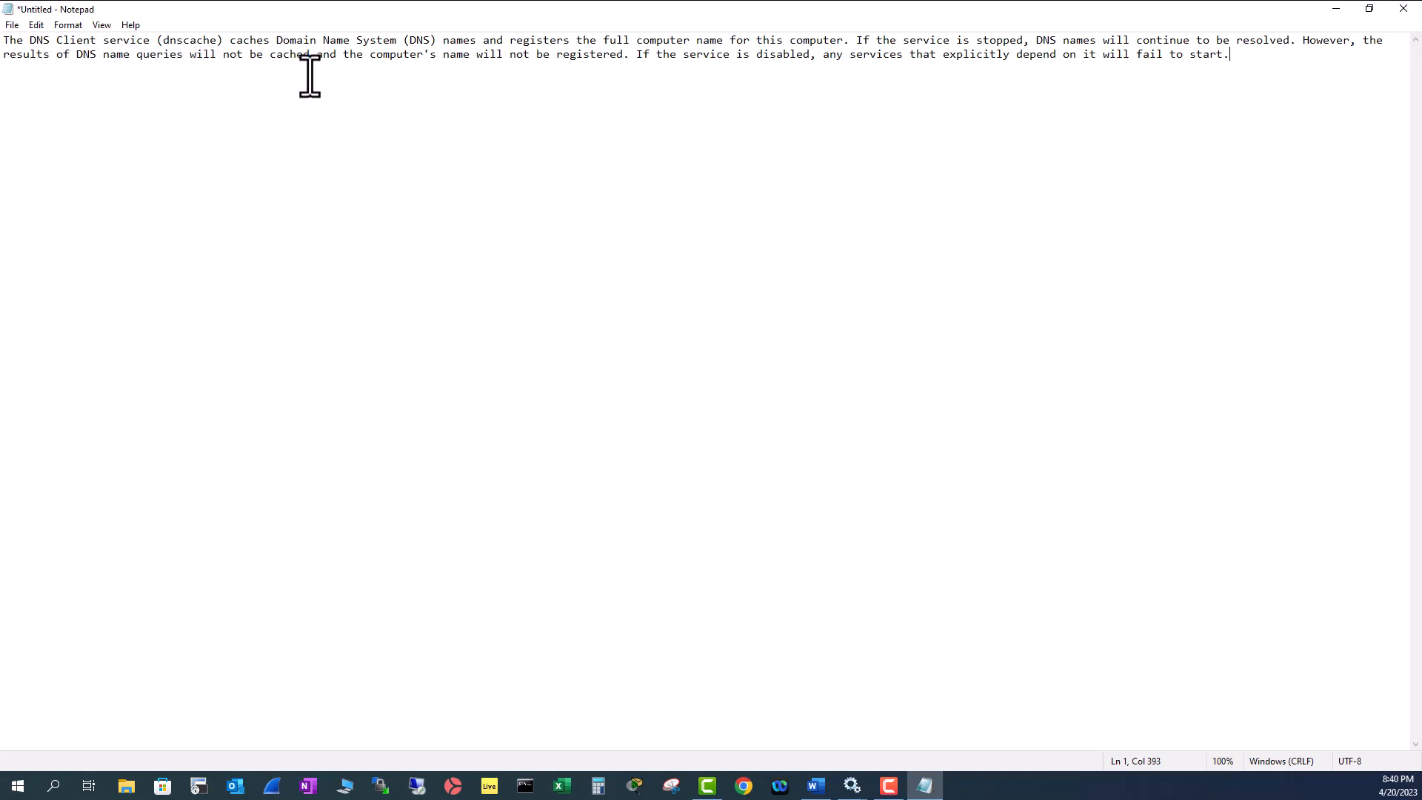
pyautogui.moveTo(478, 73)
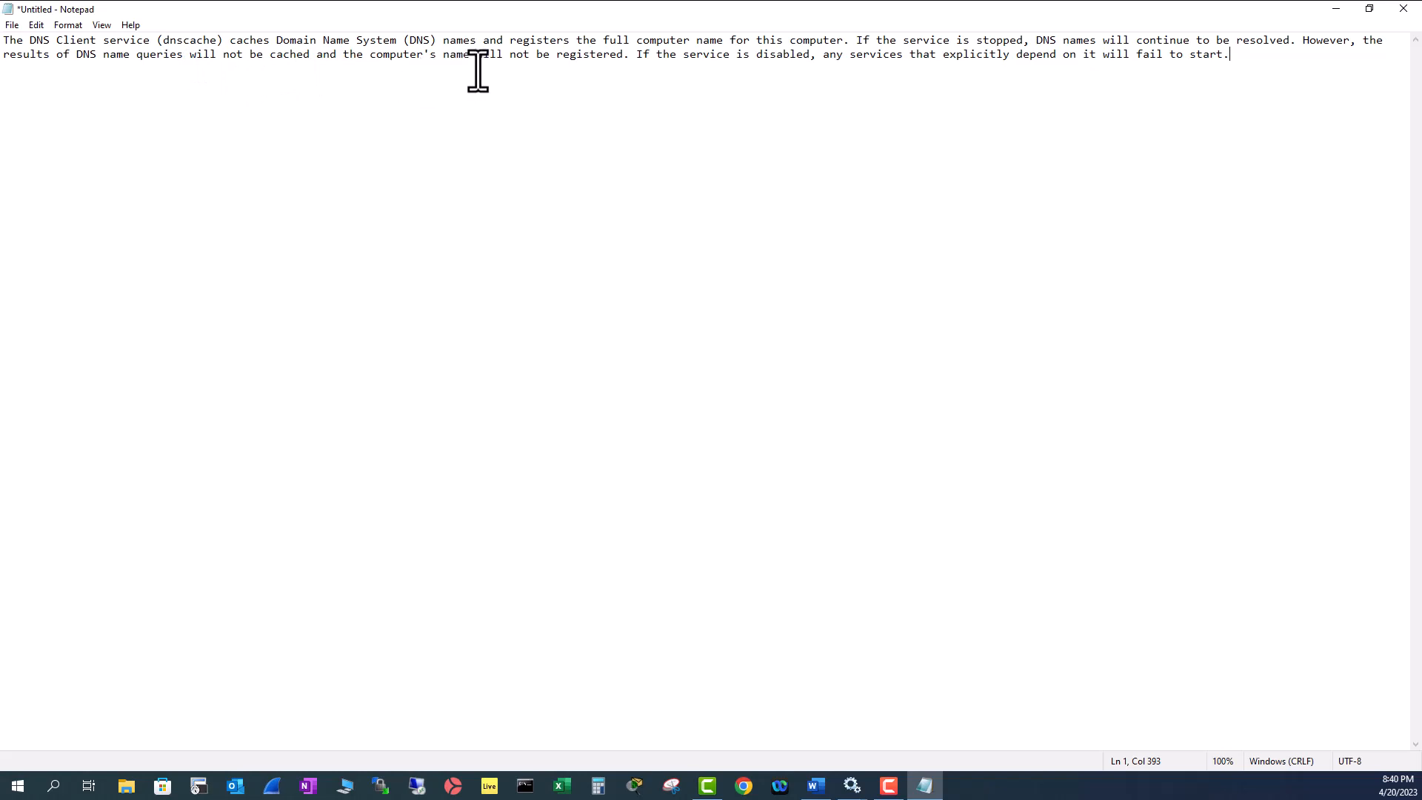
pyautogui.moveTo(635, 68)
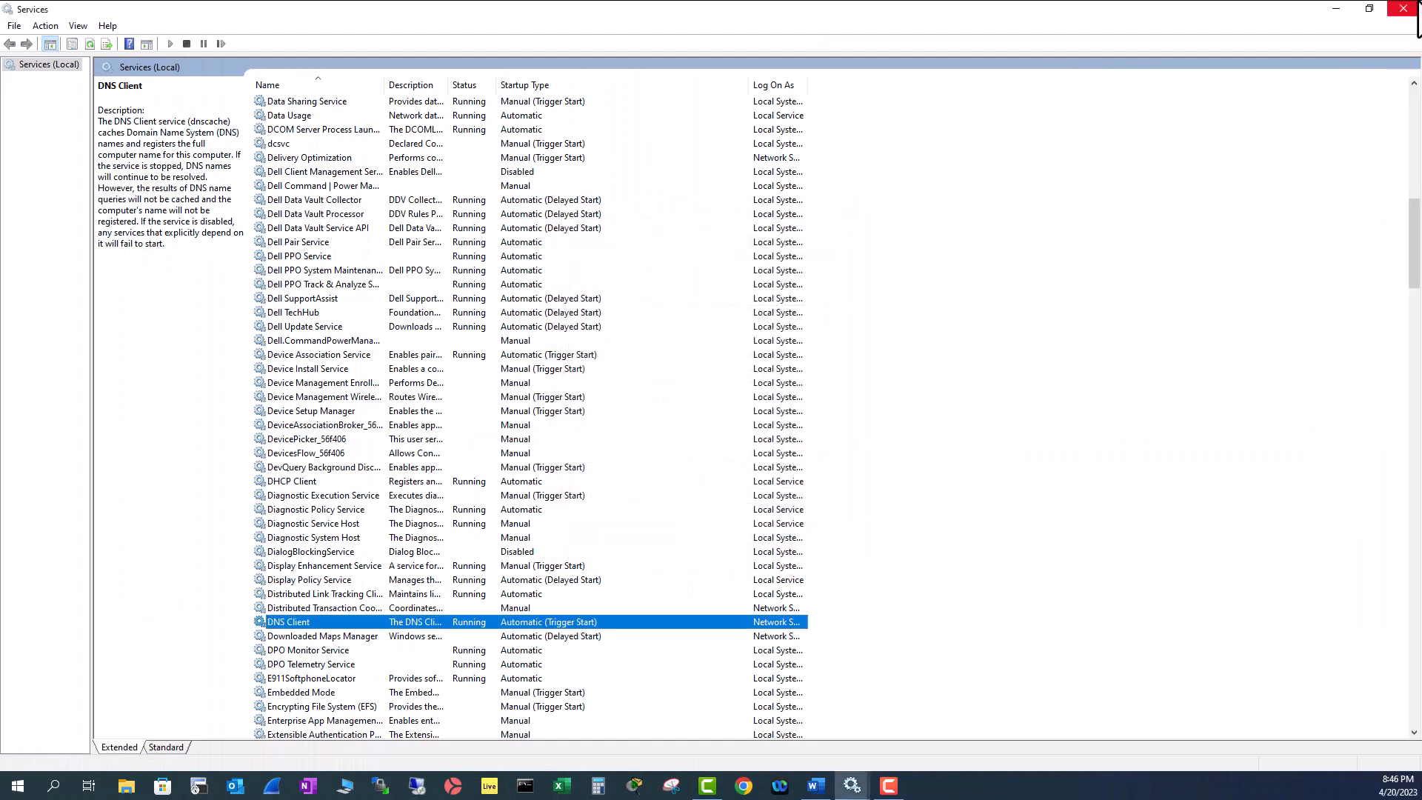
# - Close Services and launch Command Prompt from the search panel
pyautogui.click(53, 786)
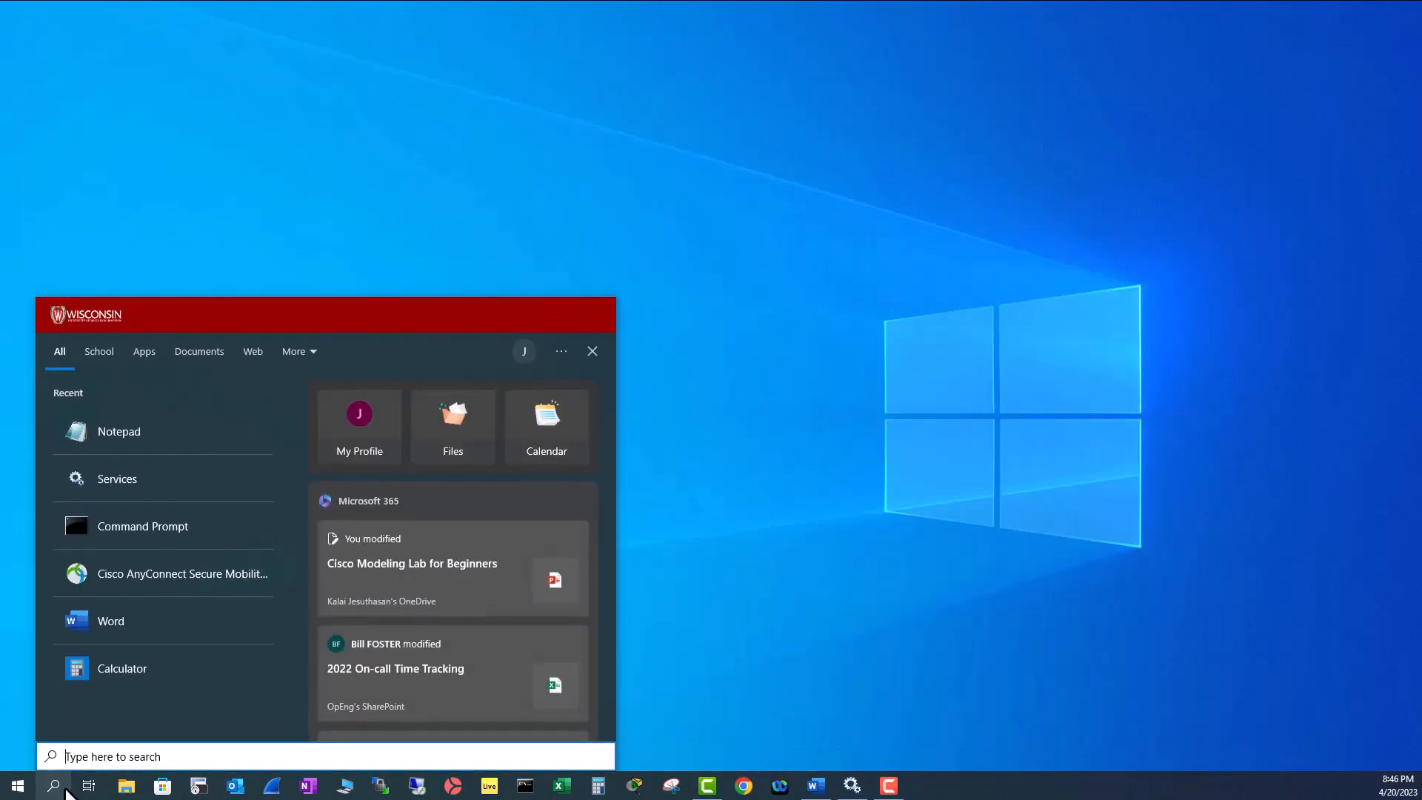
pyautogui.click(142, 526)
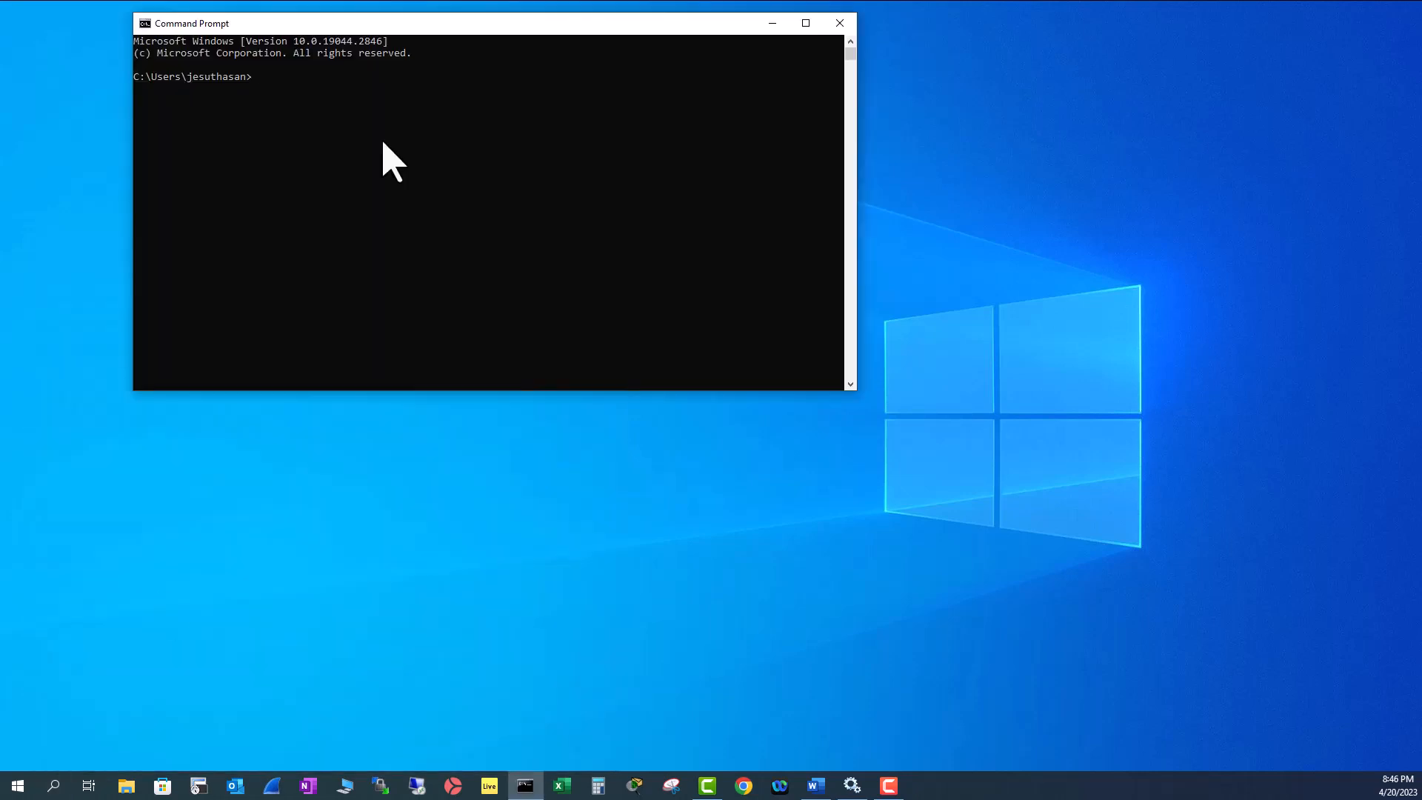
# - Run ipconfig /displaydns to list cached DNS records and maximize the window
pyautogui.write('ipconfig')
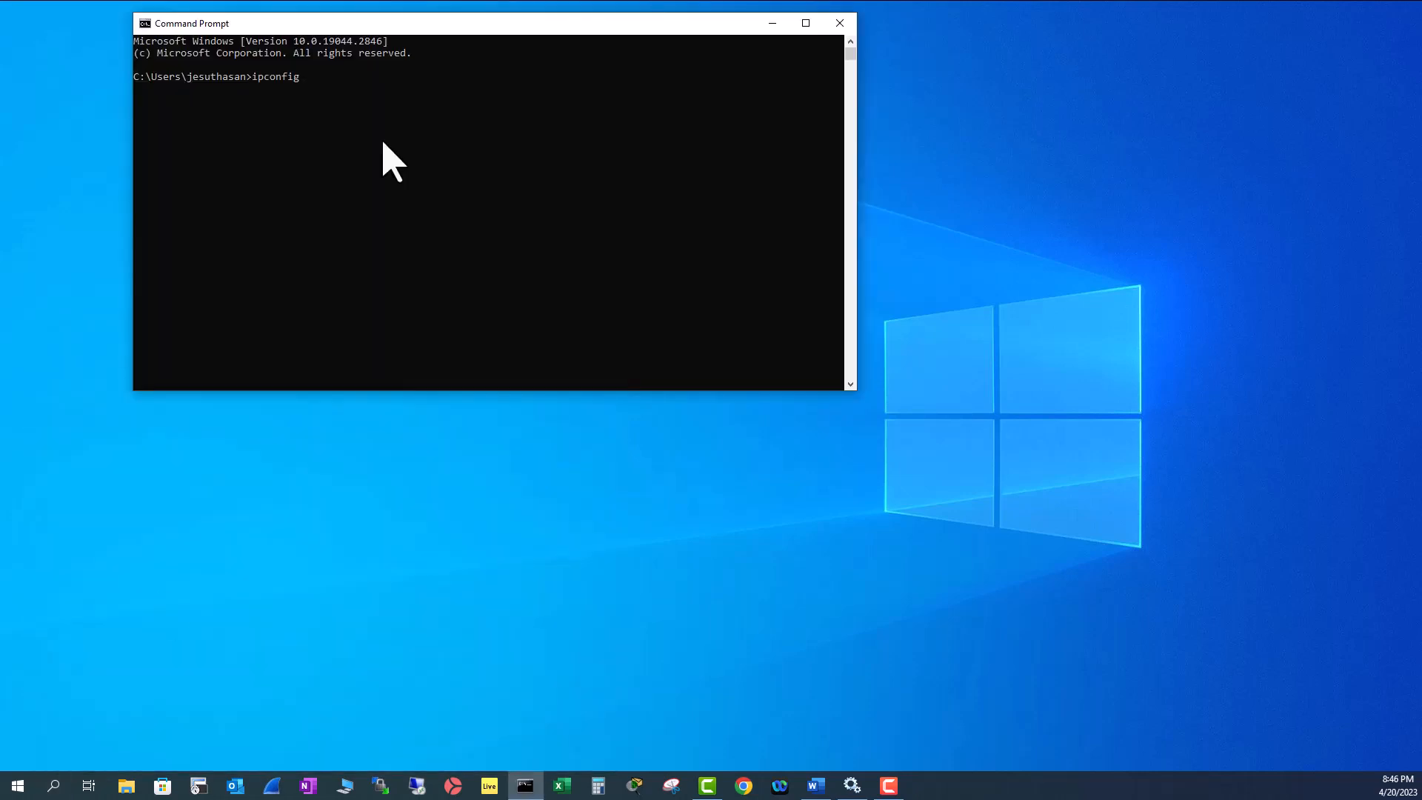
pyautogui.write('/displayd')
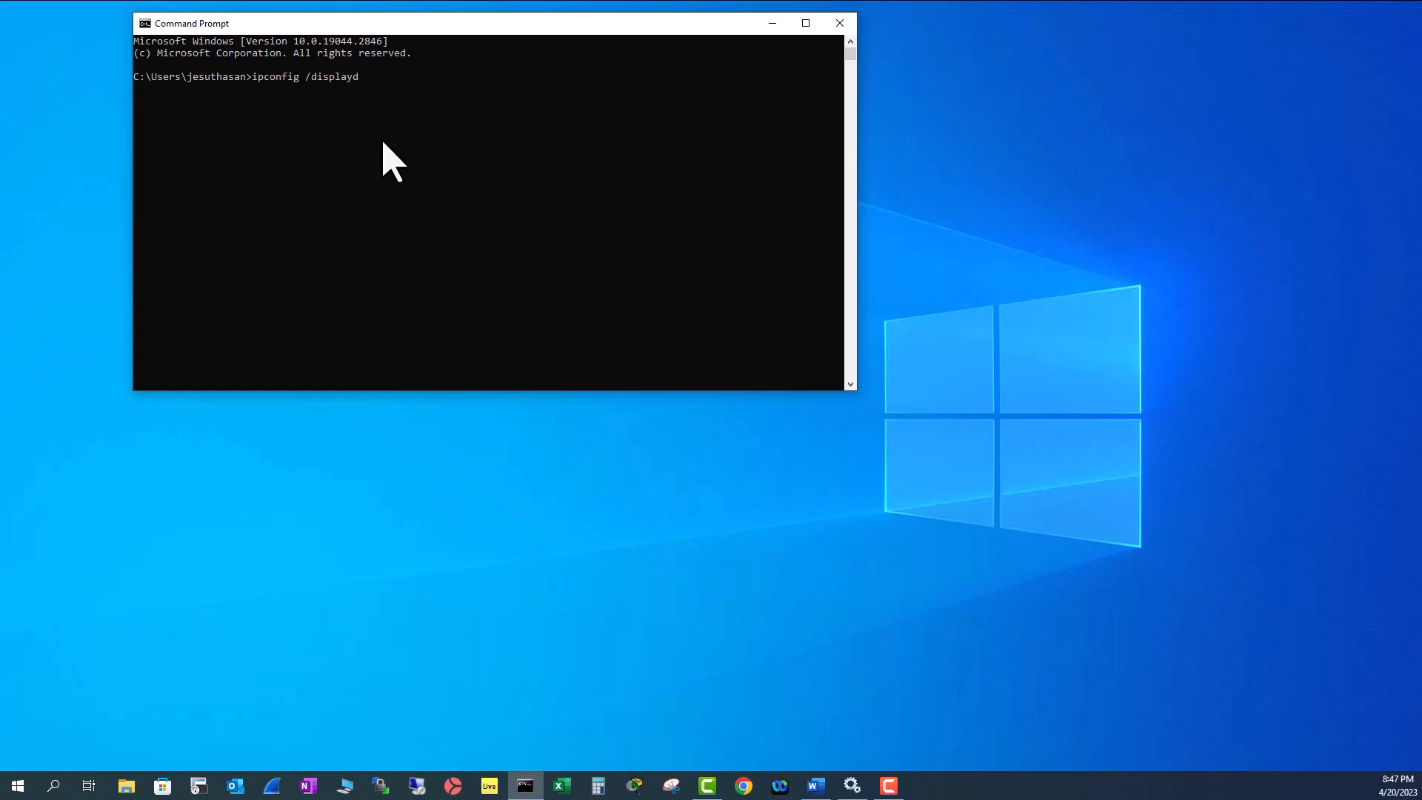
pyautogui.press('Return')
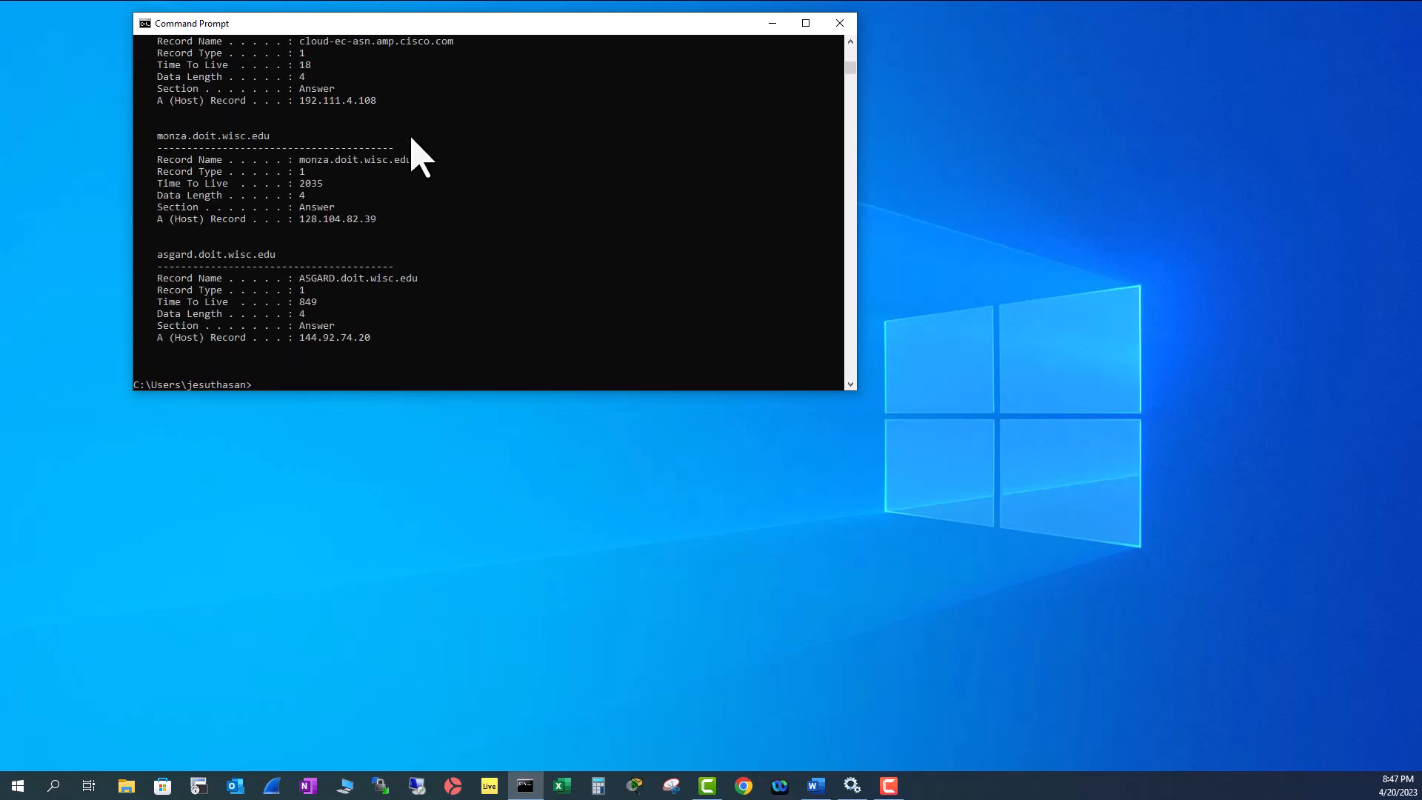
pyautogui.click(804, 22)
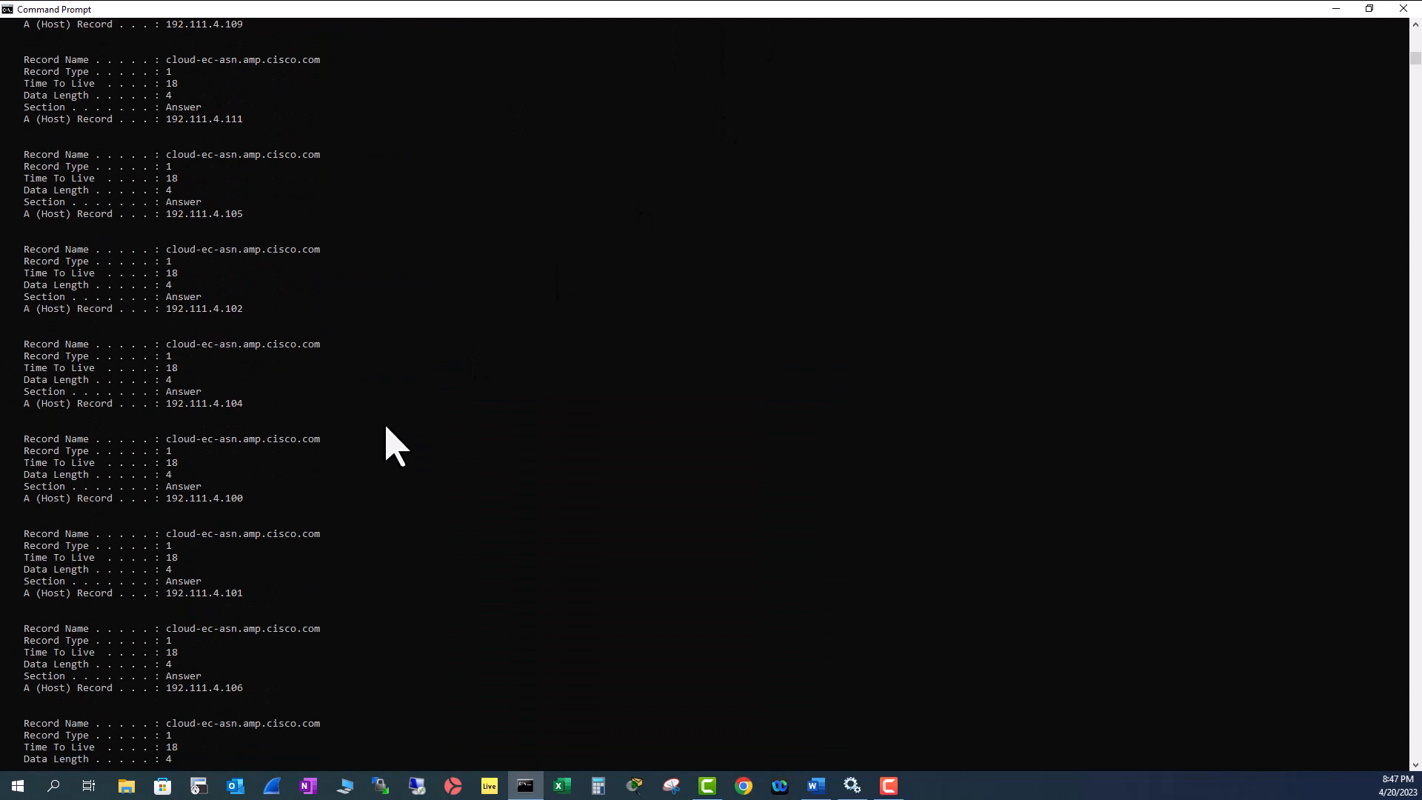
pyautogui.moveTo(64, 372)
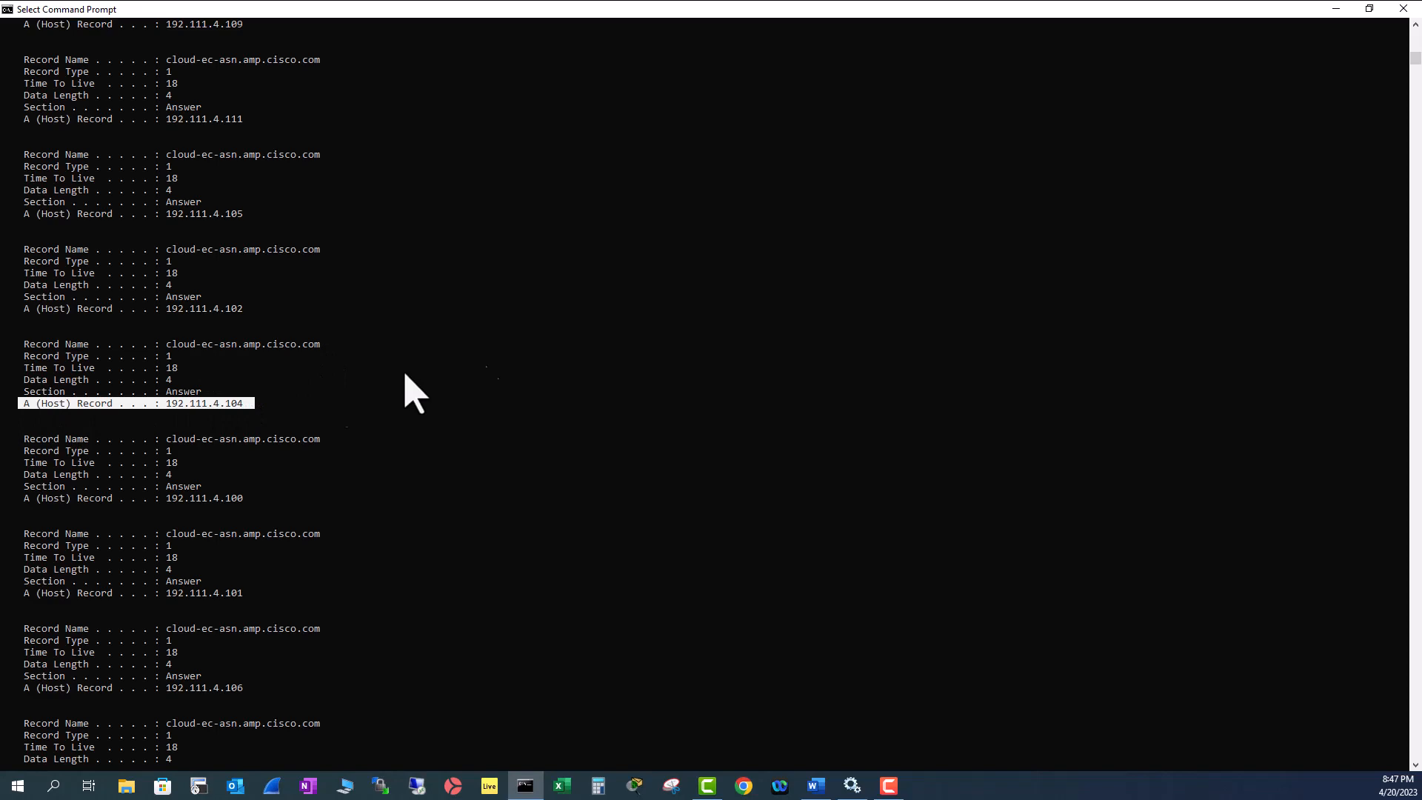
pyautogui.moveTo(860, 304)
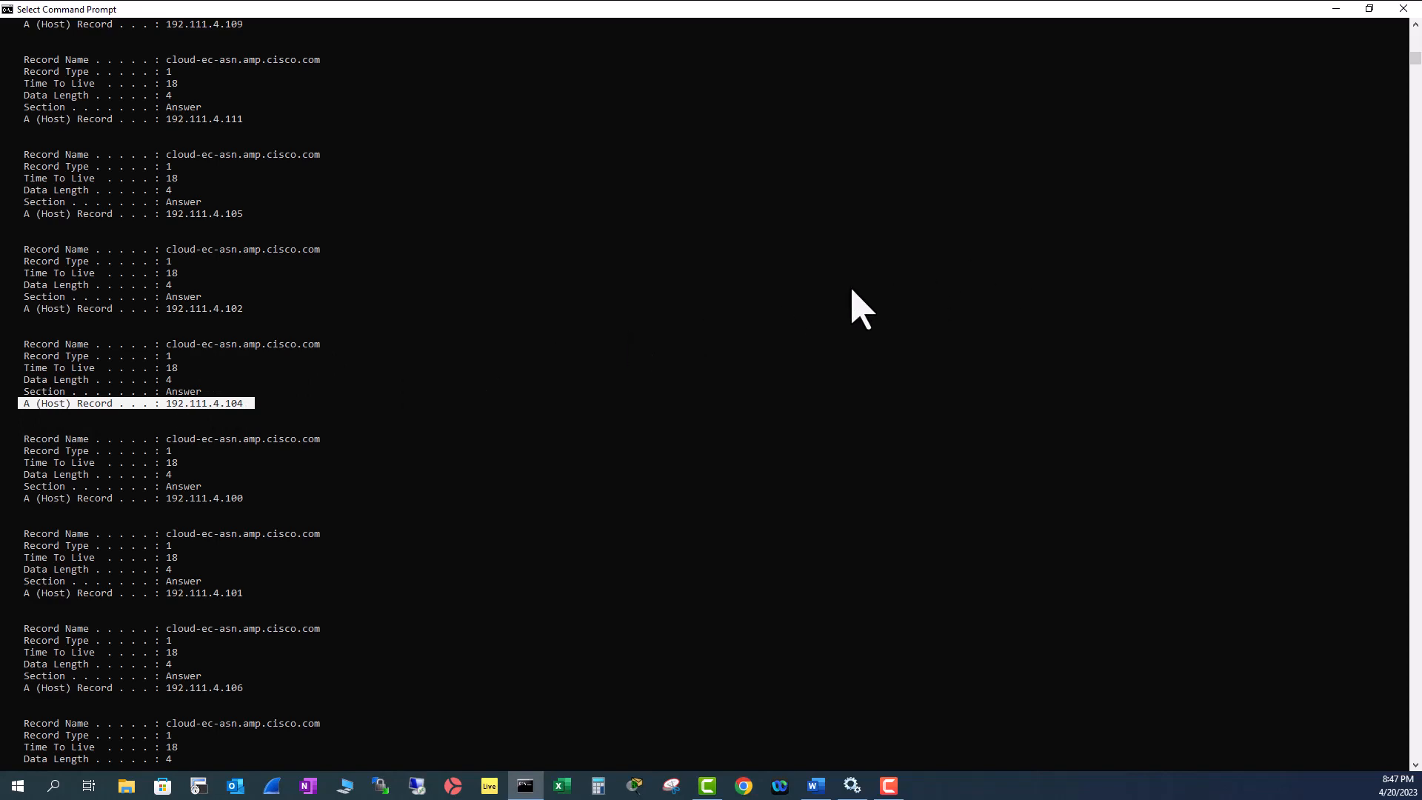
# - Scroll through the cached entries around the 192.111.4.104 host record
pyautogui.scroll(-3)
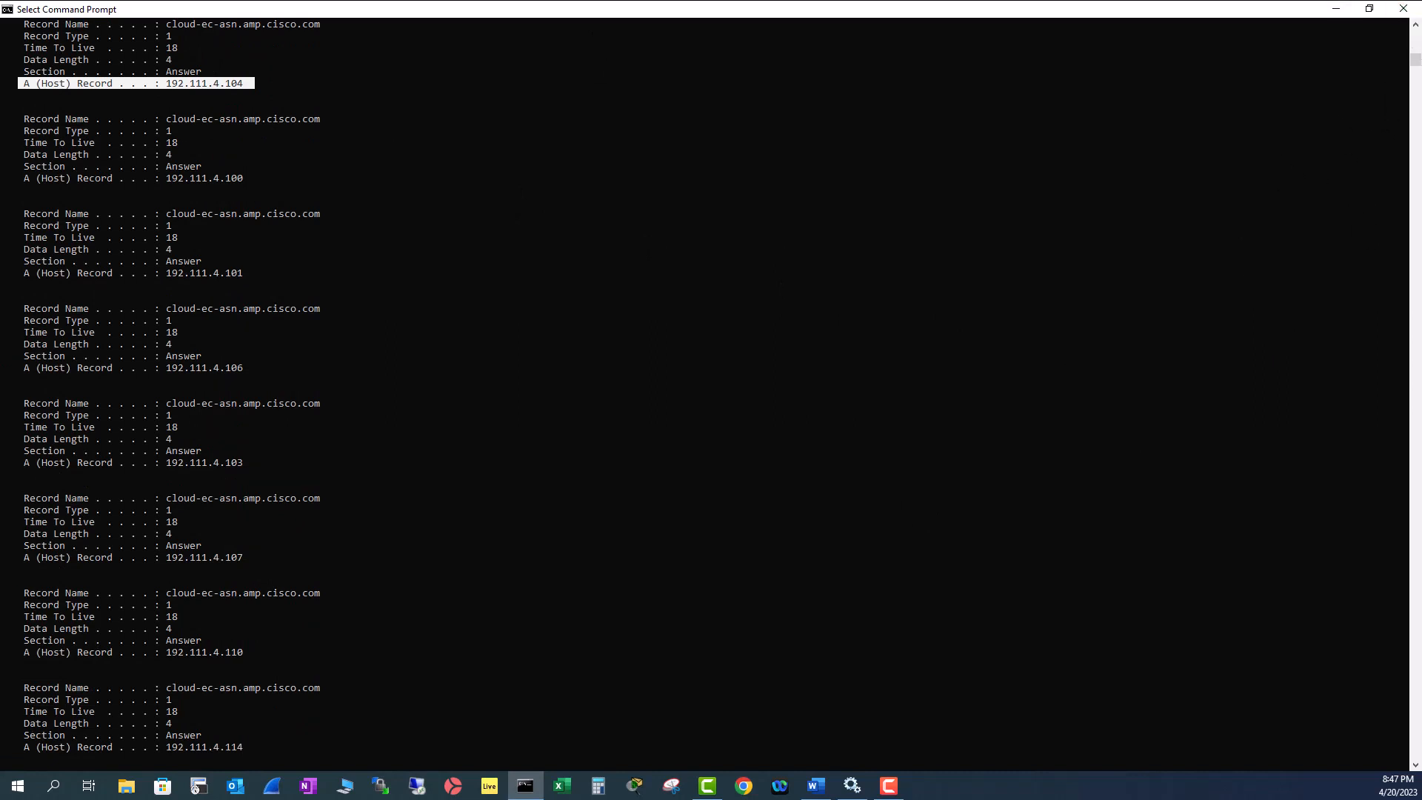
pyautogui.click(813, 785)
pyautogui.write('ipconfig /displayDNS > %USERPROFILE%\\Desktop\\dns.txt')
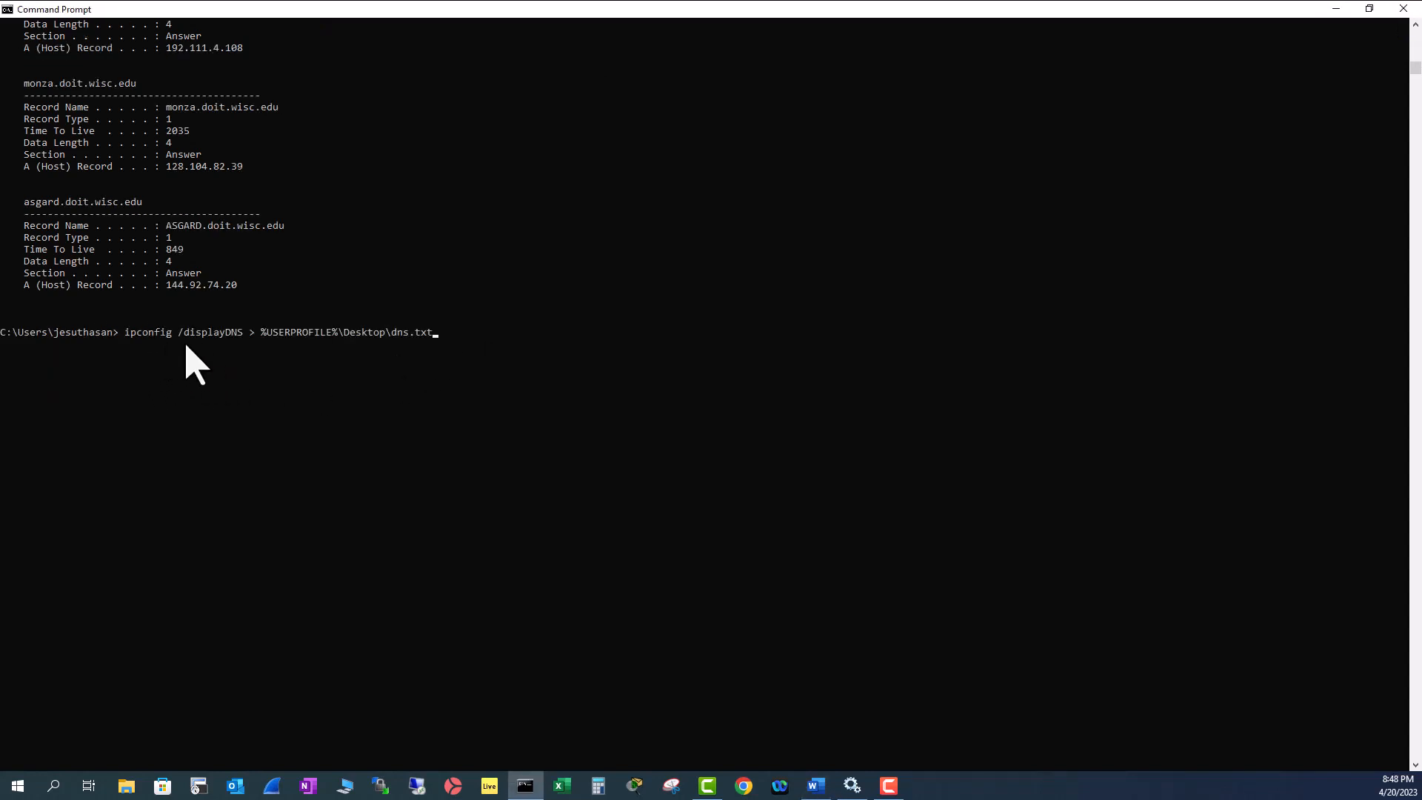
pyautogui.moveTo(265, 358)
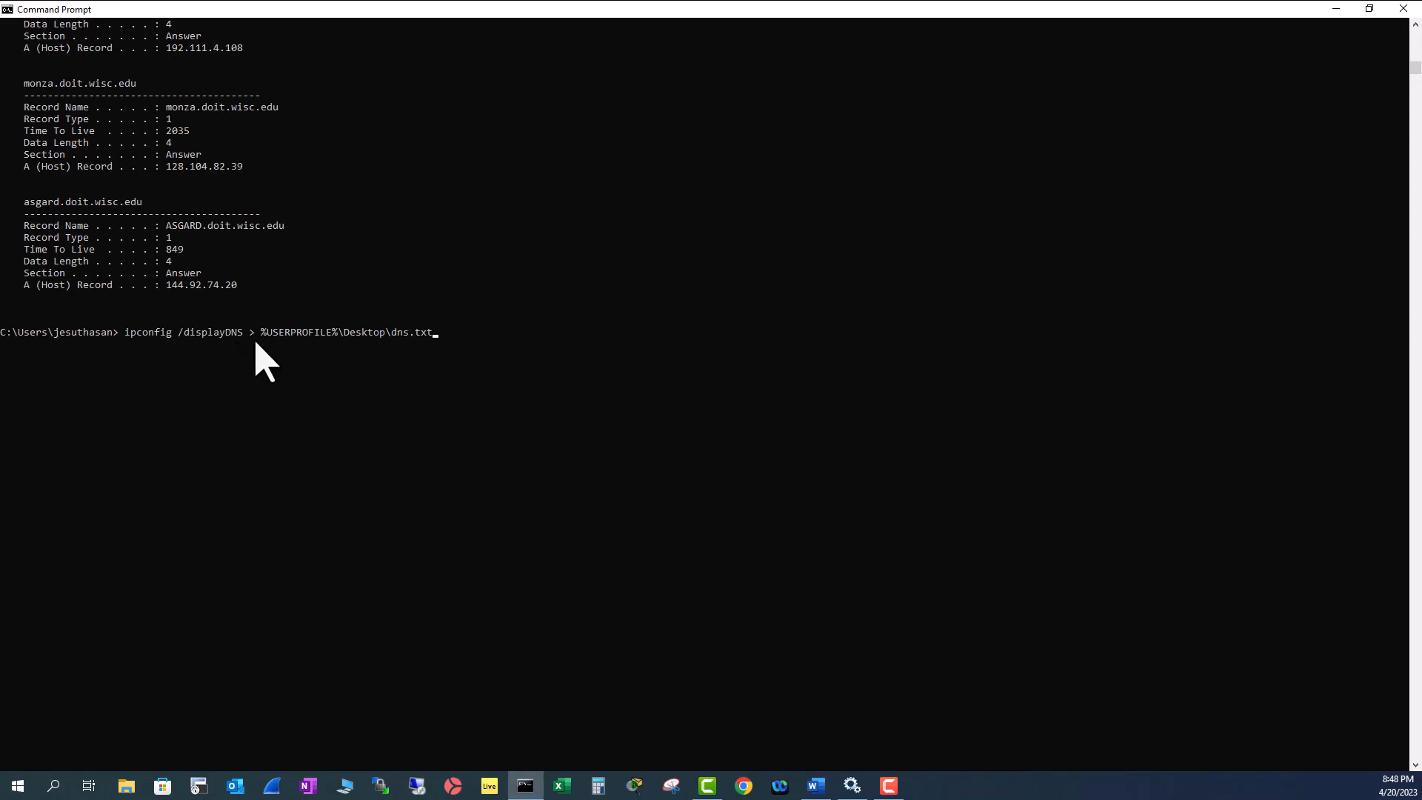
pyautogui.moveTo(299, 355)
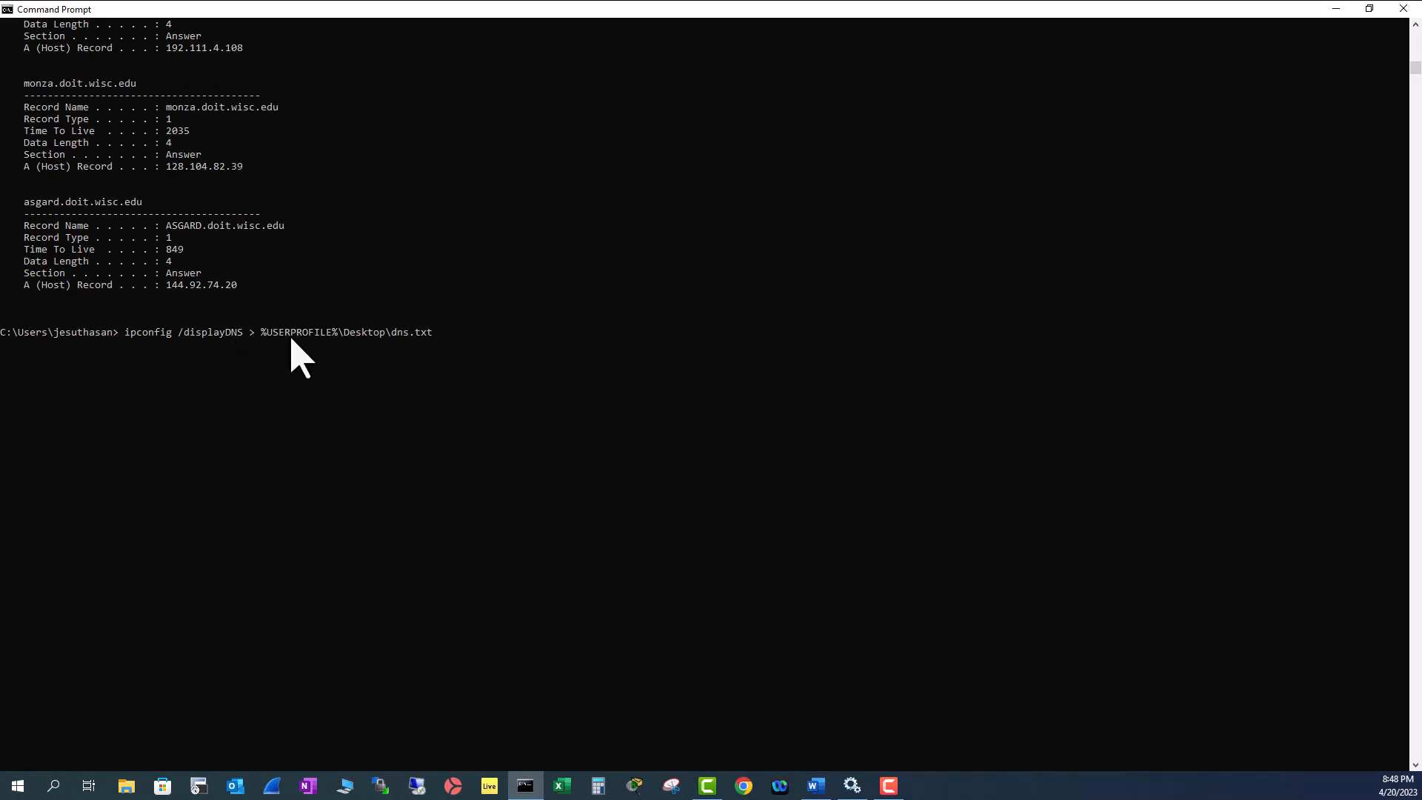
pyautogui.moveTo(1009, 163)
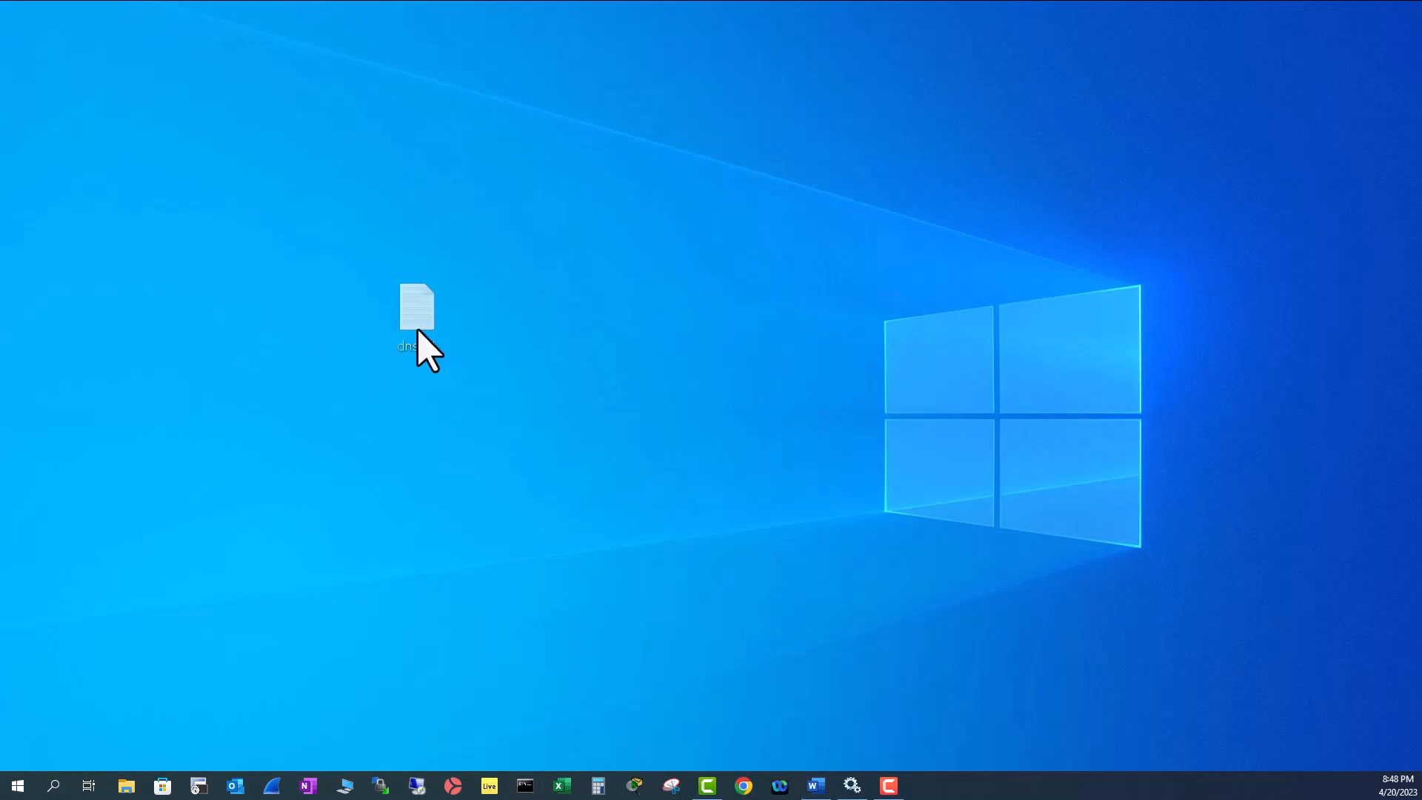
# - Open dns.txt from the desktop, look through its records, and dismiss the Find dialog
pyautogui.doubleClick(415, 308)
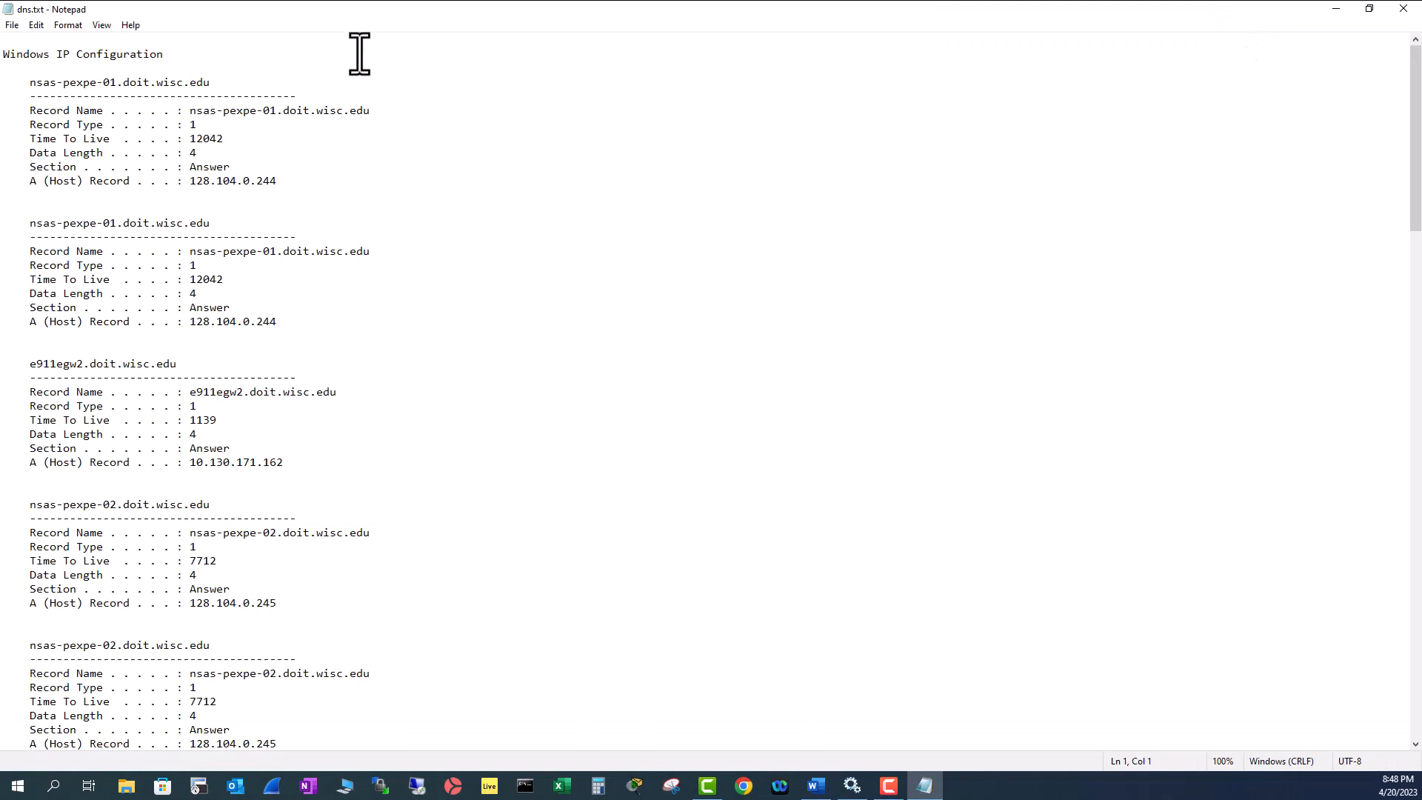
pyautogui.scroll(-3)
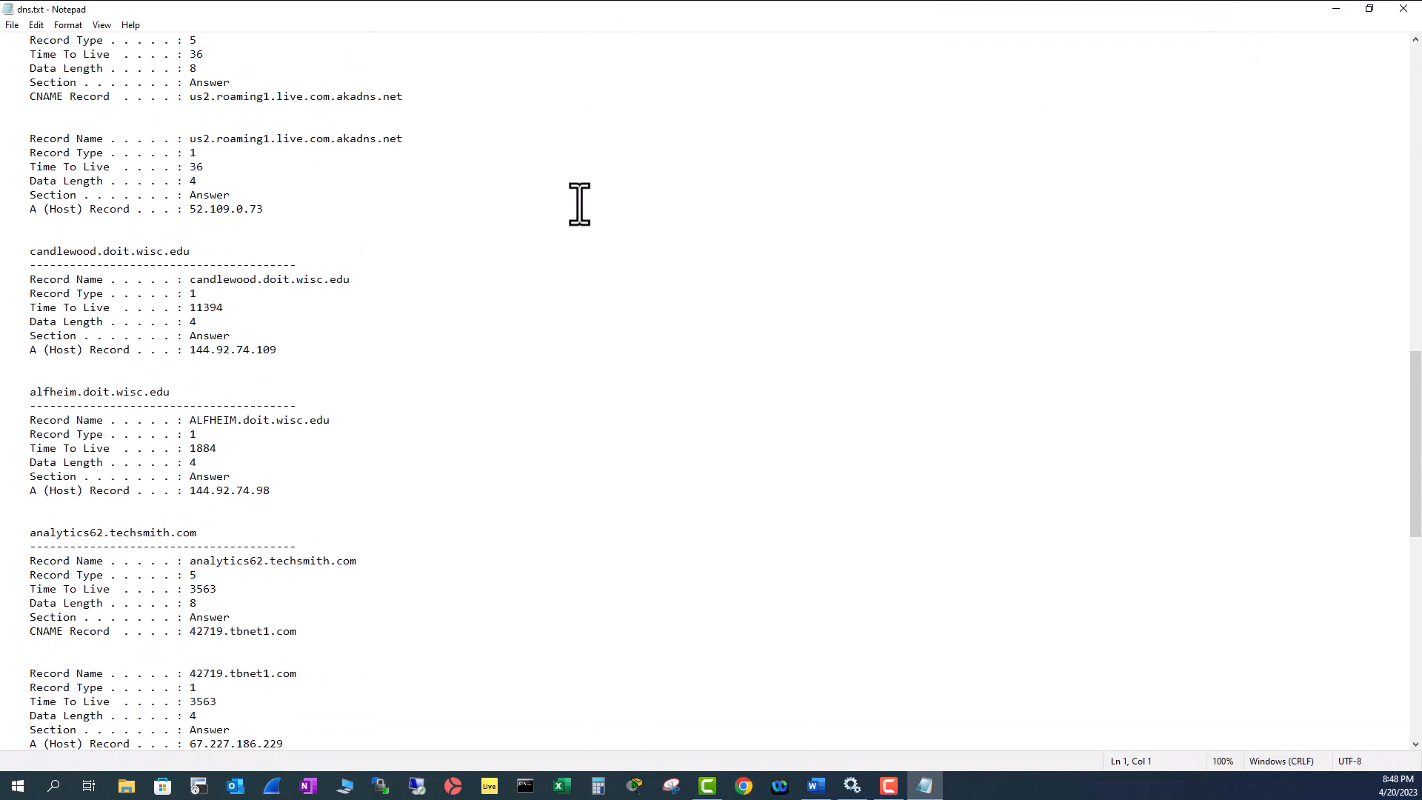
pyautogui.click(35, 26)
pyautogui.write('www.aaple.com')
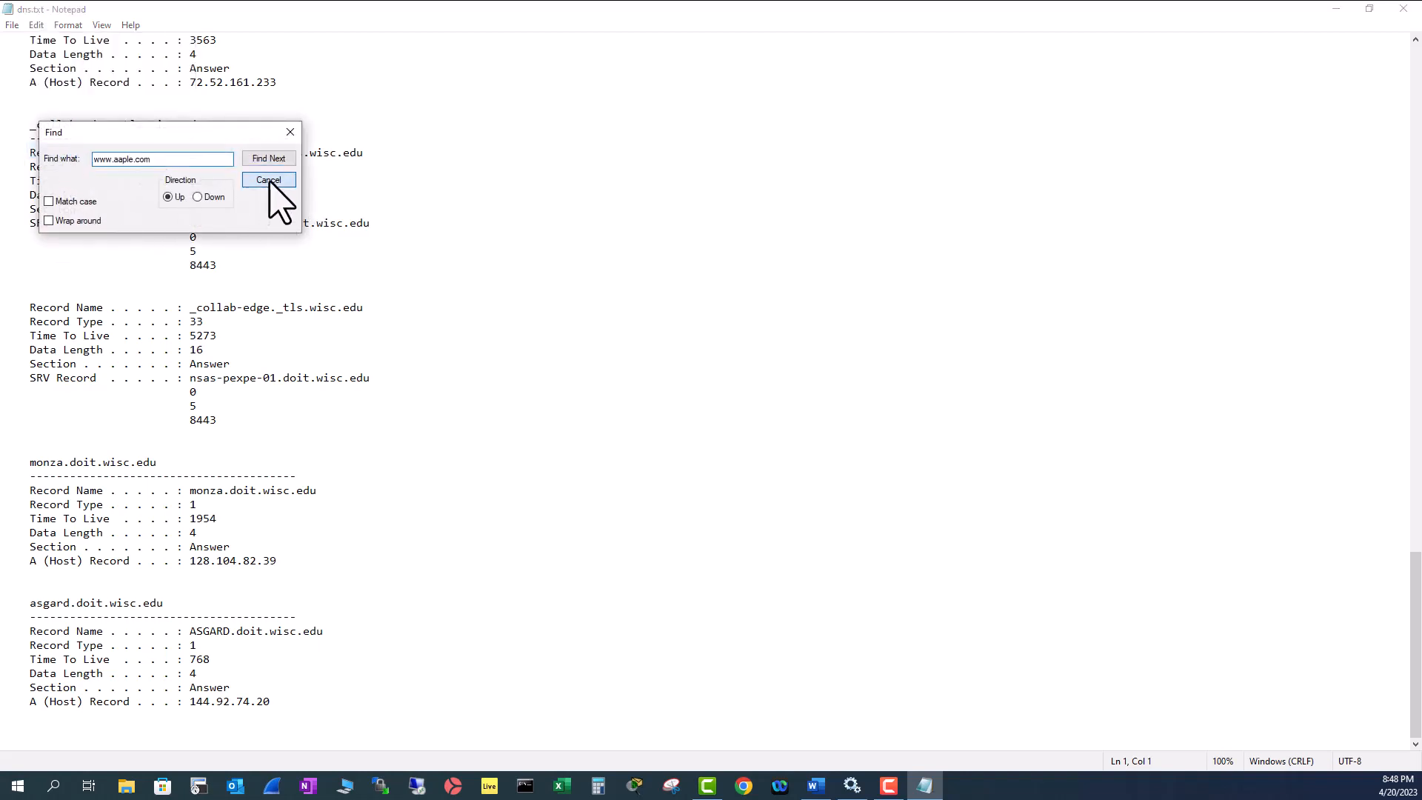
pyautogui.click(268, 179)
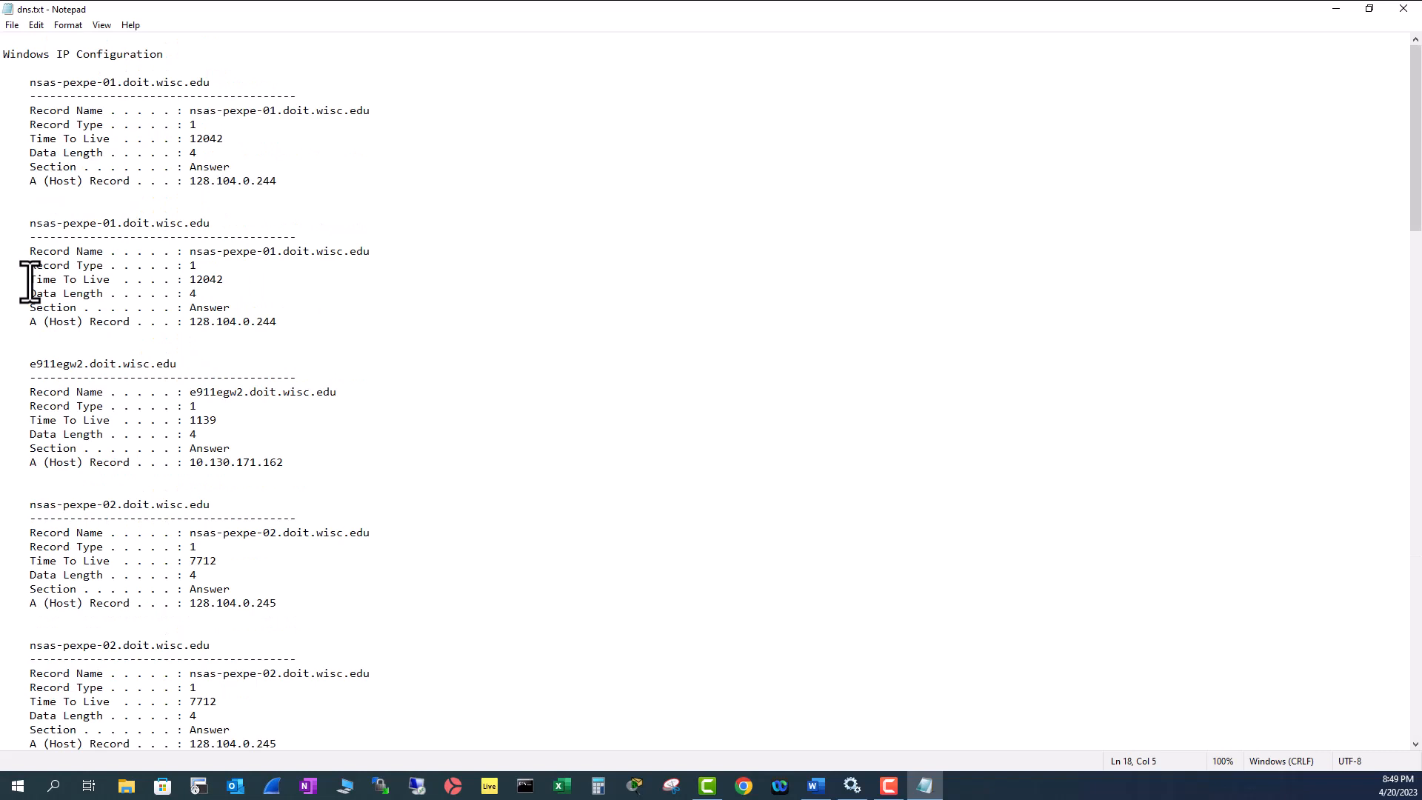
pyautogui.moveTo(30, 280); pyautogui.dragTo(224, 280)
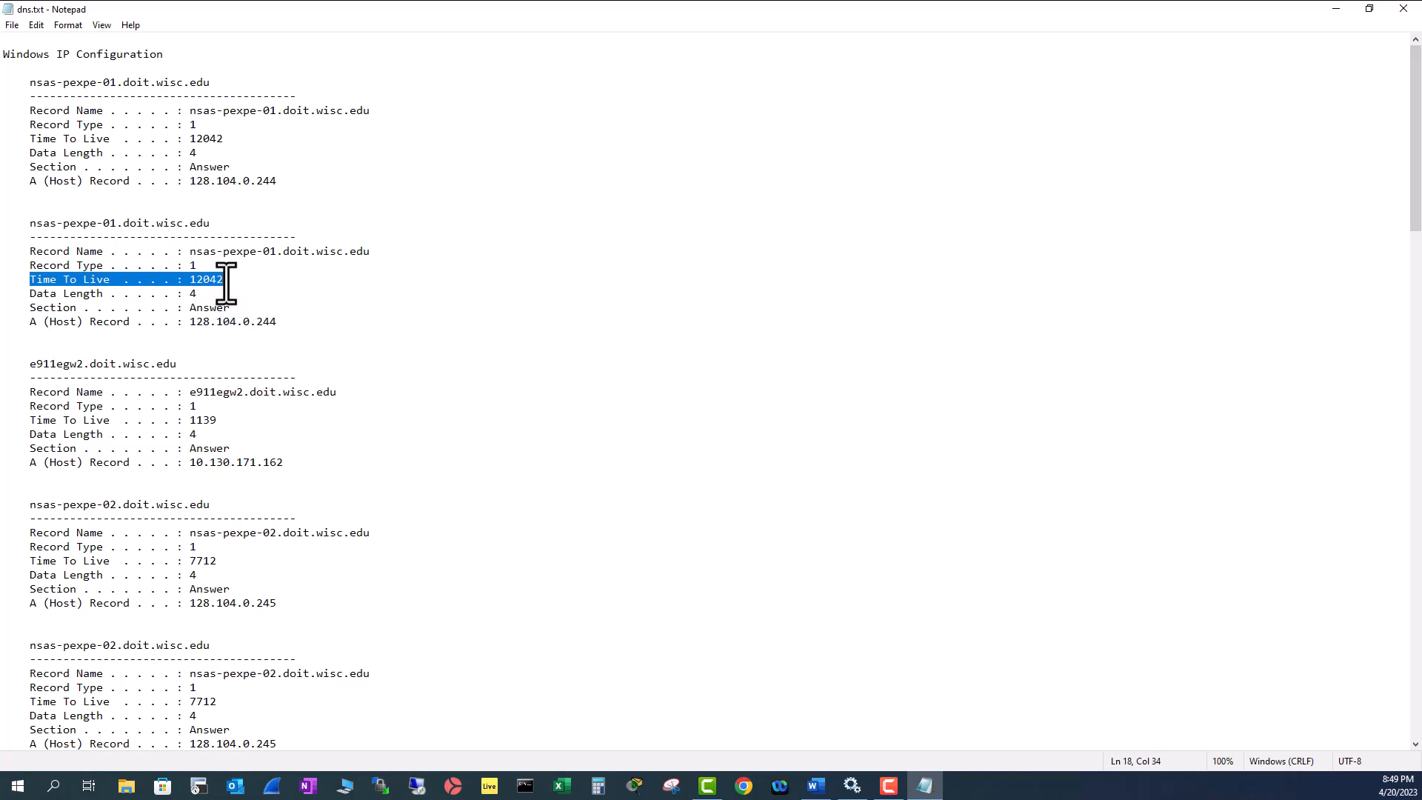
pyautogui.moveTo(23, 227)
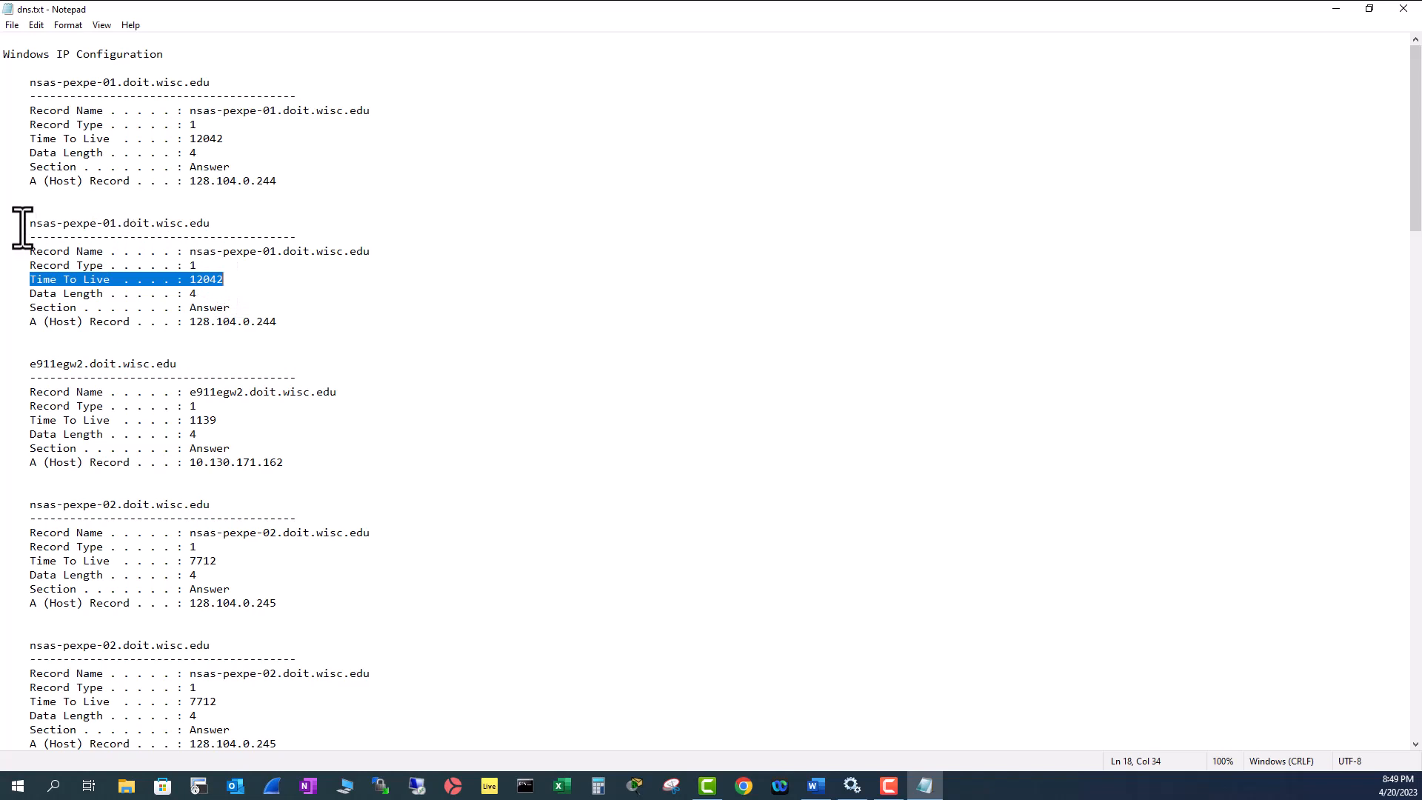
pyautogui.moveTo(30, 223); pyautogui.dragTo(225, 321)
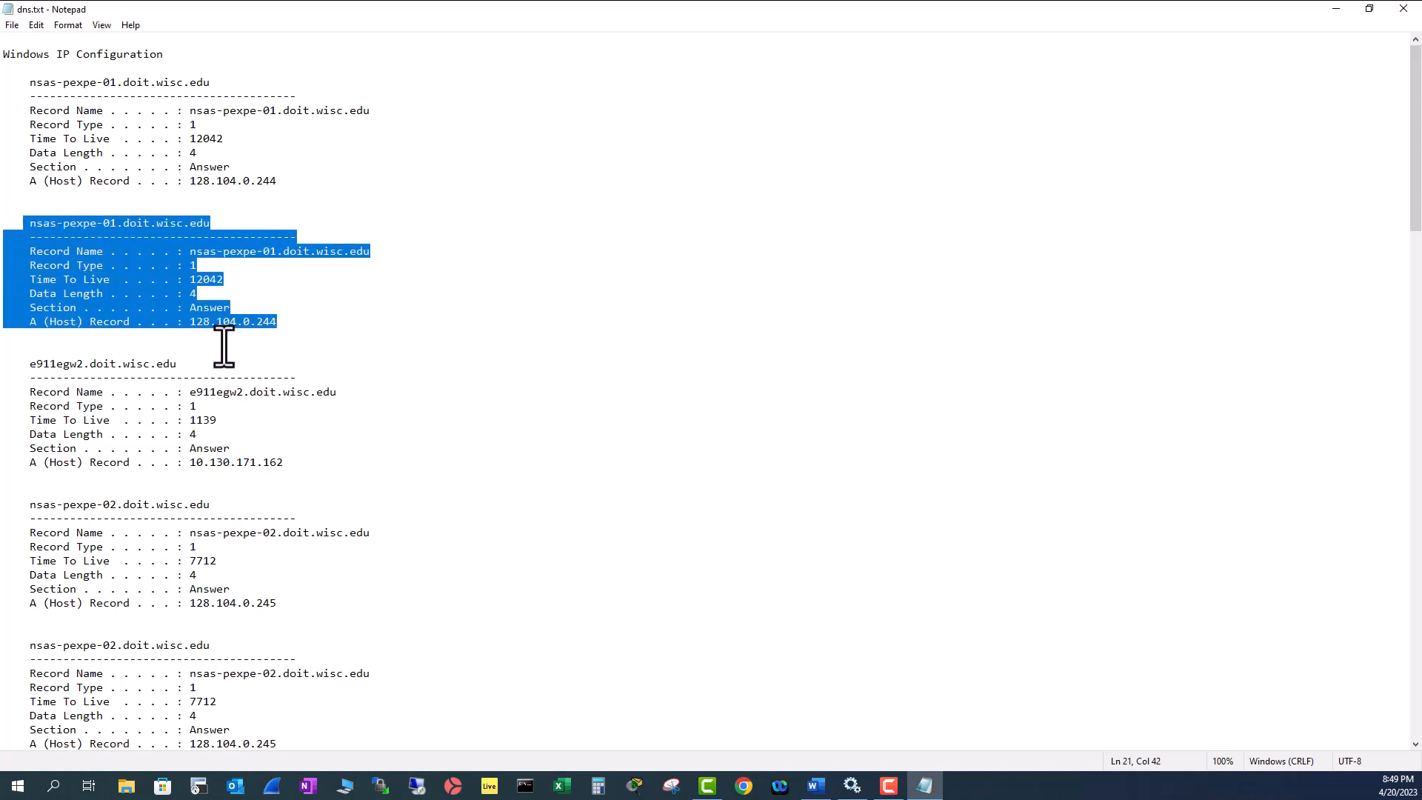
pyautogui.moveTo(205, 286)
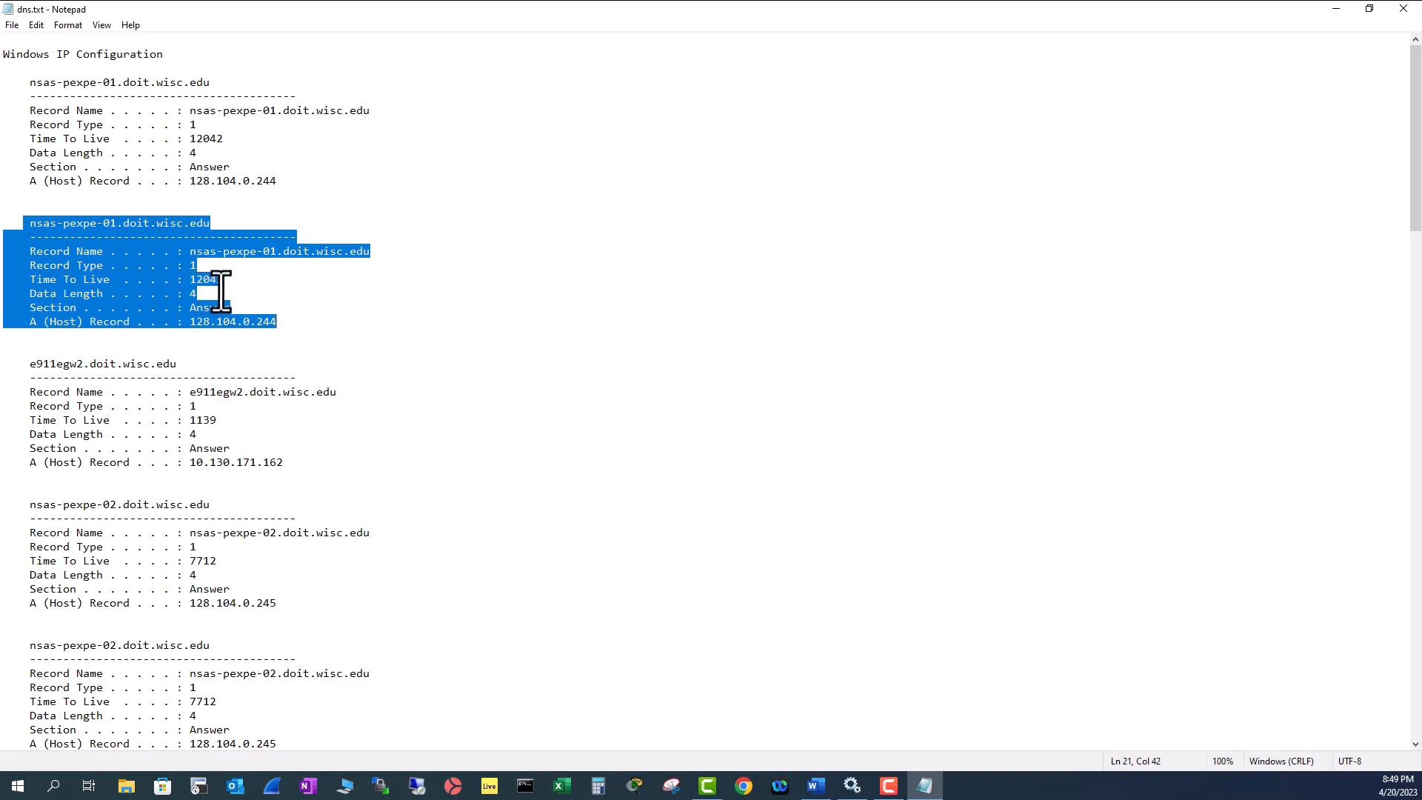
pyautogui.click(224, 278)
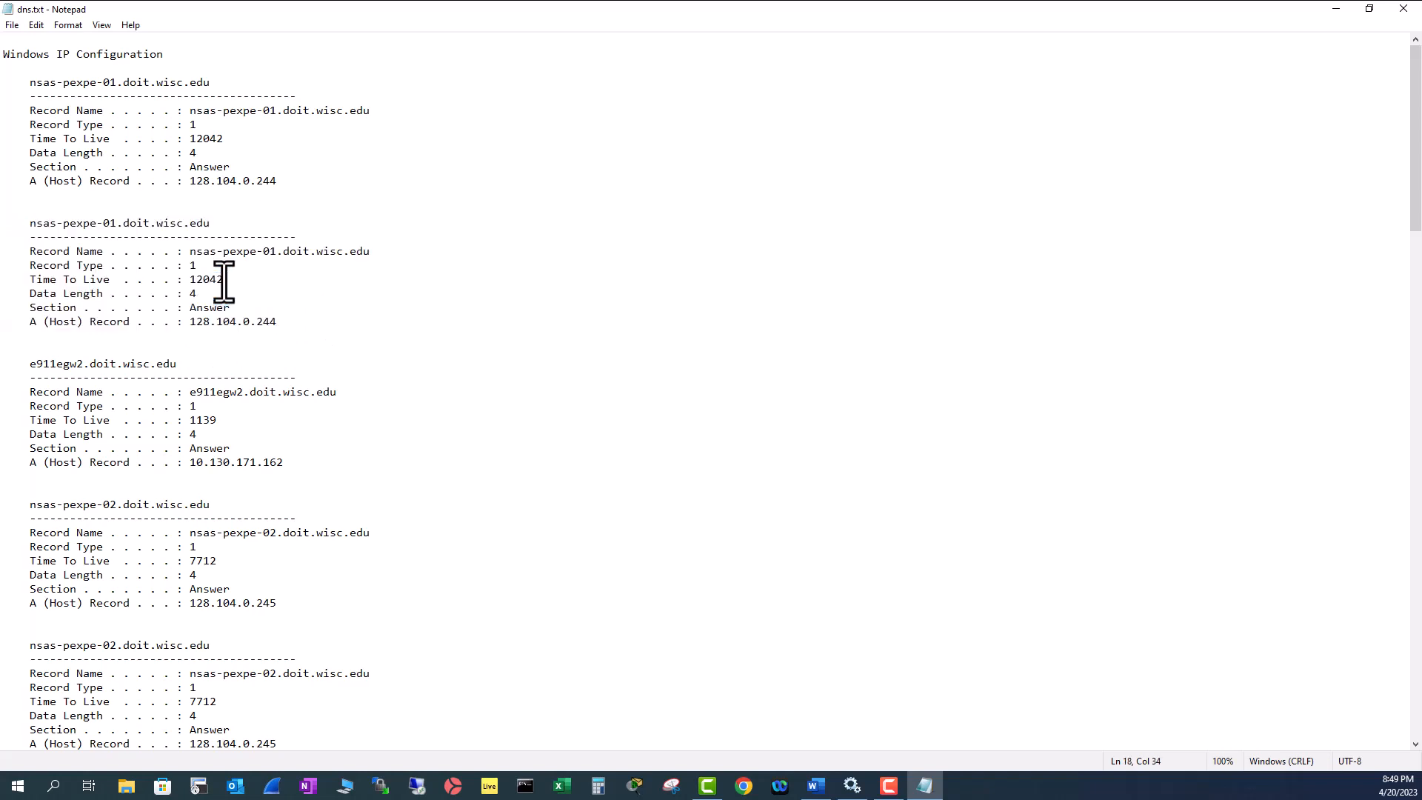
pyautogui.click(179, 252)
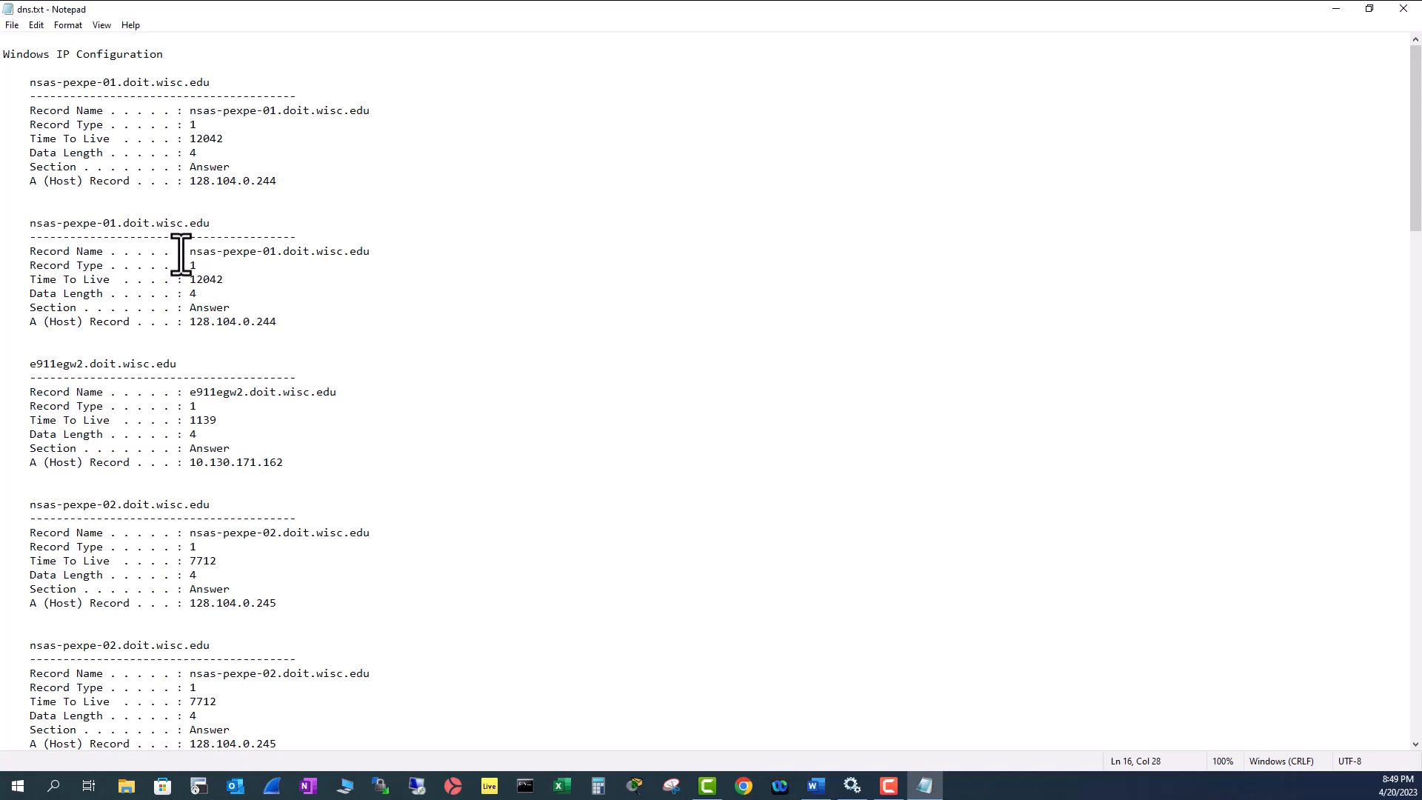
pyautogui.doubleClick(277, 252)
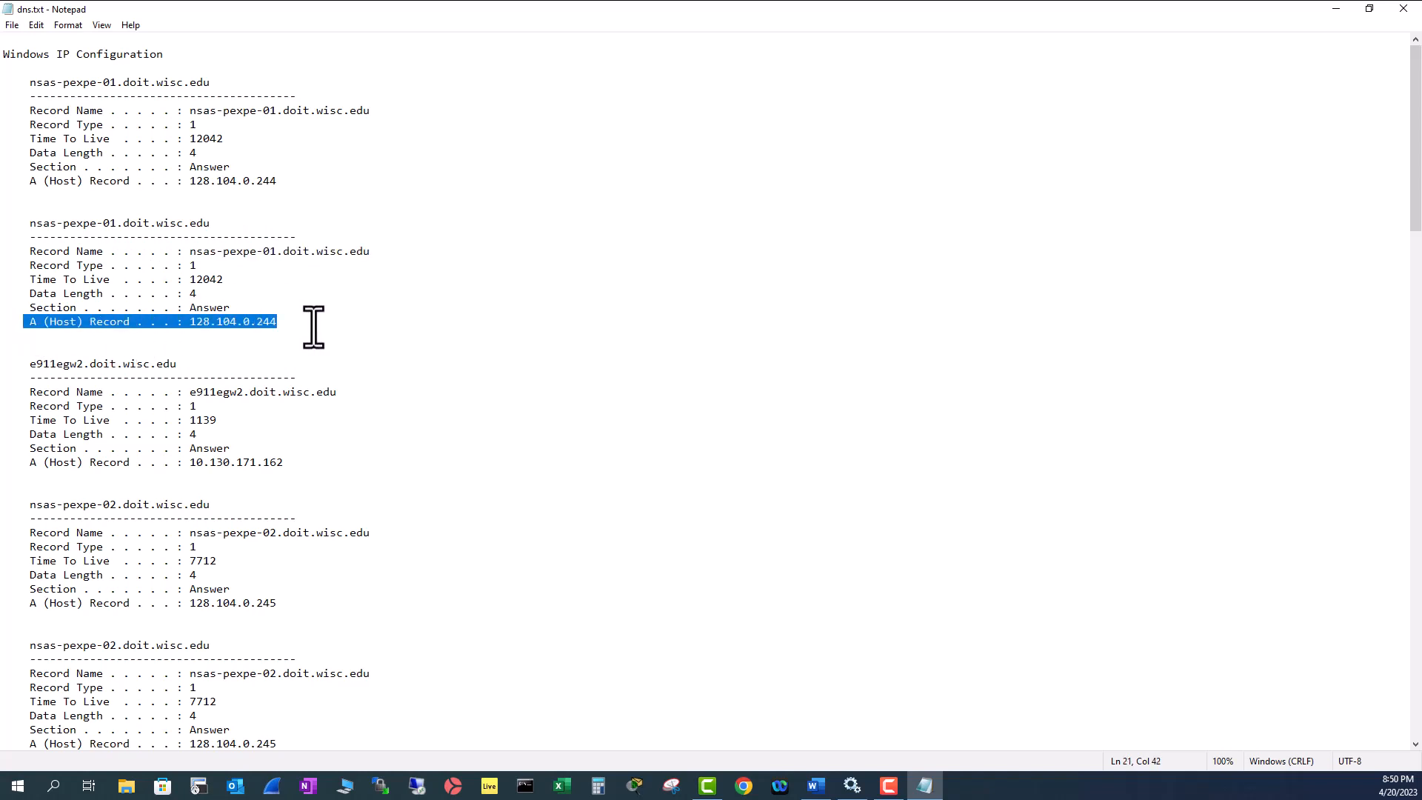
pyautogui.moveTo(109, 251)
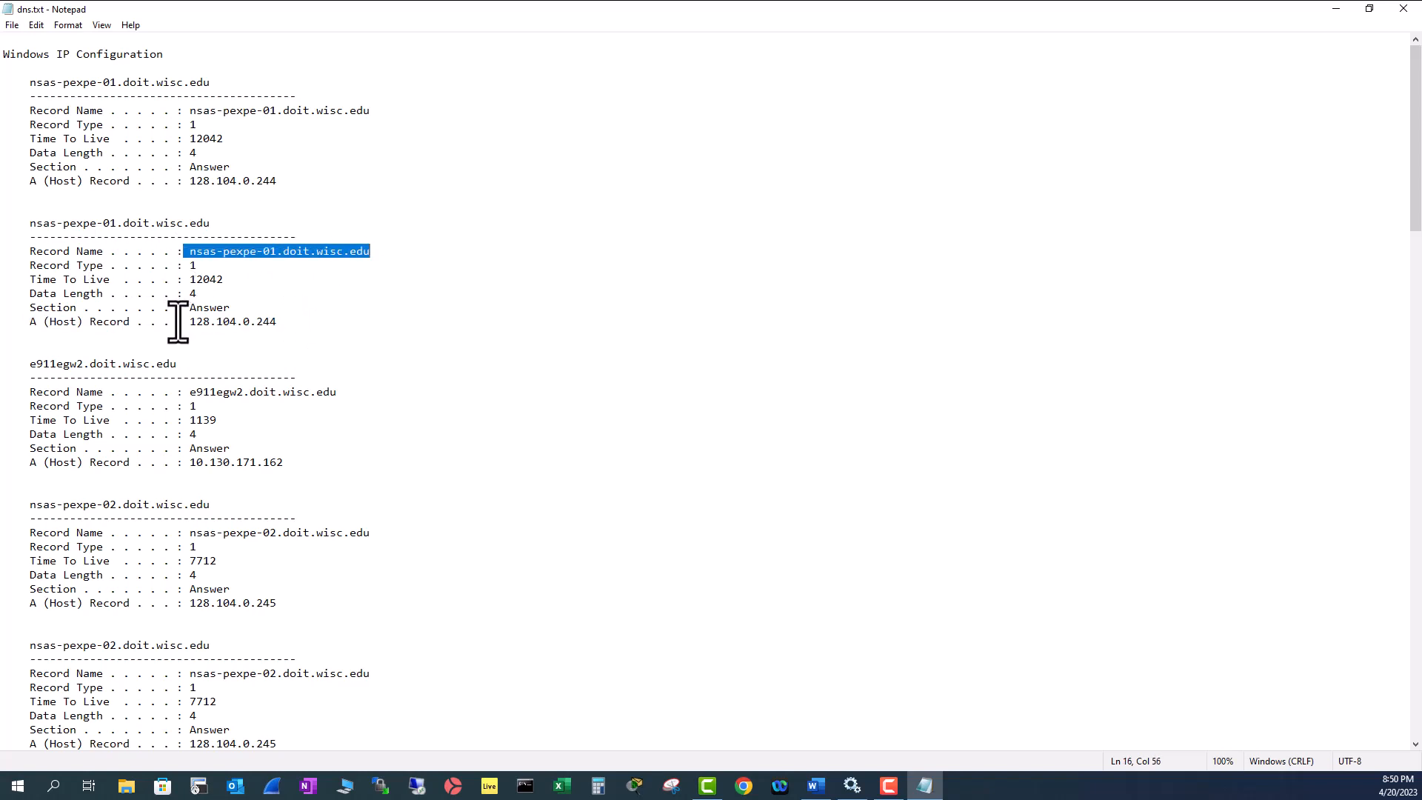
pyautogui.doubleClick(231, 321)
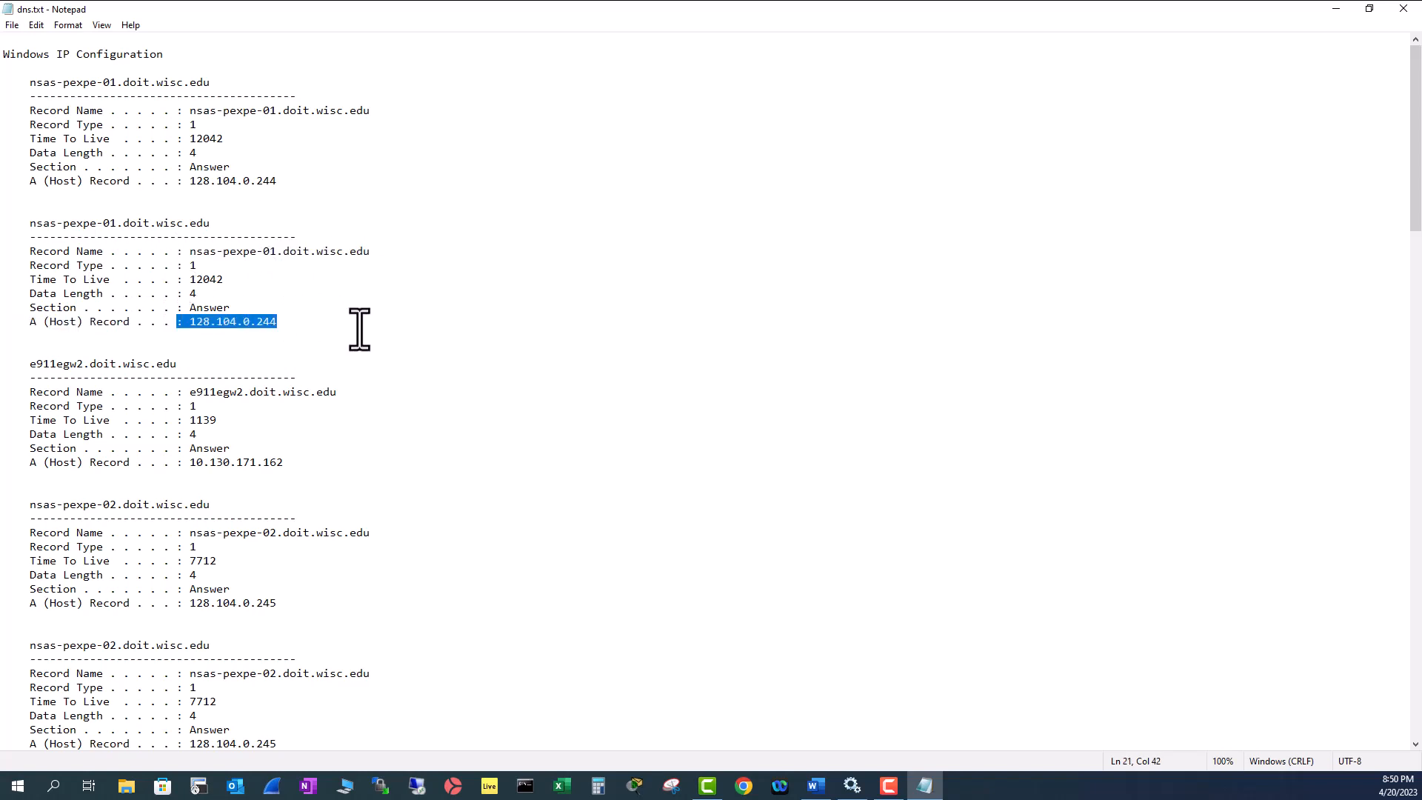
pyautogui.moveTo(154, 363)
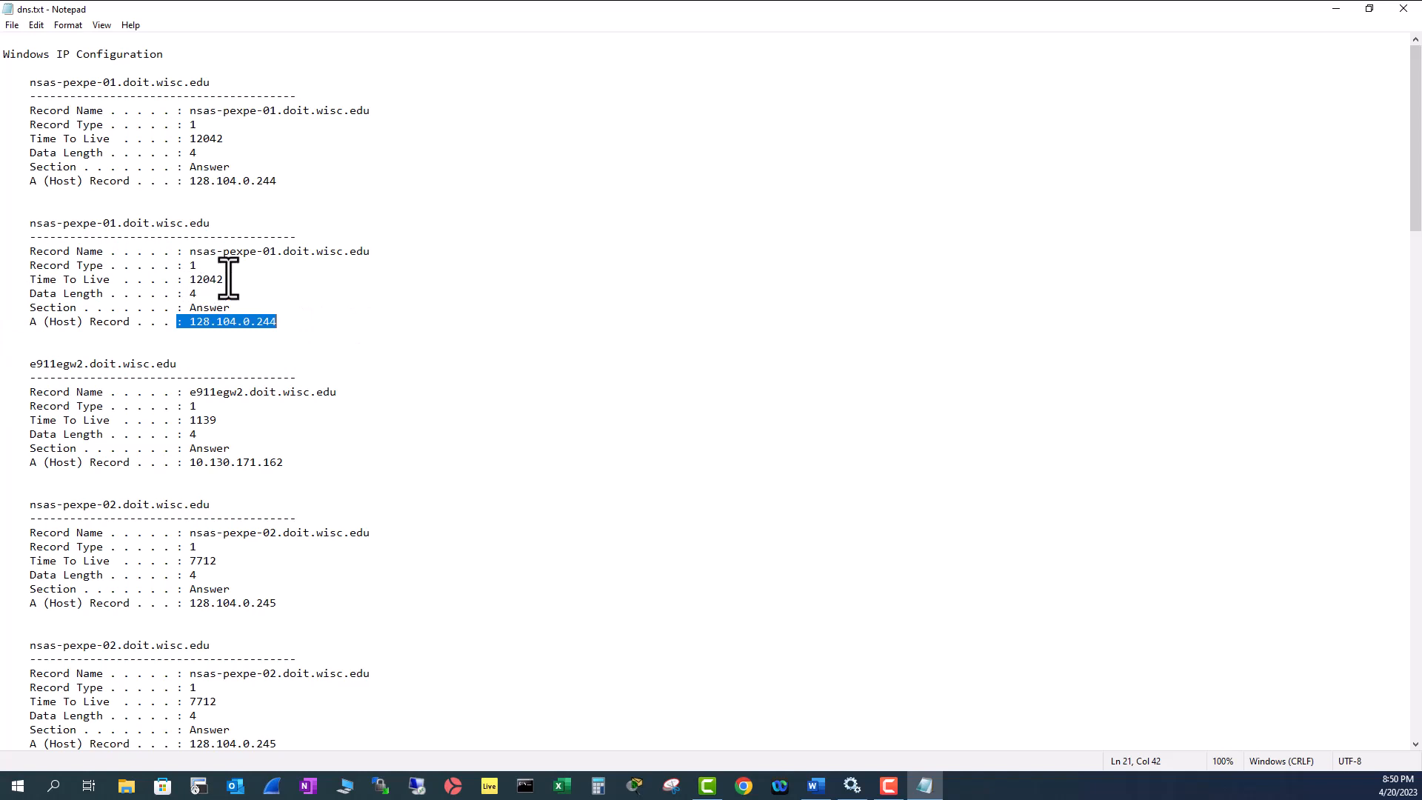
pyautogui.moveTo(108, 266)
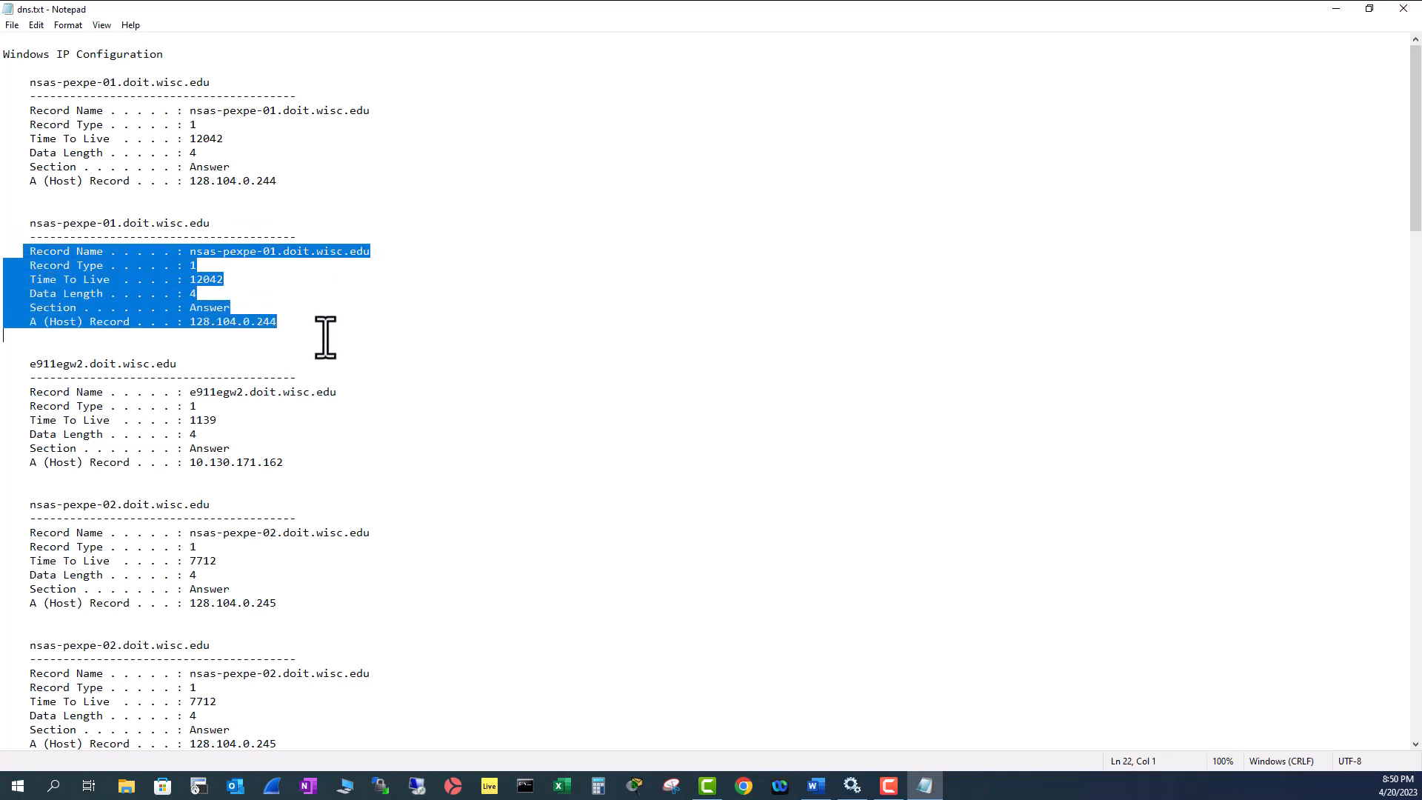
pyautogui.moveTo(214, 281)
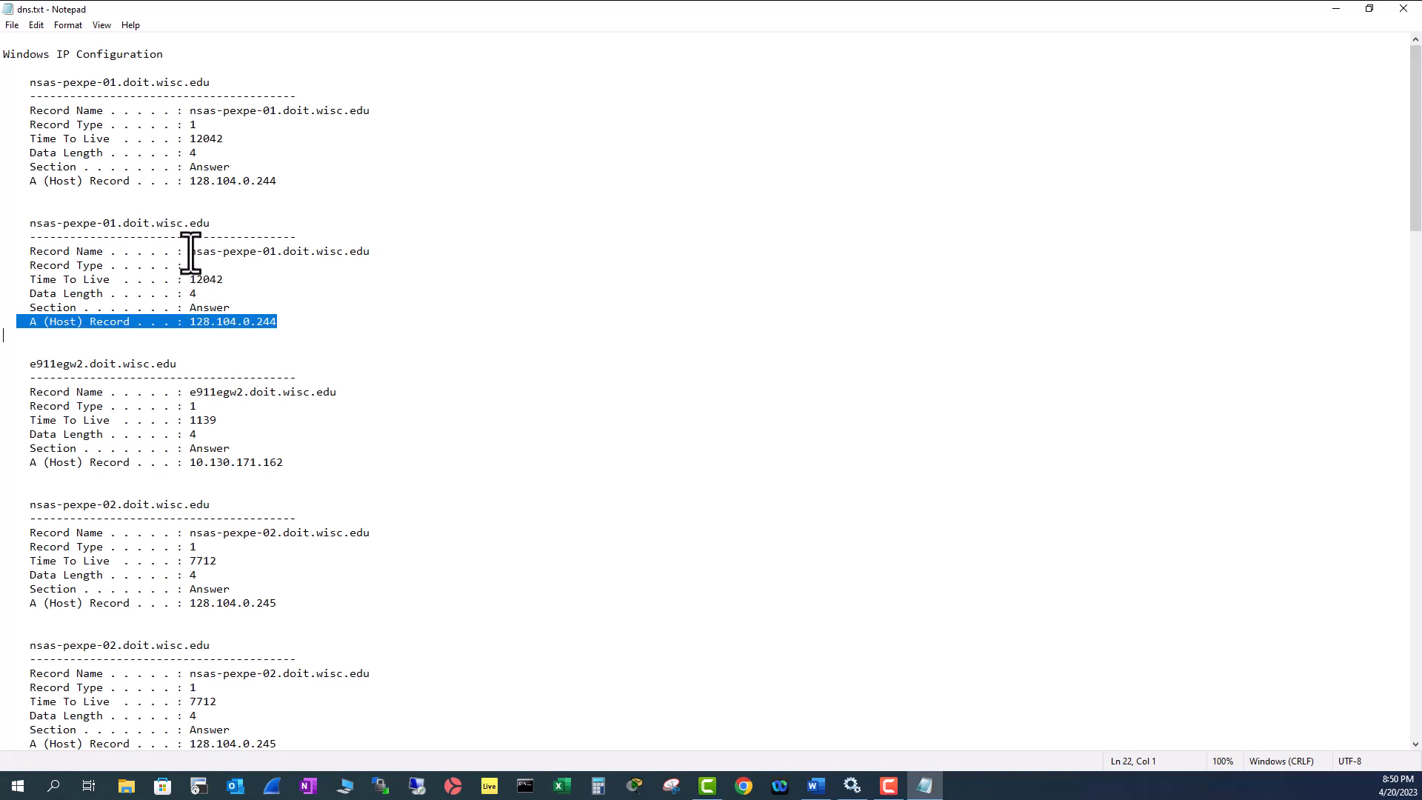
pyautogui.doubleClick(280, 252)
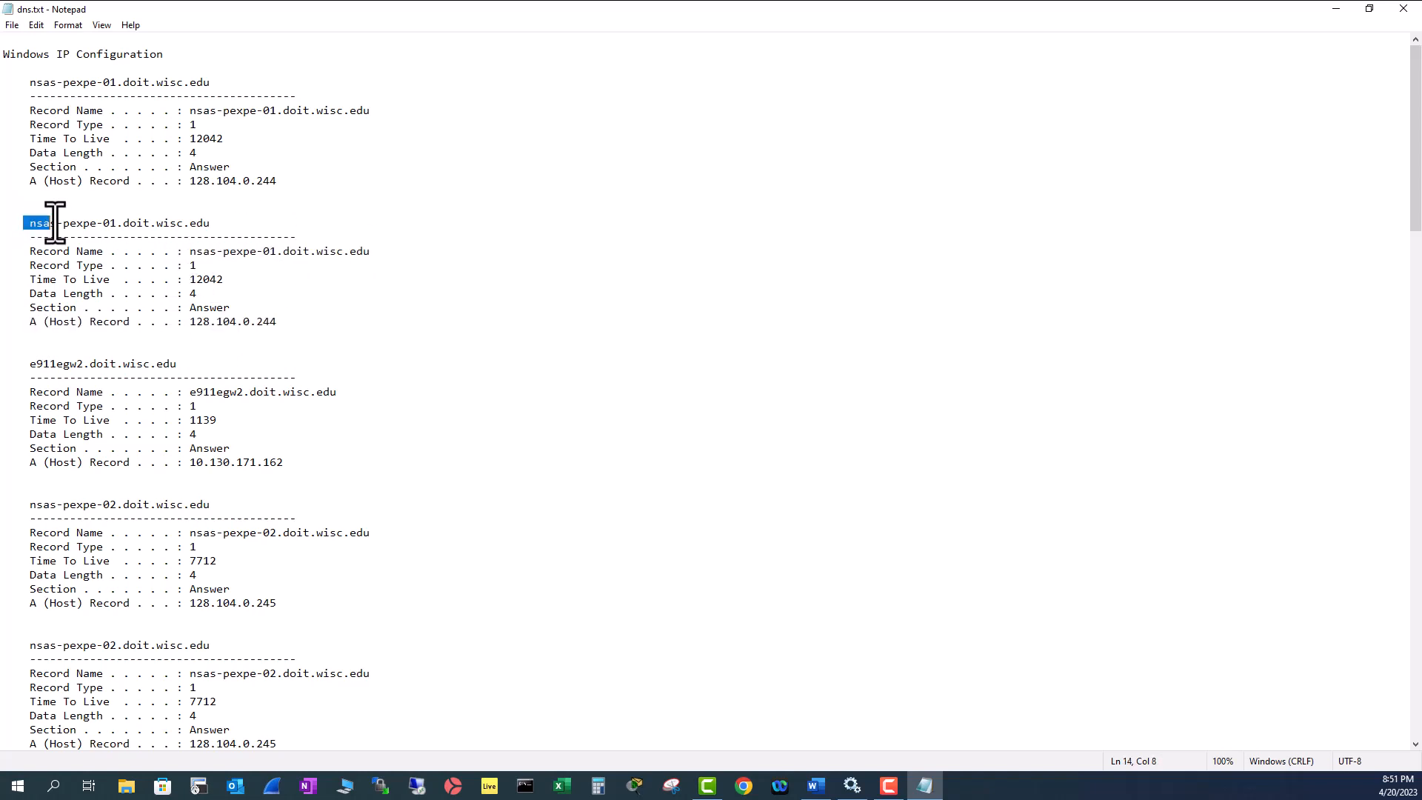
pyautogui.moveTo(39, 222); pyautogui.dragTo(277, 321)
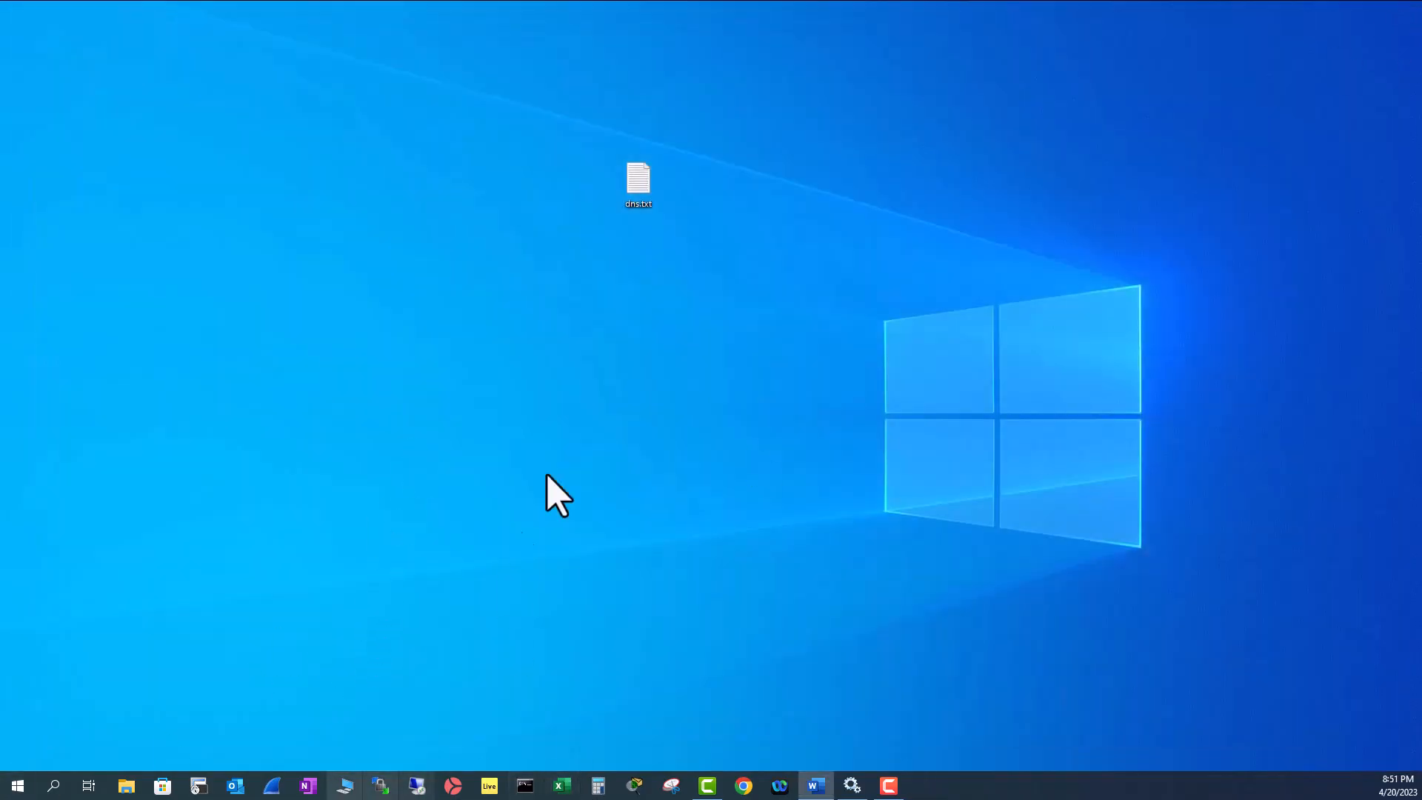
# - Run ipconfig /flushdns in a fresh Command Prompt to clear the resolver cache
pyautogui.click(524, 786)
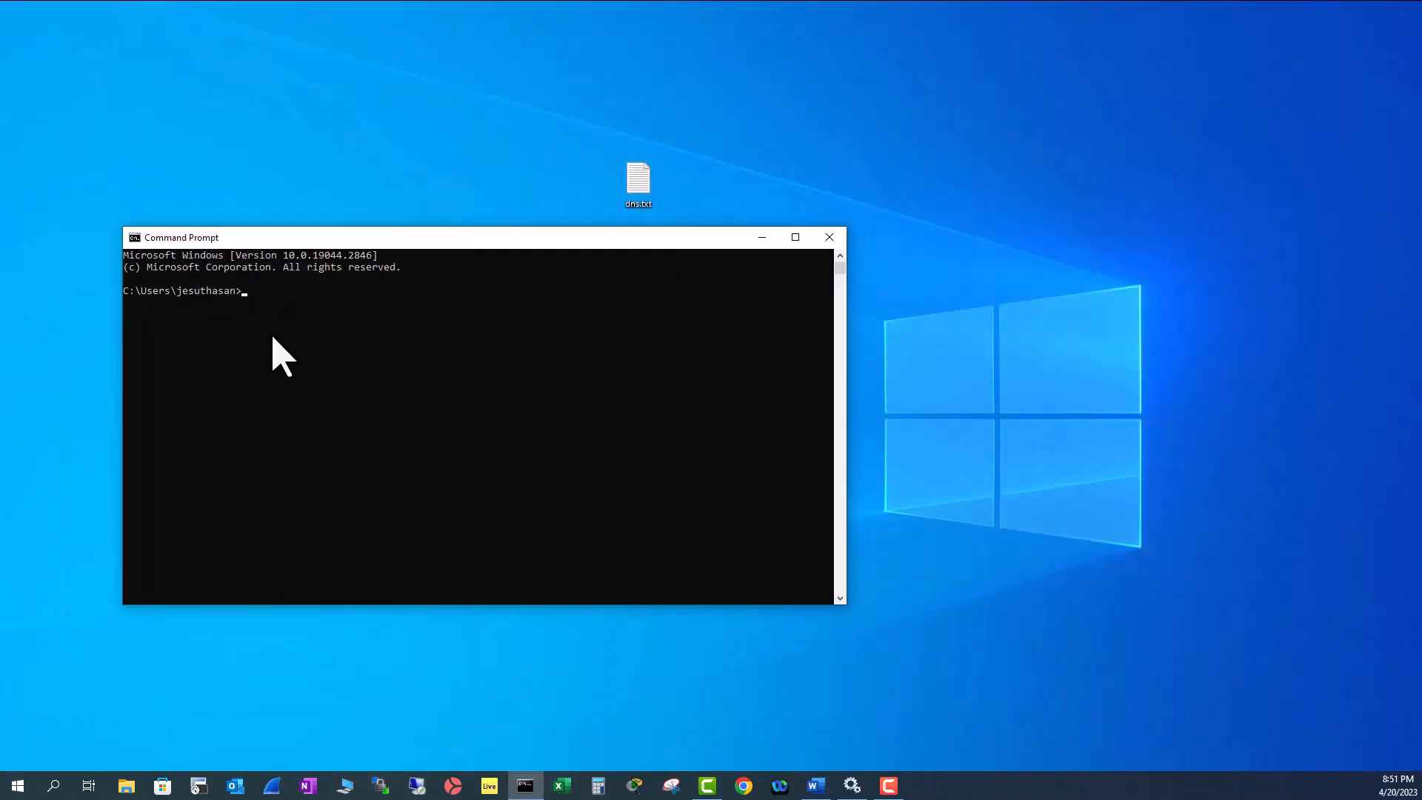
pyautogui.write('ipconfig /flush')
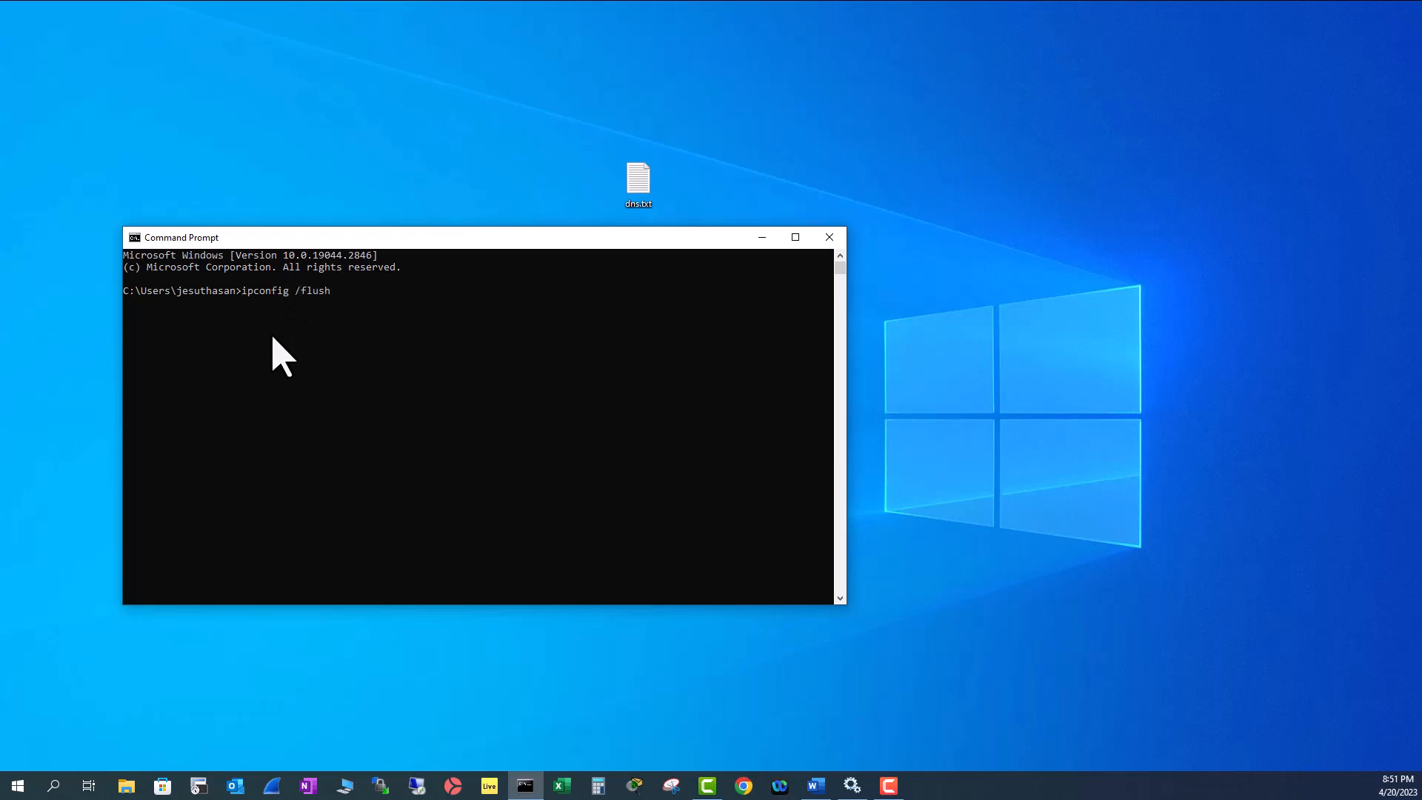
pyautogui.press('Return')
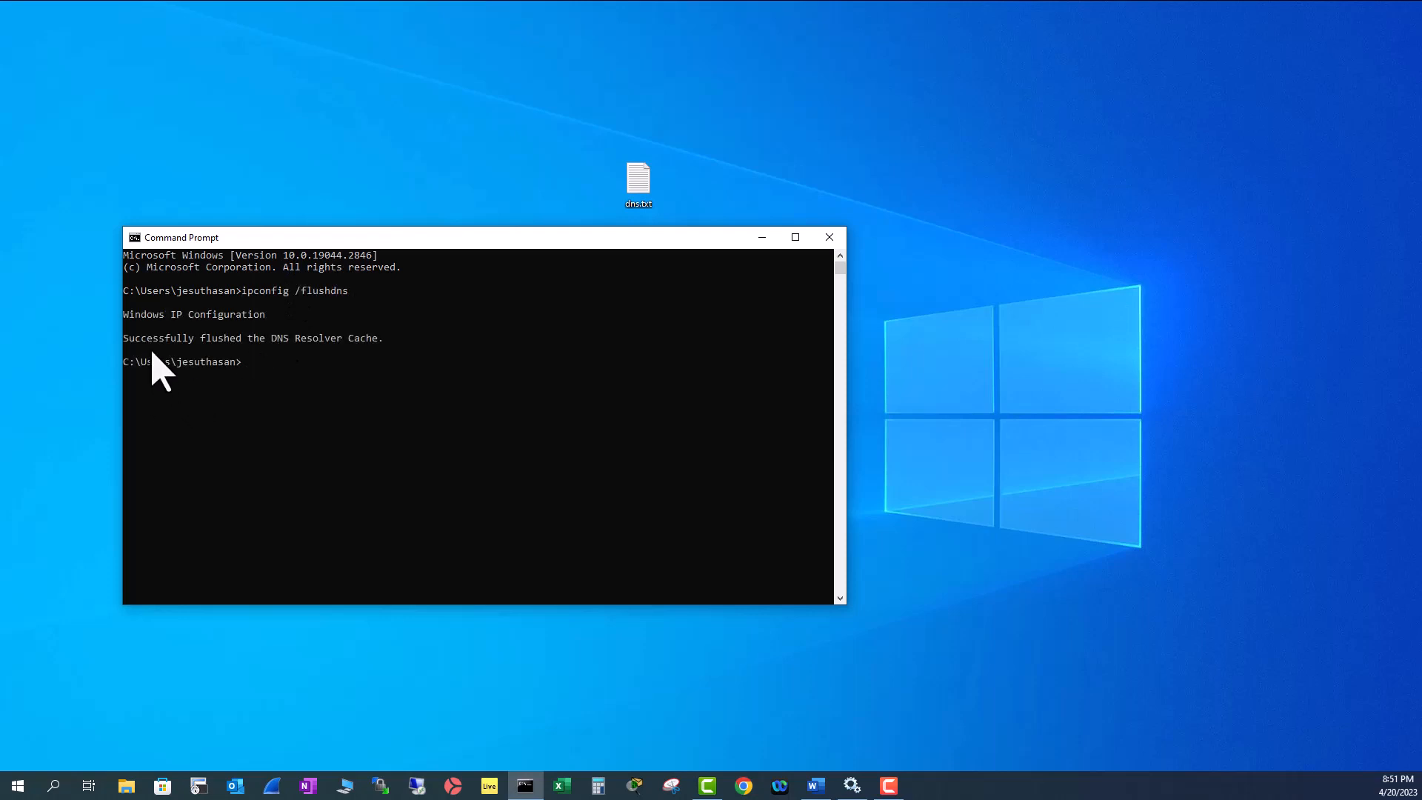
pyautogui.moveTo(326, 367)
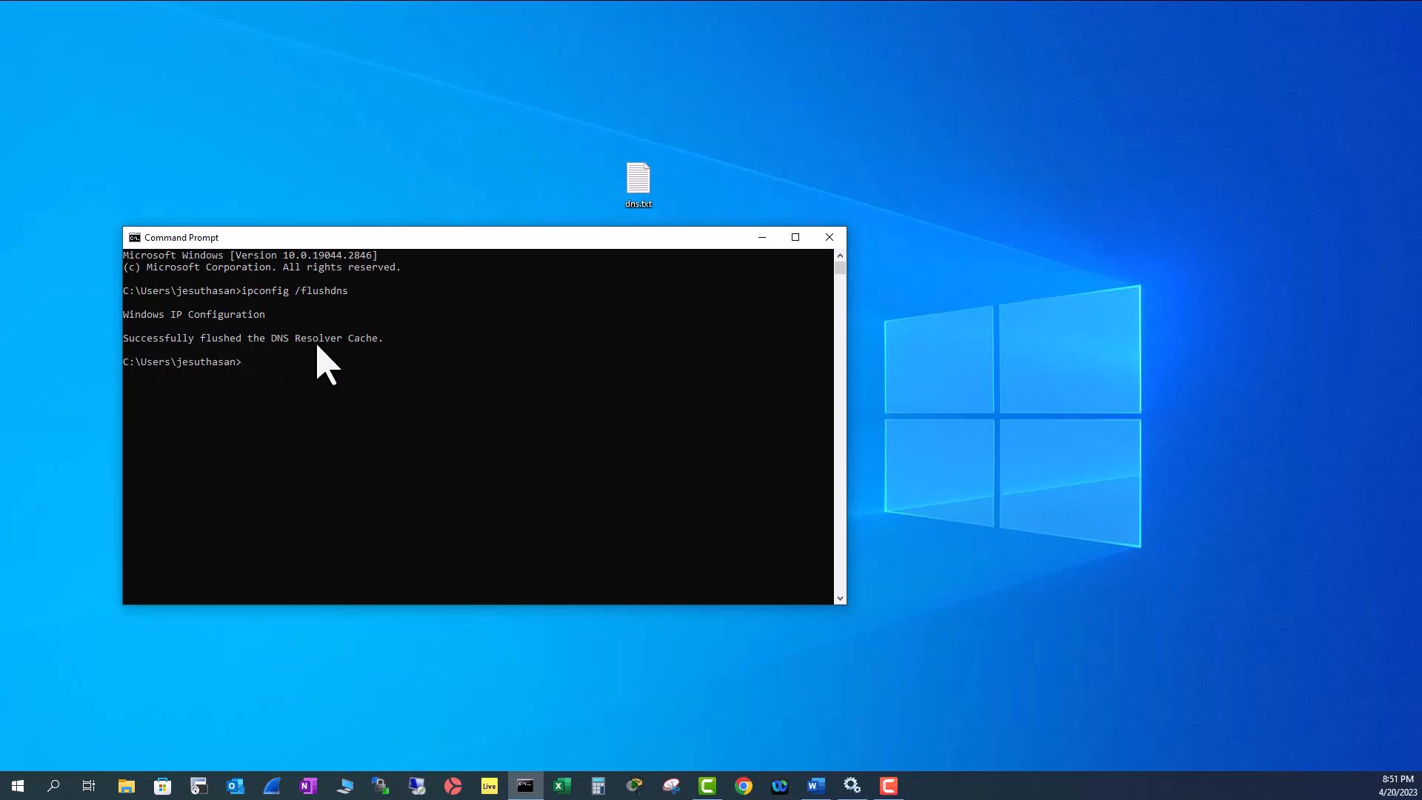
pyautogui.moveTo(388, 367)
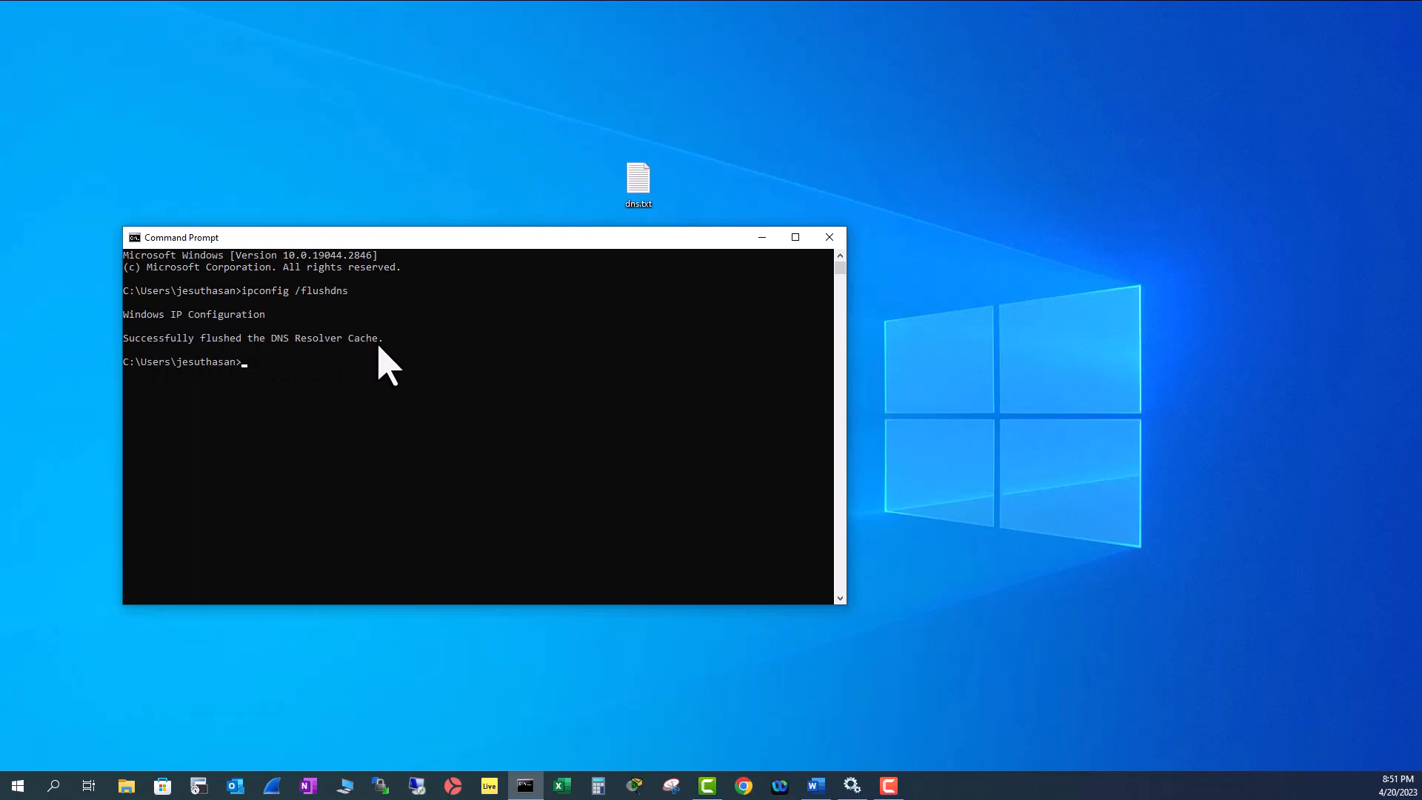
pyautogui.moveTo(289, 372)
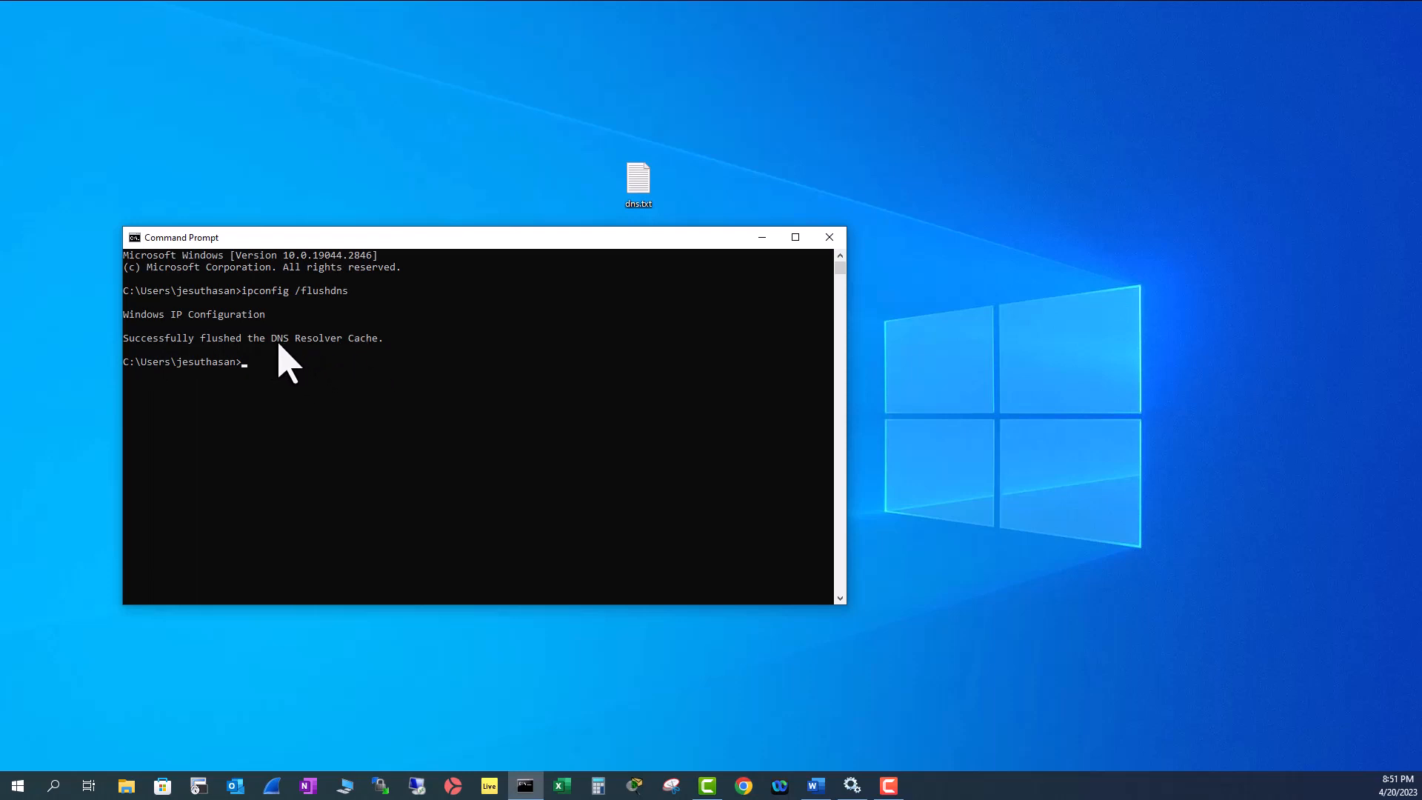
# - List the DNS cache again, now showing only two records
pyautogui.doubleClick(307, 338)
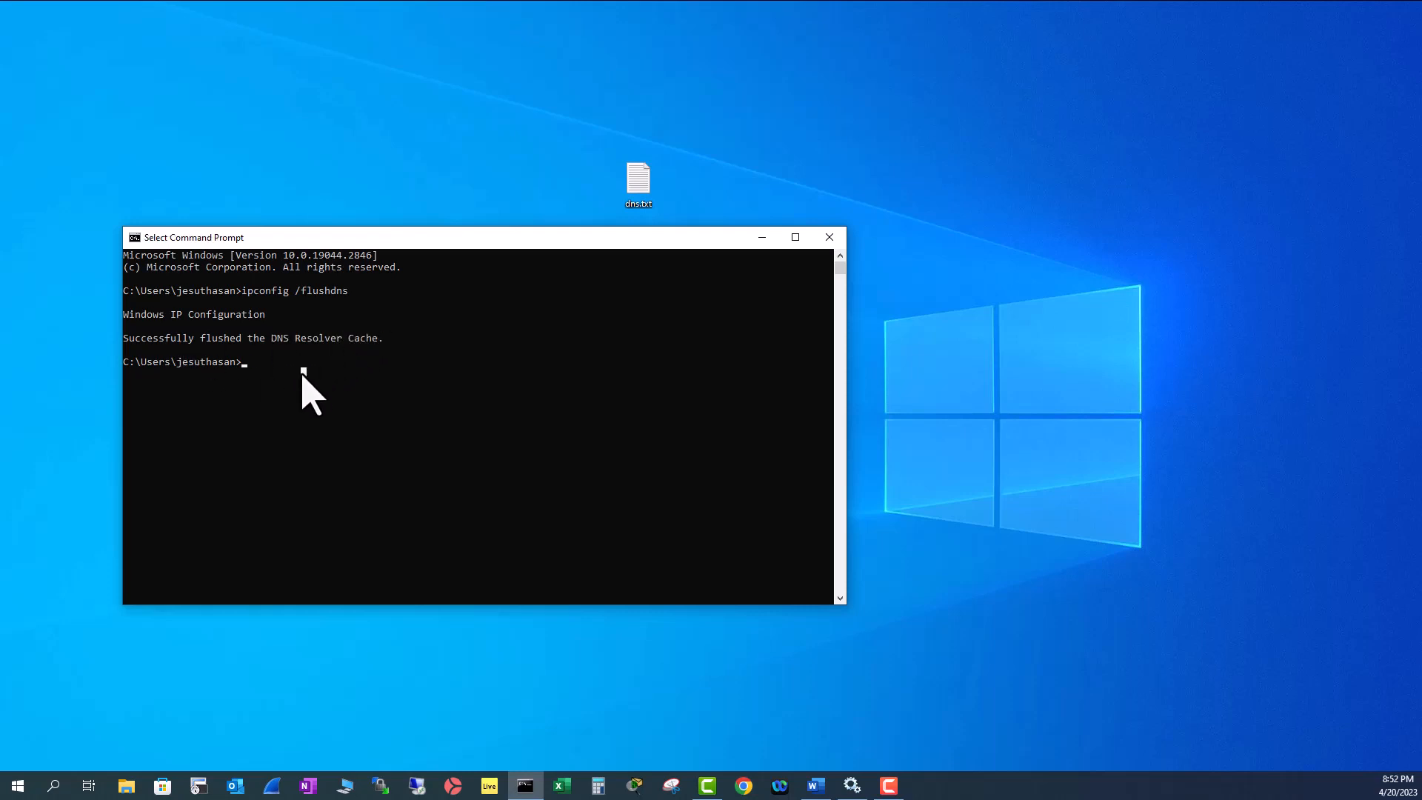
pyautogui.write('ipconfig /f')
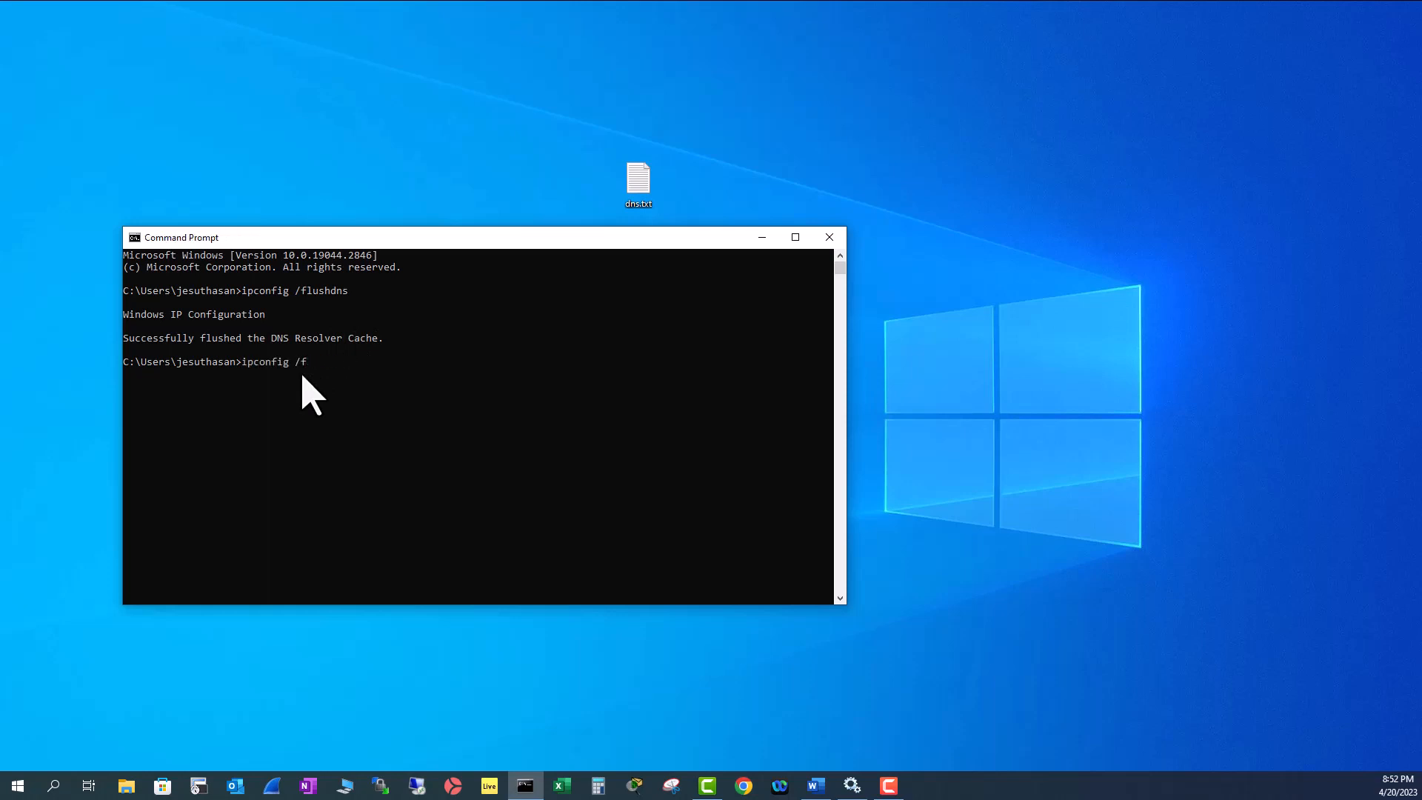
pyautogui.press('Return')
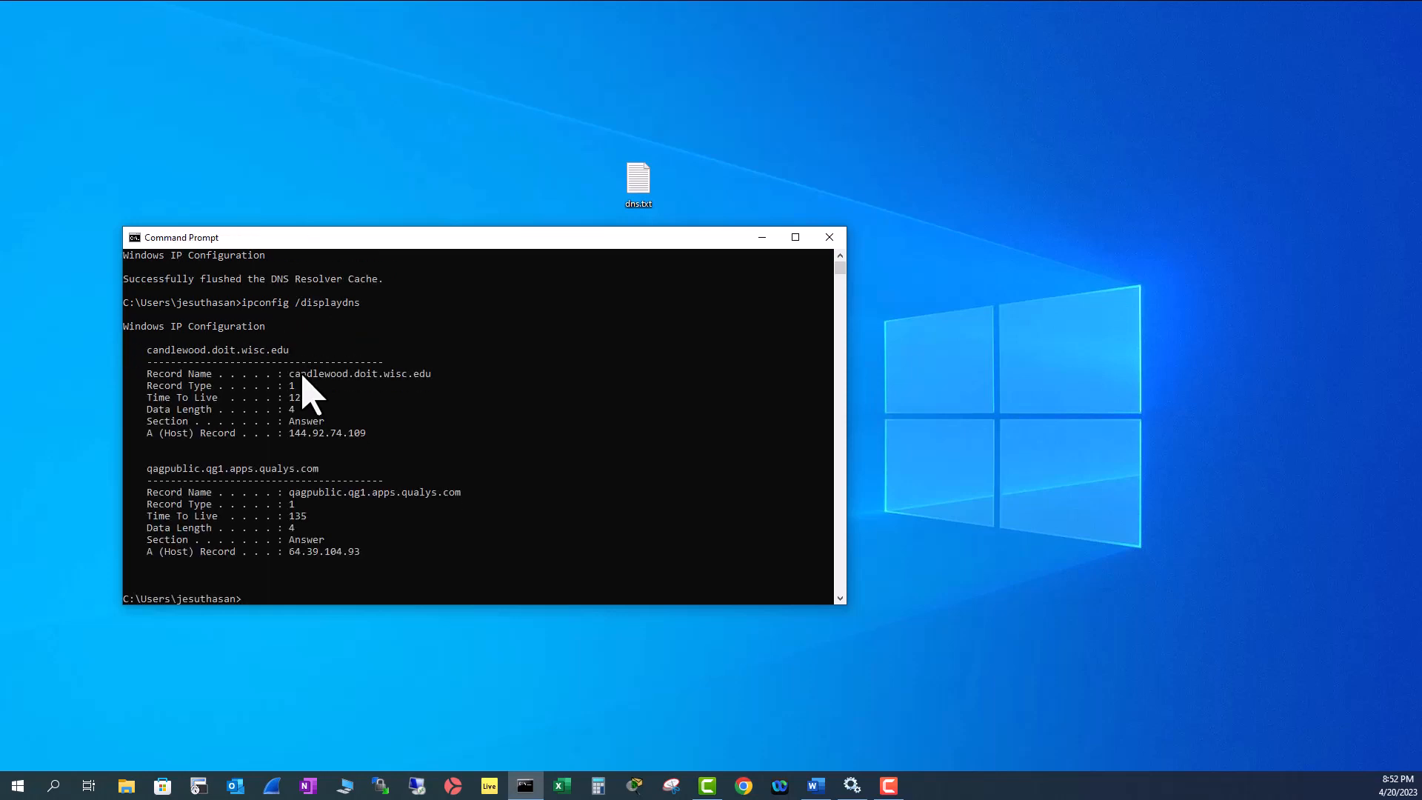